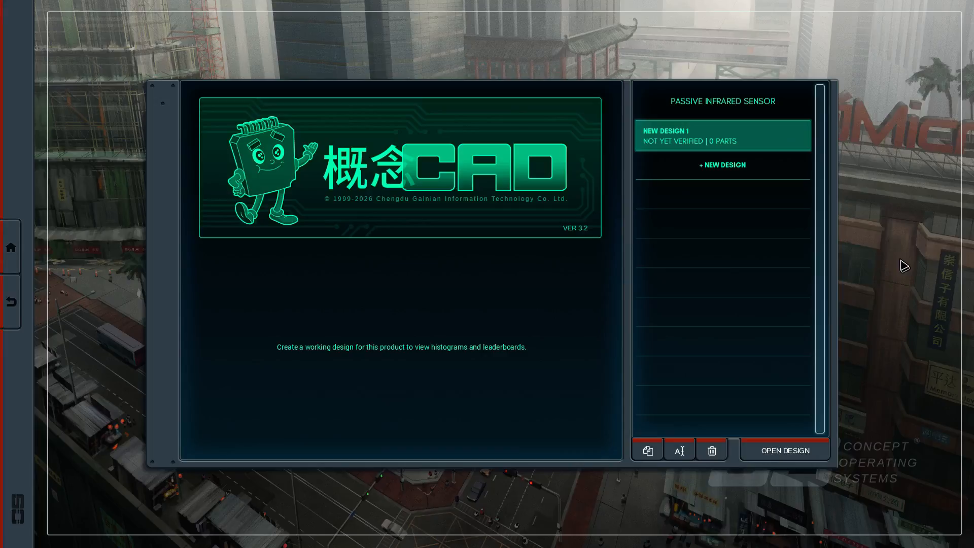
mouse_move(889, 207)
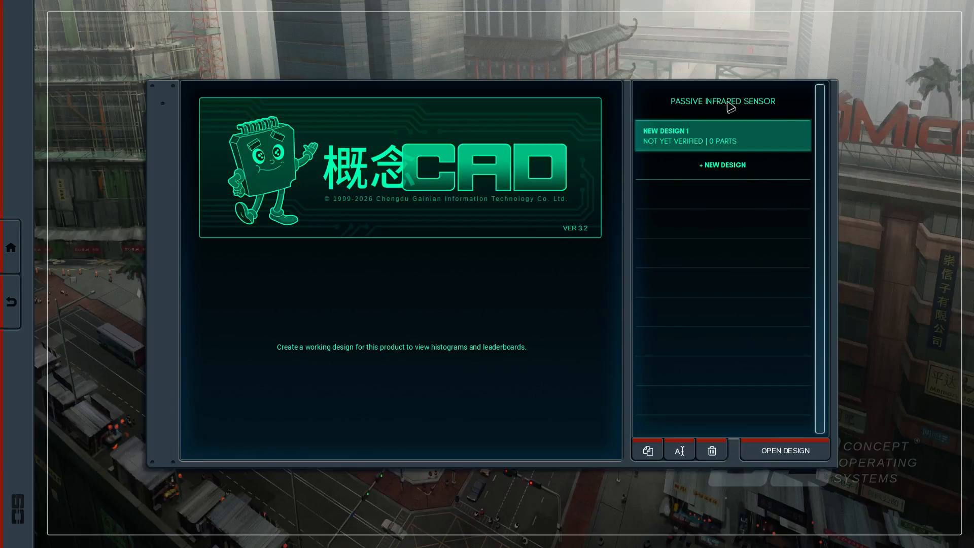
mouse_move(844, 476)
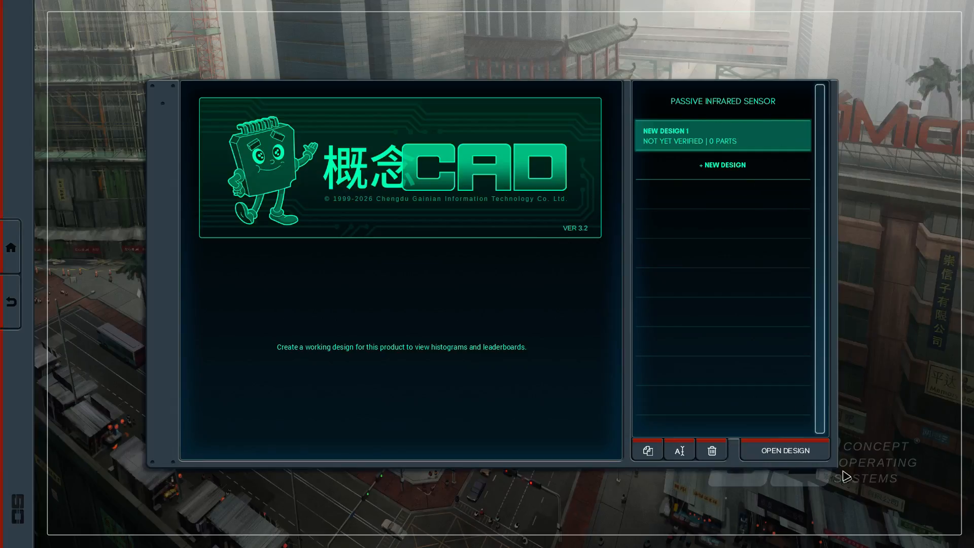
Open the first Passive Infrared Sensor design and read its rtc, sensor and alarm specification
click(784, 451)
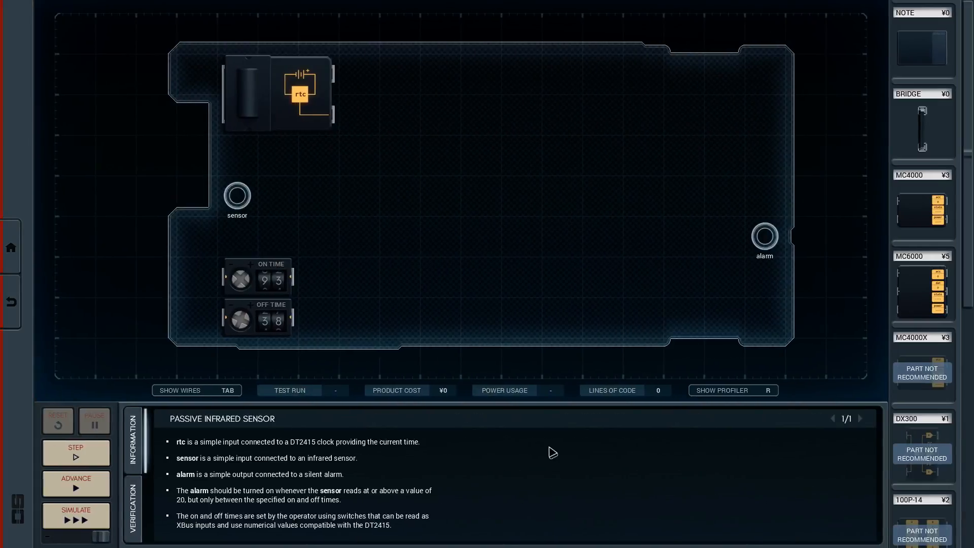
mouse_move(729, 272)
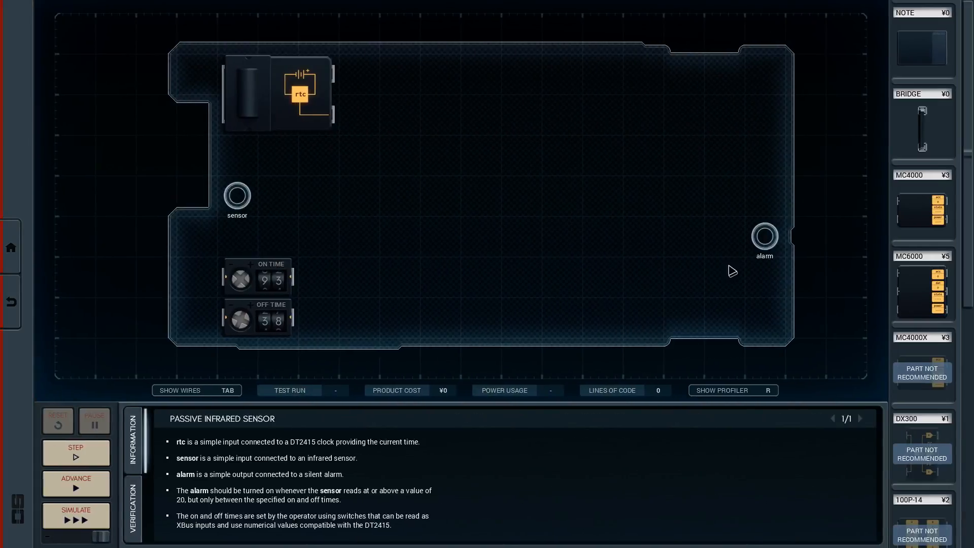
mouse_move(174, 484)
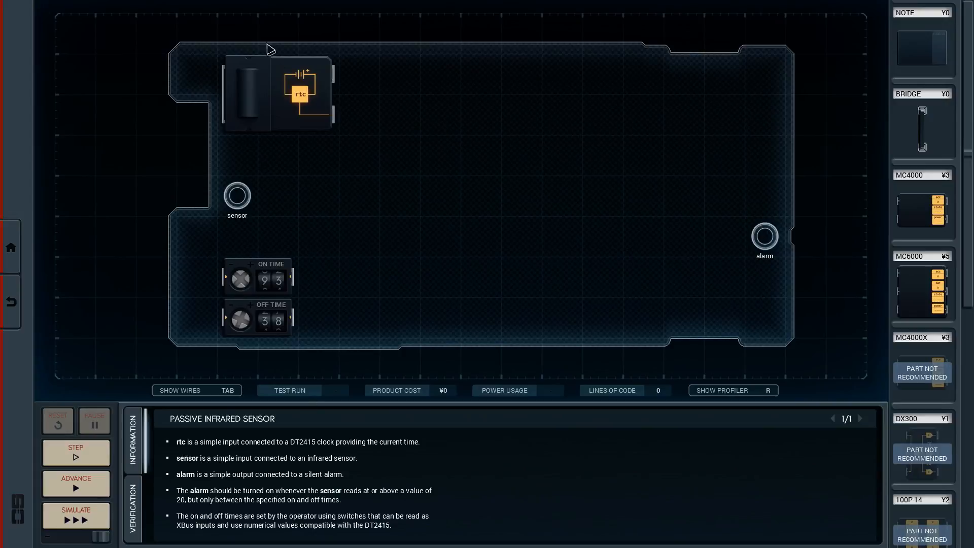
mouse_move(191, 453)
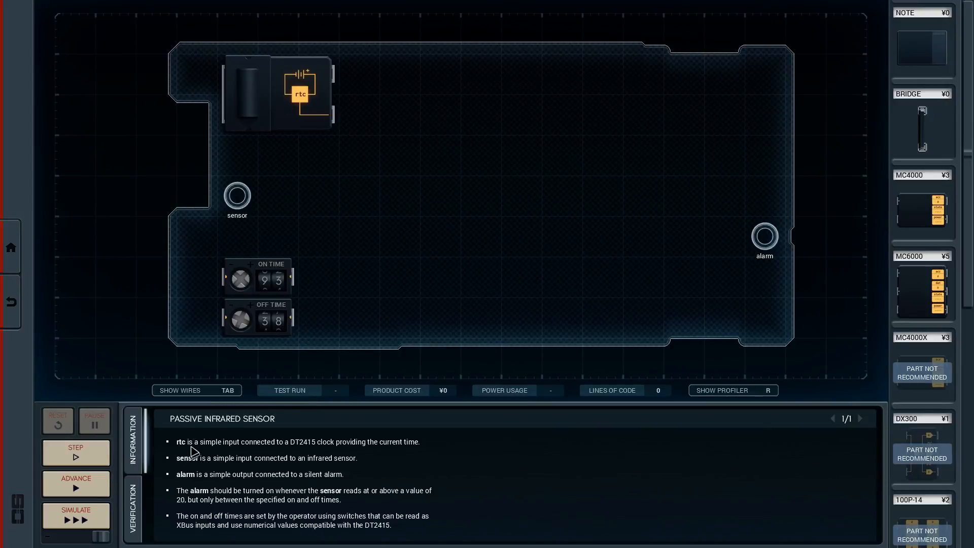
mouse_move(299, 452)
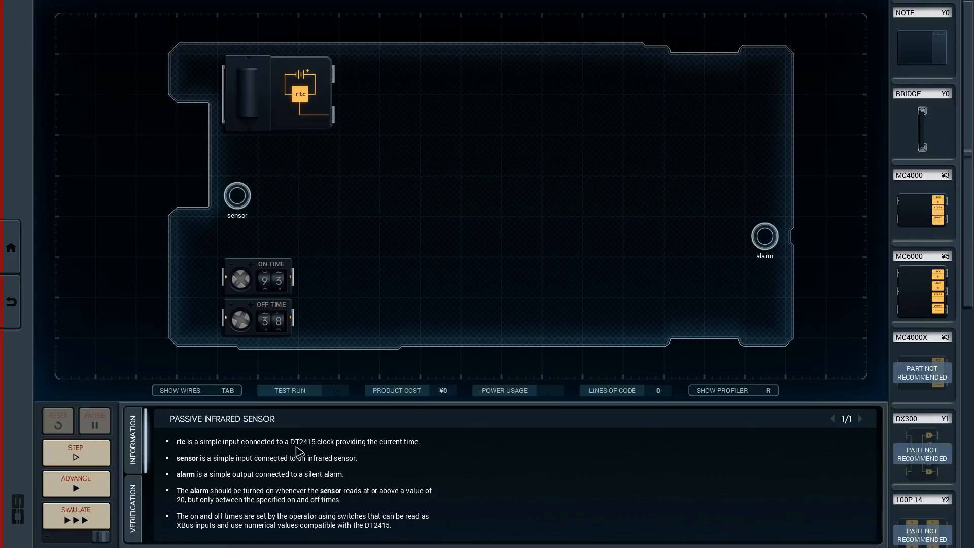
mouse_move(309, 450)
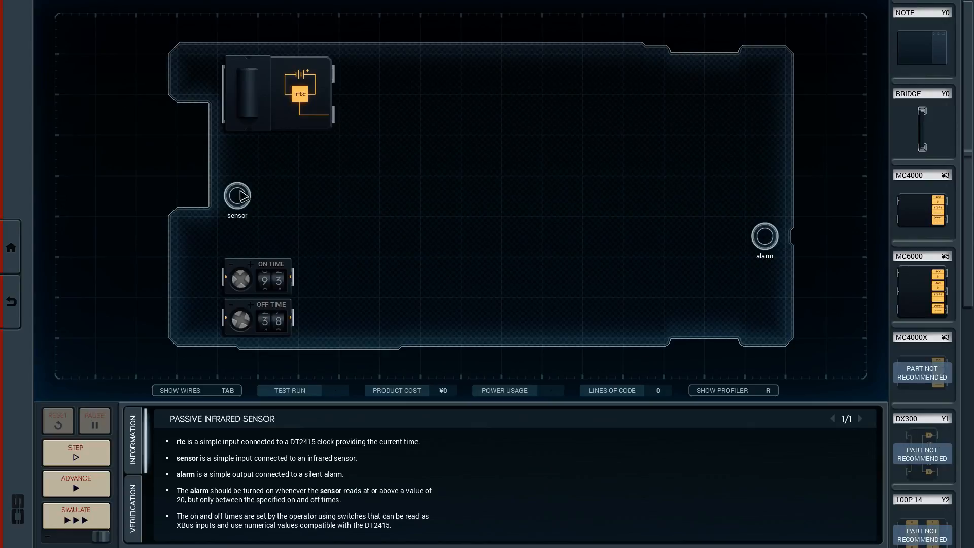
mouse_move(755, 249)
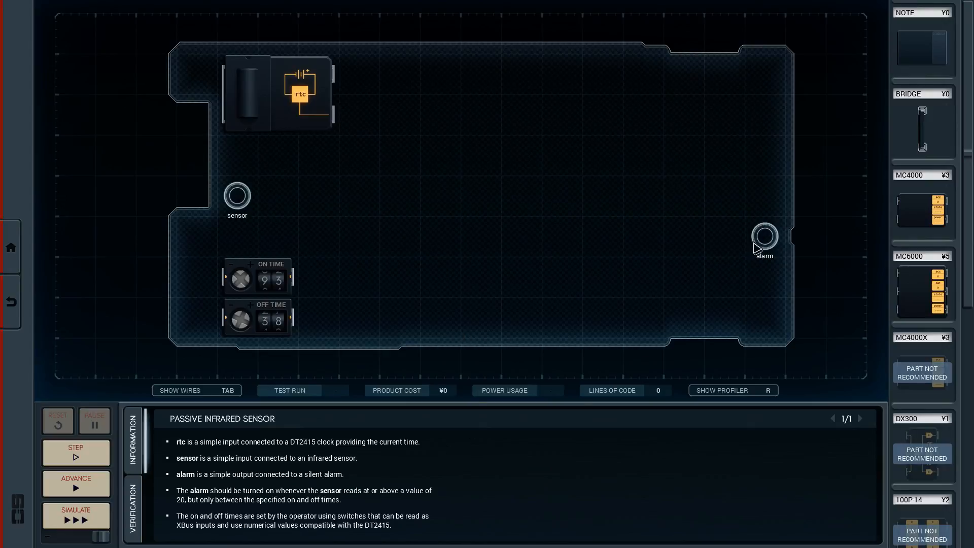
mouse_move(200, 503)
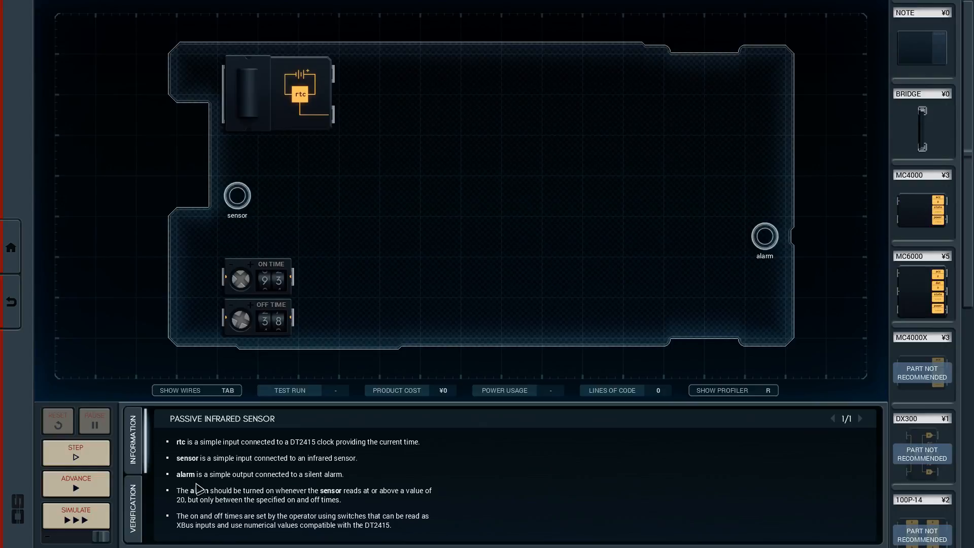
mouse_move(277, 529)
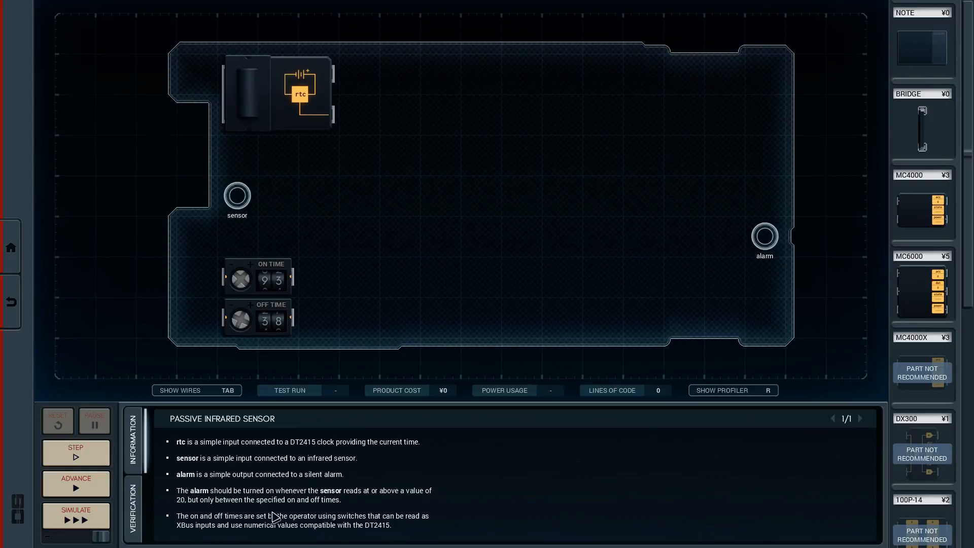
mouse_move(437, 520)
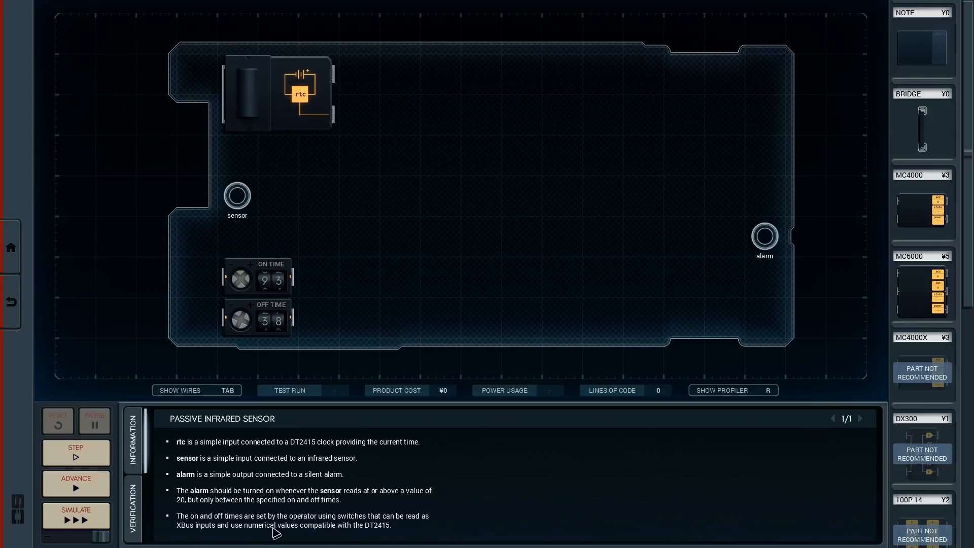
mouse_move(371, 534)
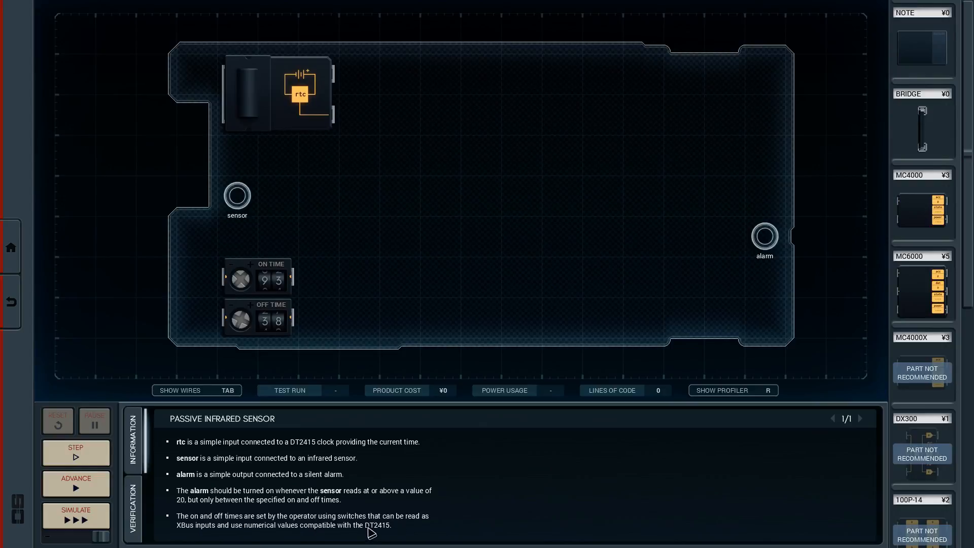
mouse_move(464, 457)
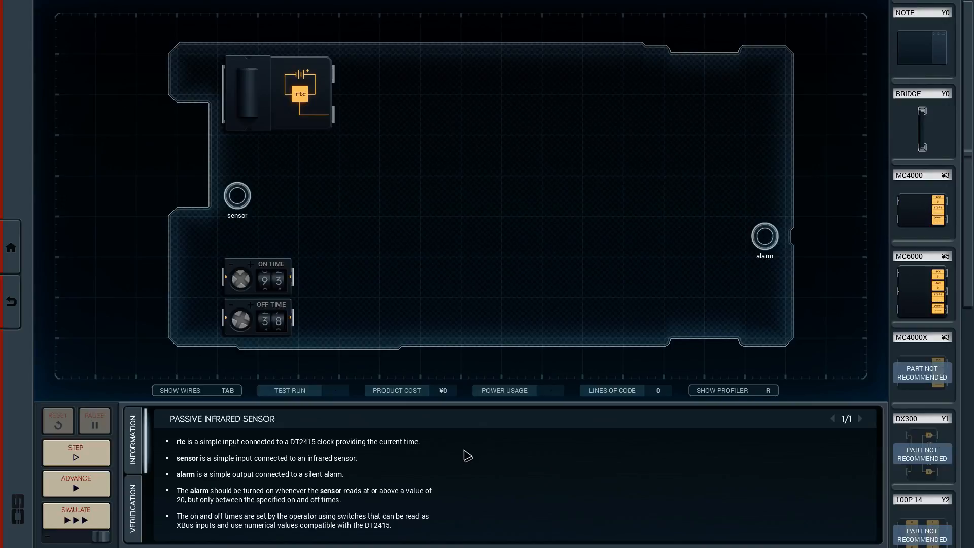
mouse_move(465, 446)
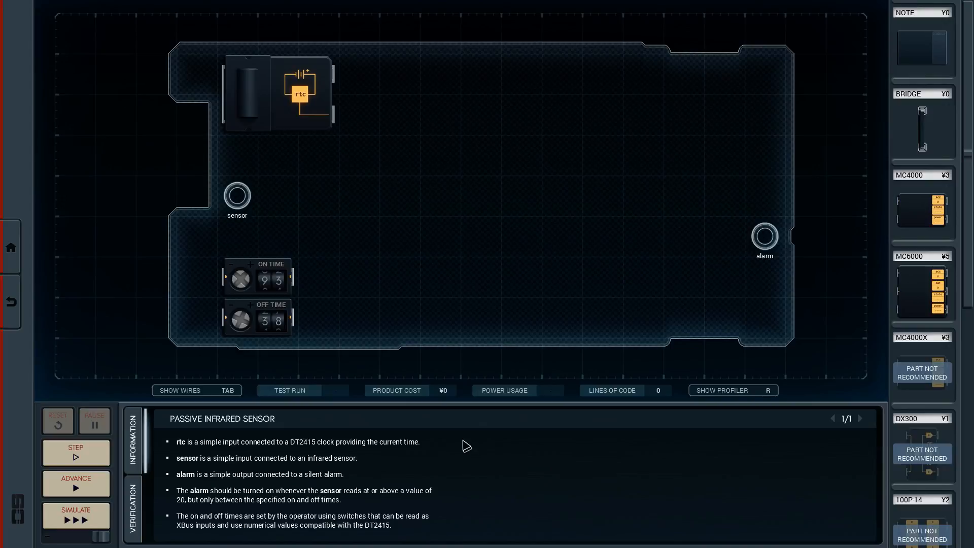
mouse_move(475, 449)
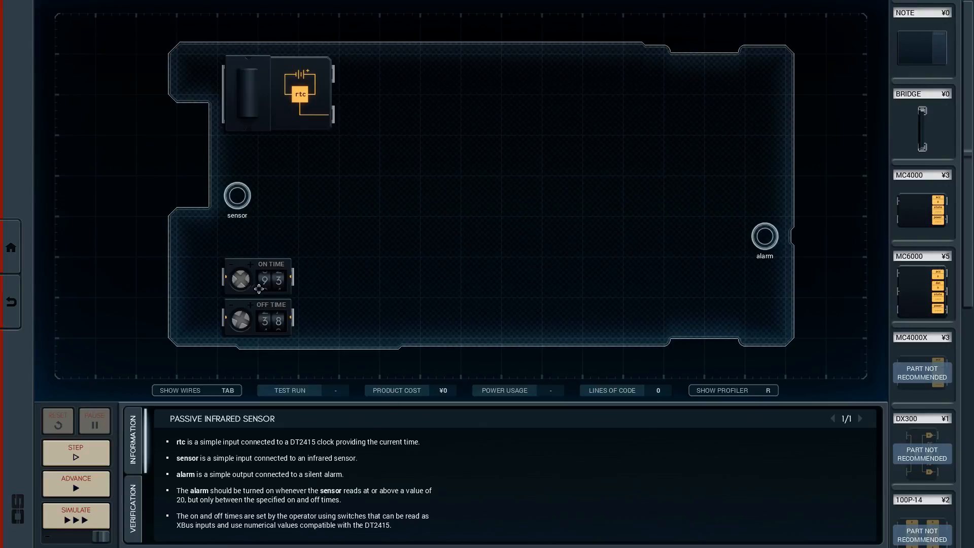
mouse_move(144, 512)
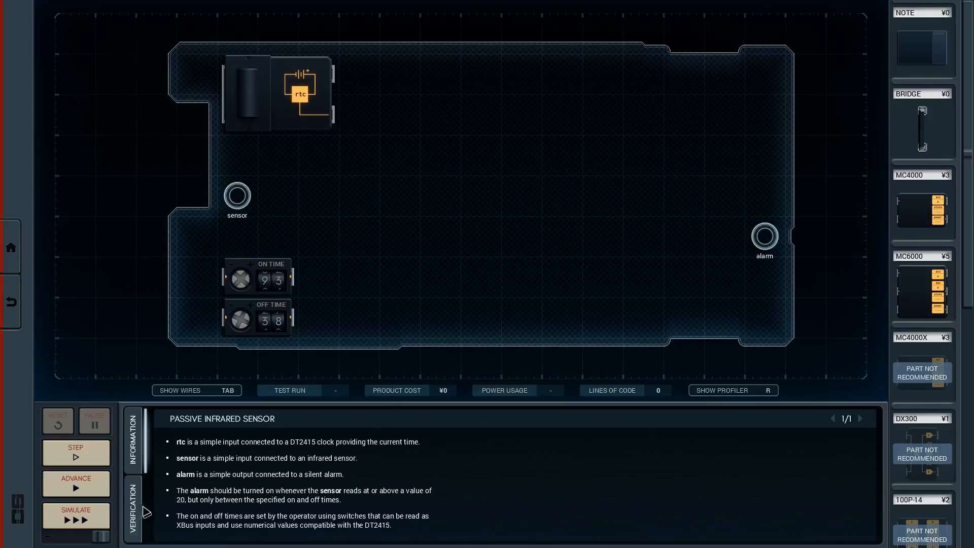
Show the expected rtc, sensor and alarm waveforms in the Verification panel
click(133, 514)
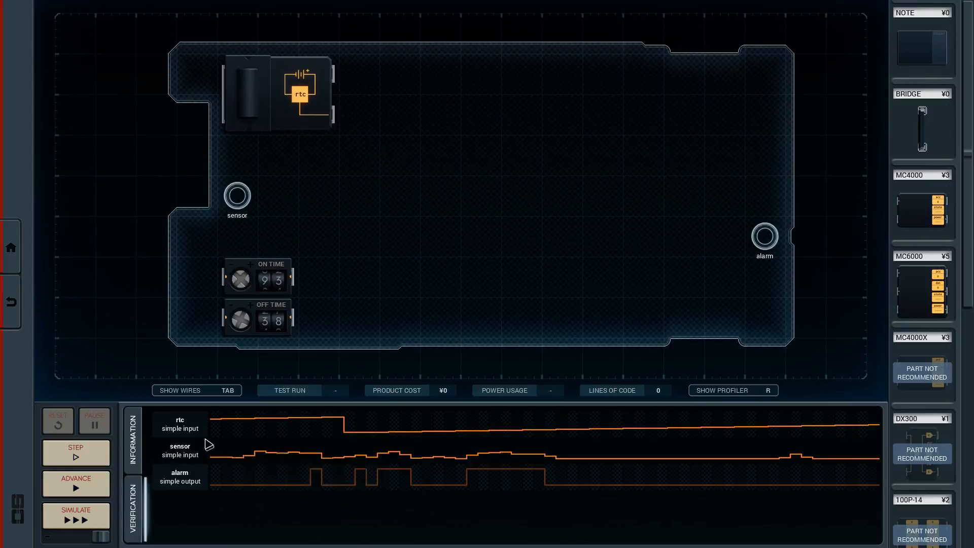
mouse_move(231, 439)
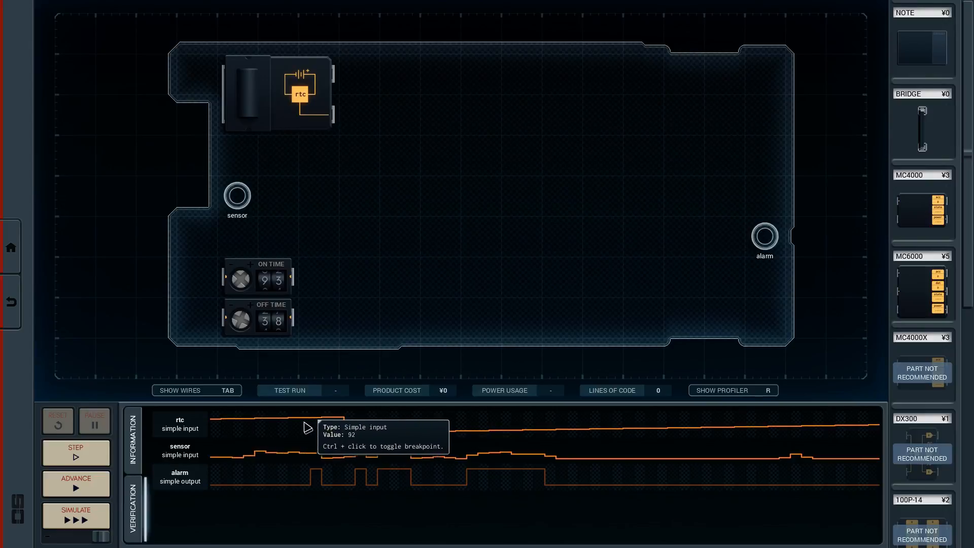
mouse_move(341, 435)
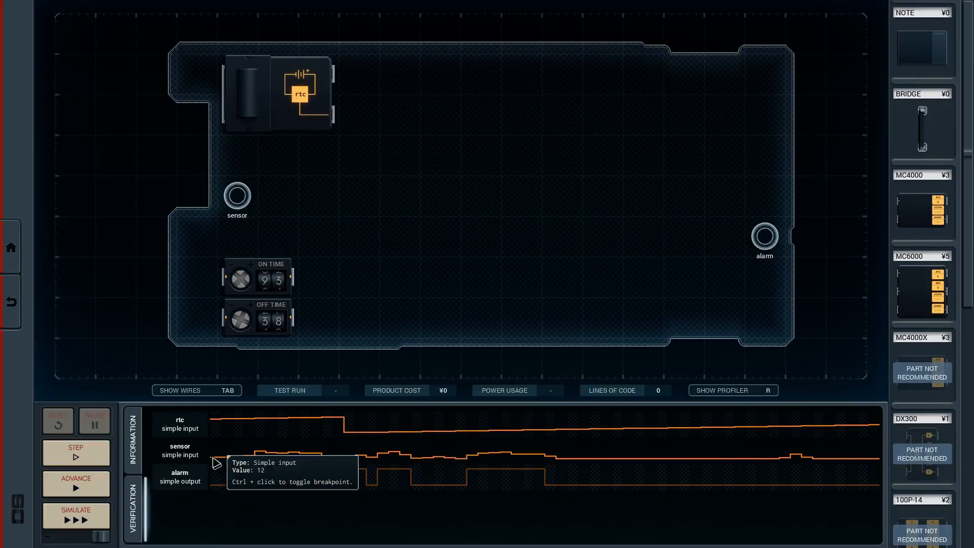
mouse_move(280, 471)
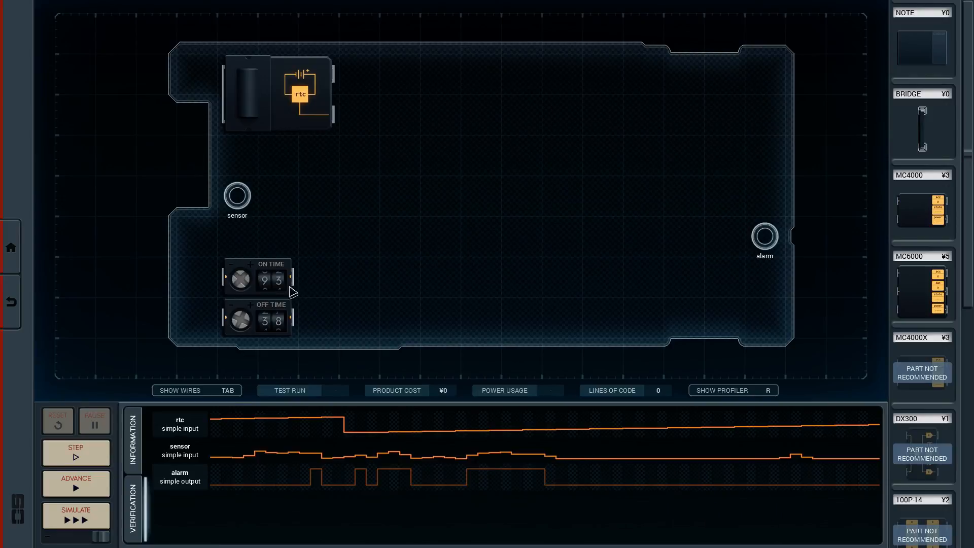
mouse_move(396, 472)
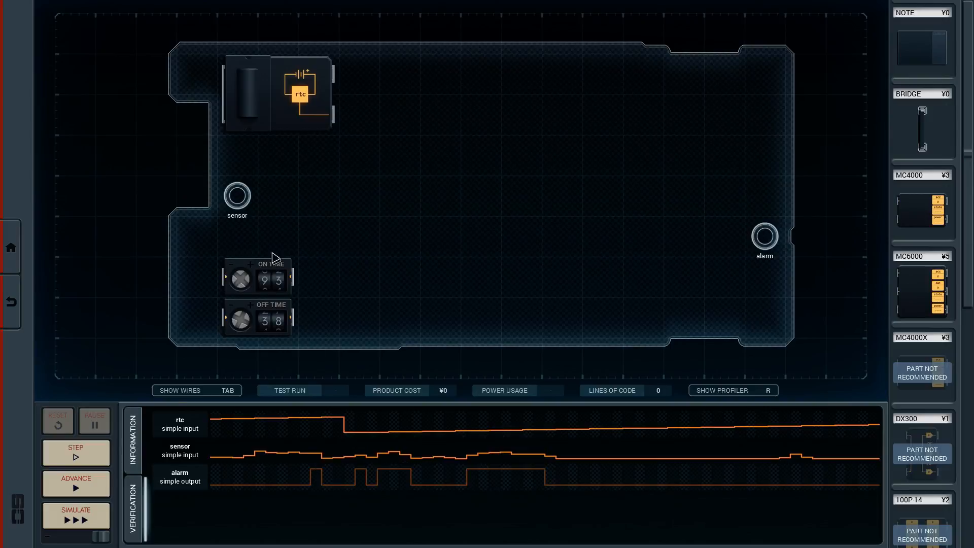
mouse_move(327, 277)
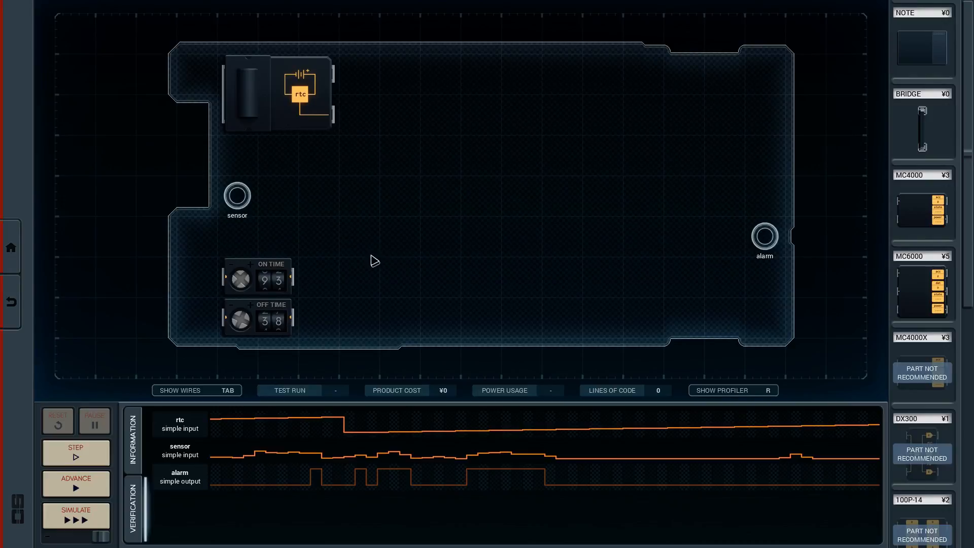
mouse_move(568, 215)
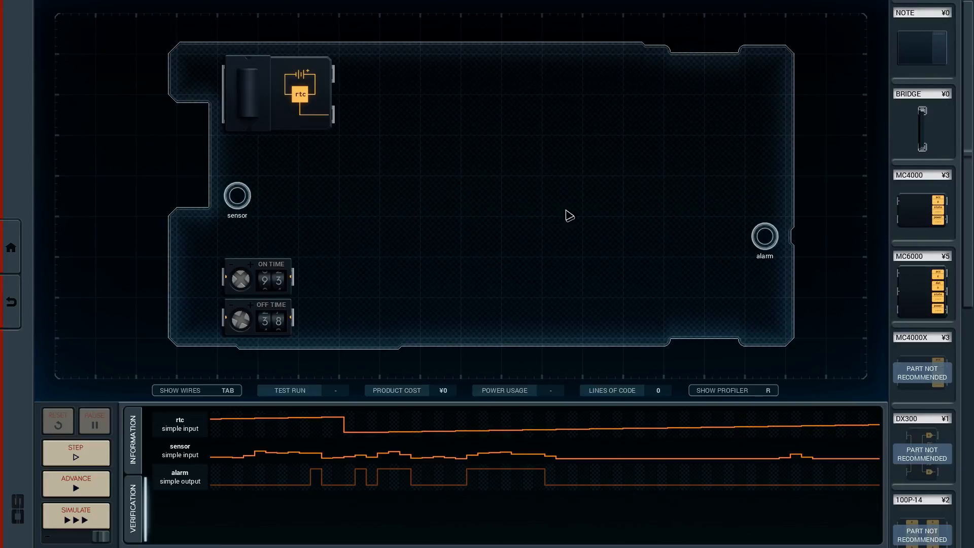
mouse_move(385, 191)
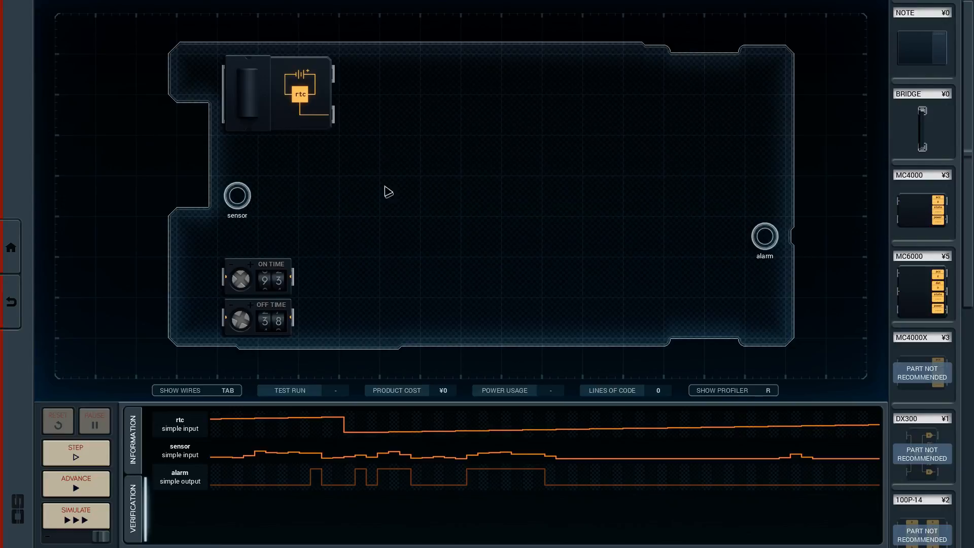
mouse_move(687, 183)
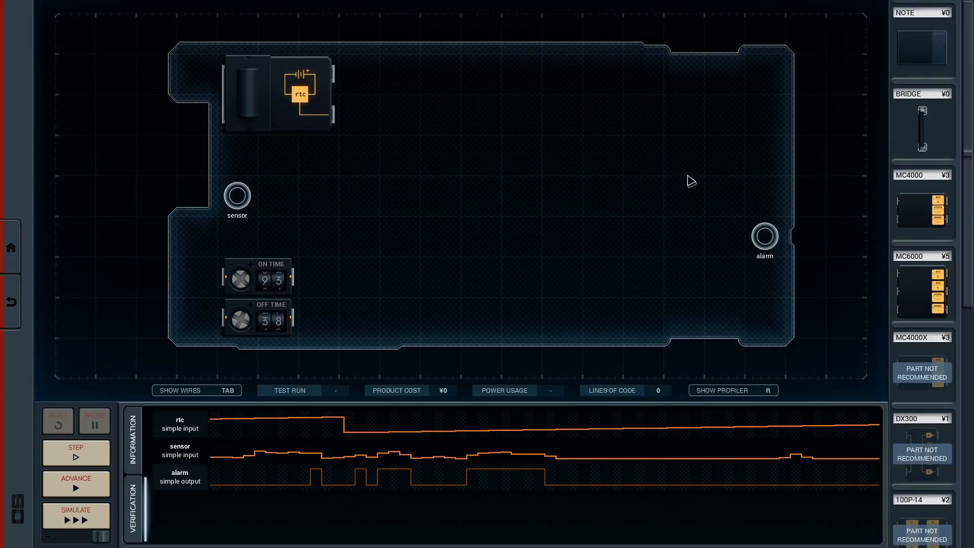
mouse_move(351, 188)
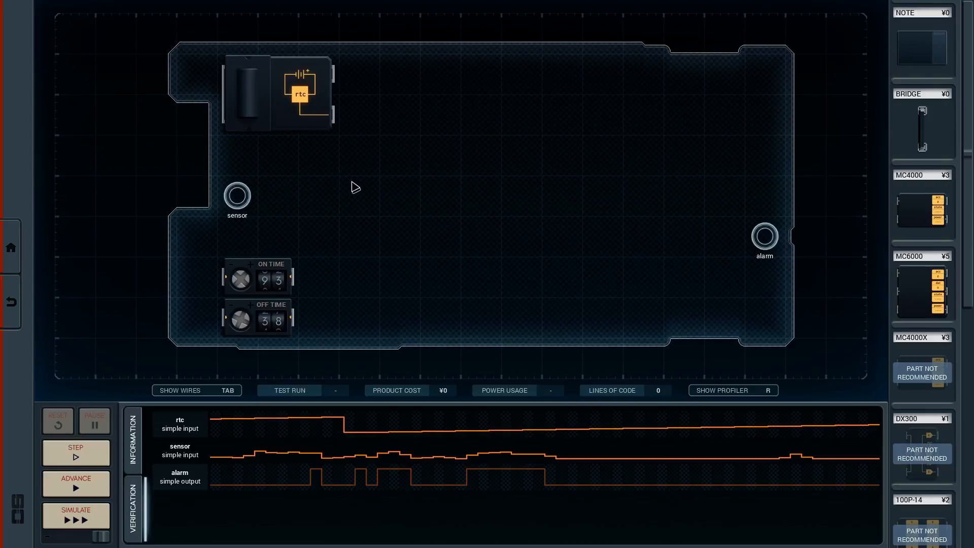
mouse_move(369, 176)
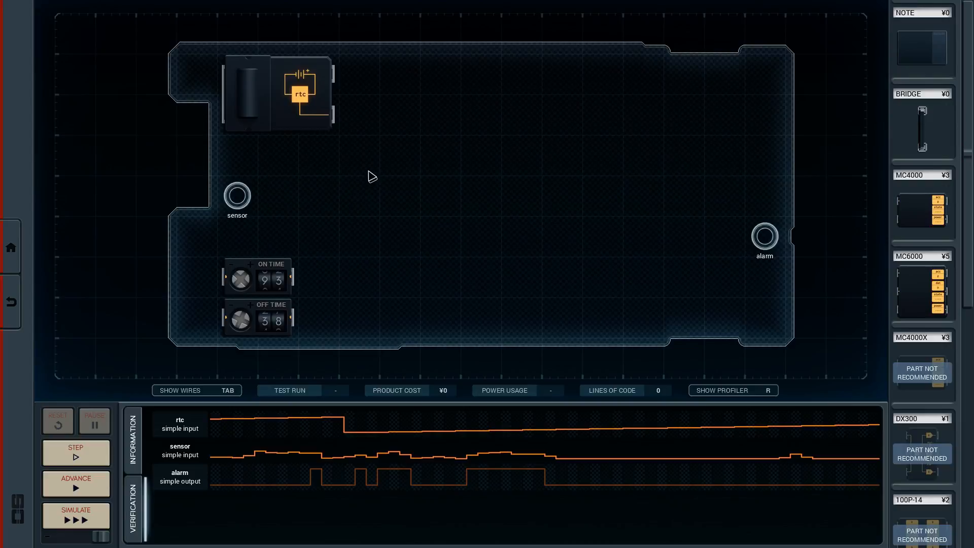
mouse_move(442, 255)
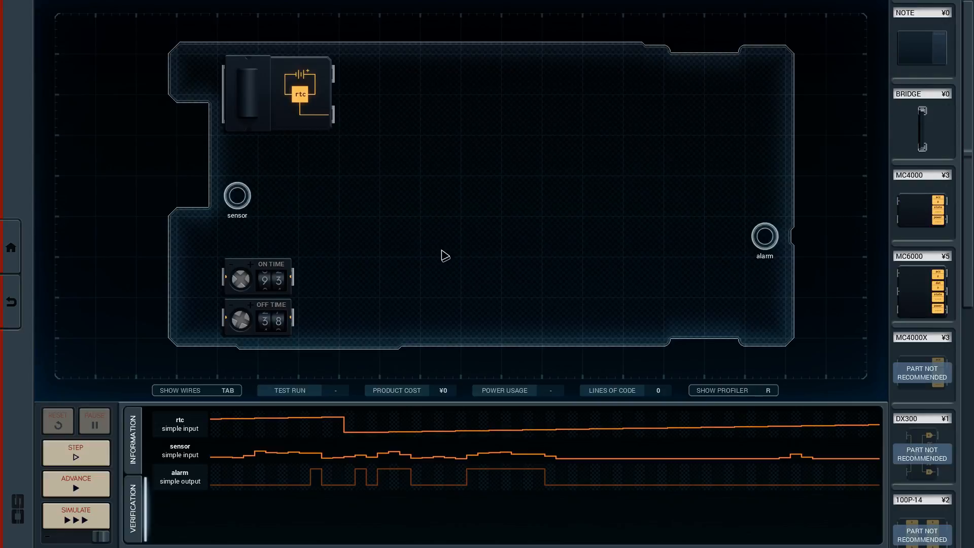
mouse_move(339, 234)
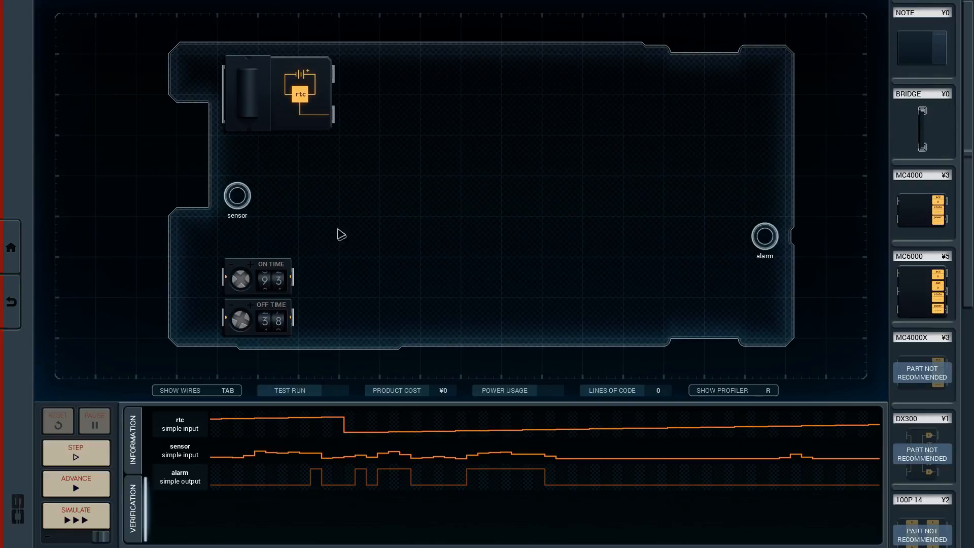
mouse_move(654, 171)
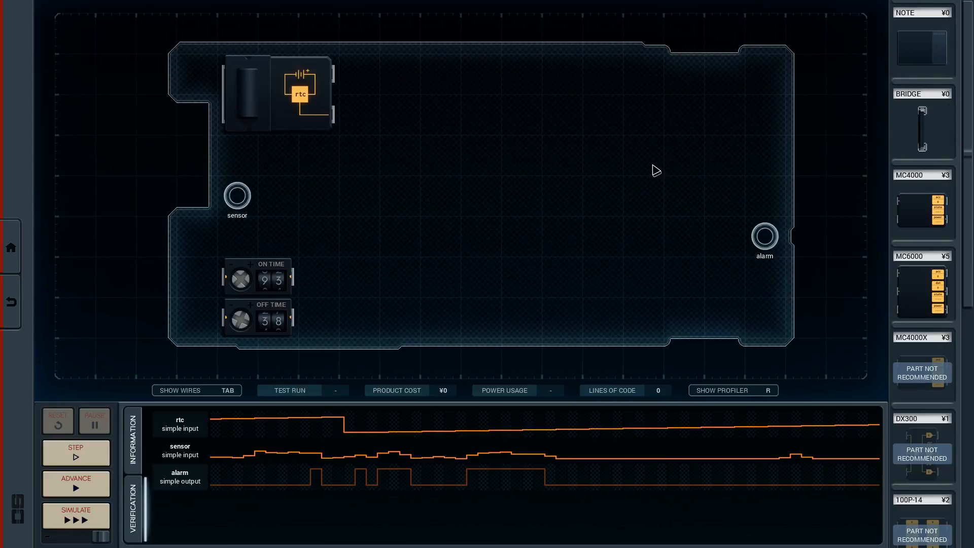
mouse_move(612, 268)
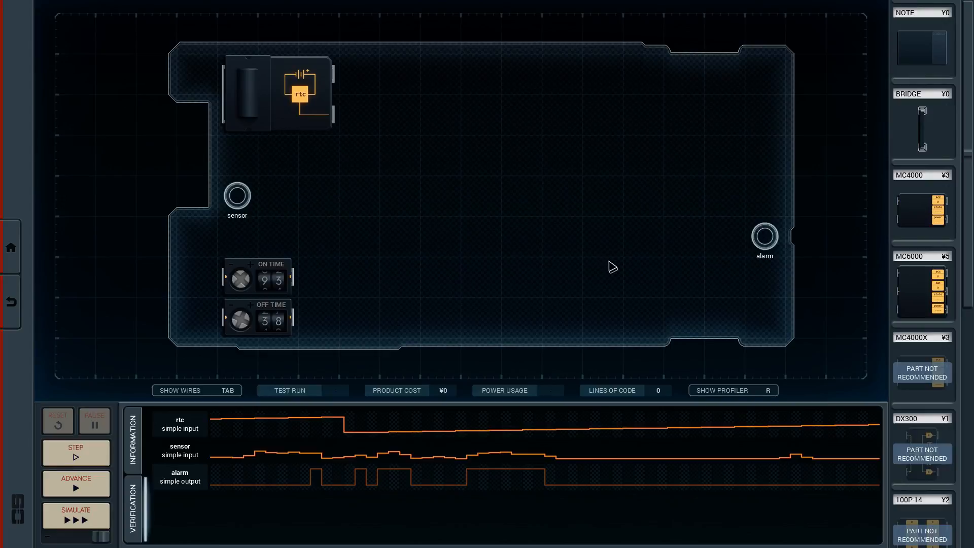
mouse_move(289, 295)
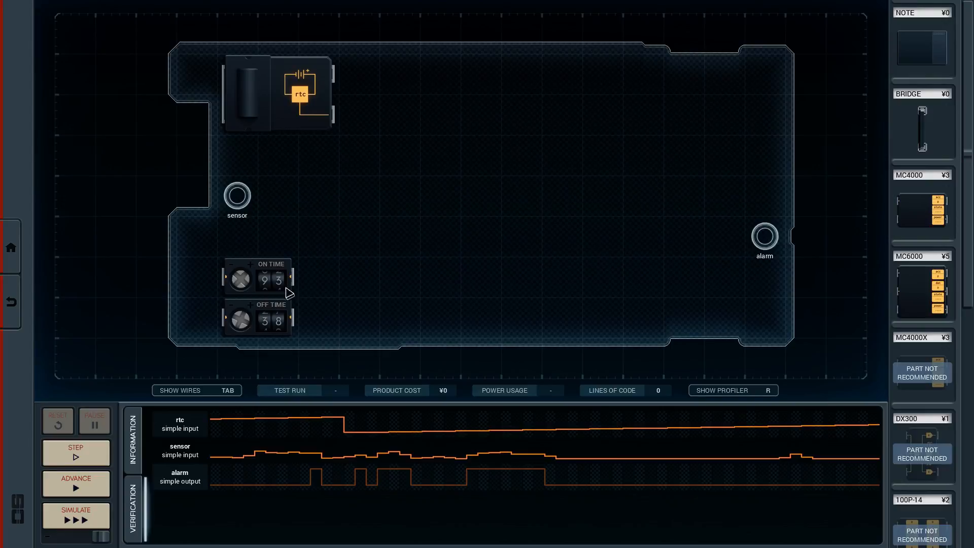
mouse_move(432, 357)
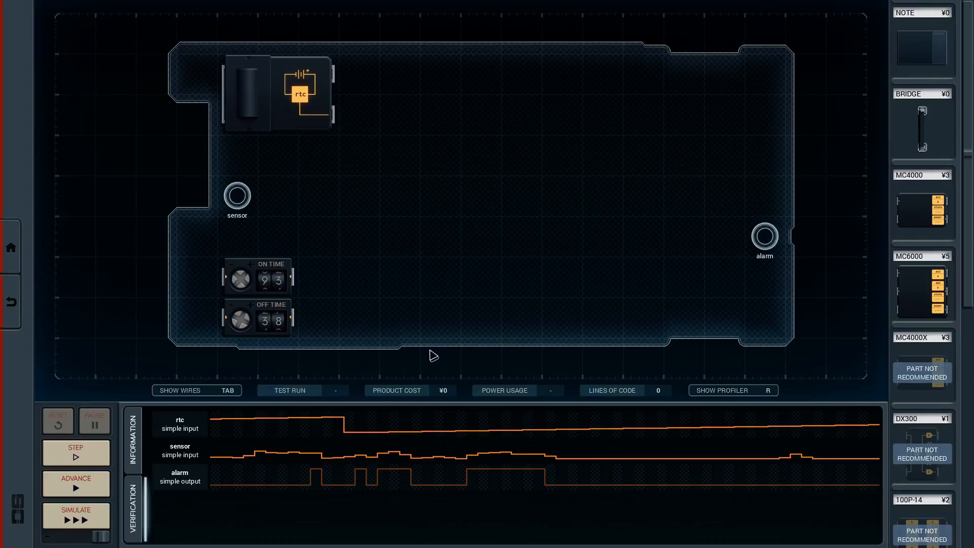
mouse_move(213, 428)
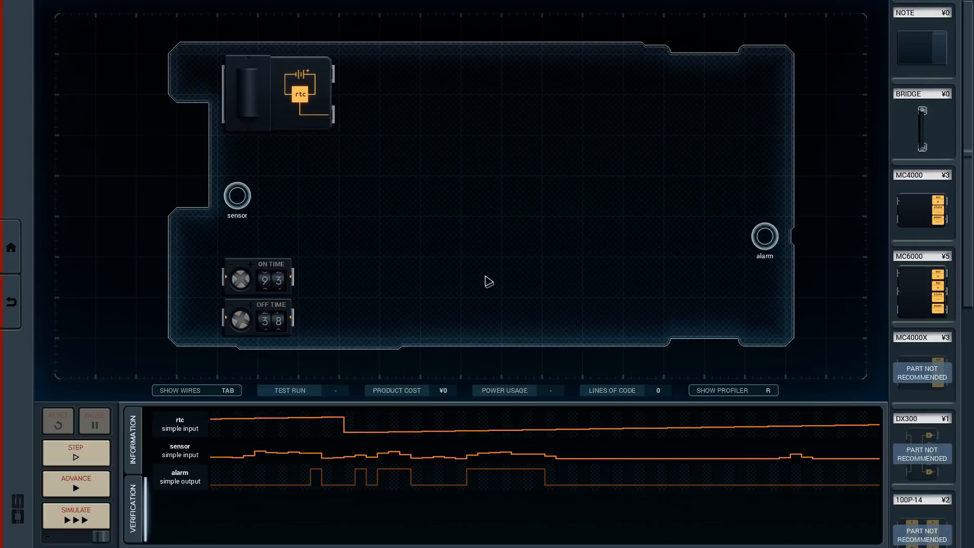
mouse_move(366, 288)
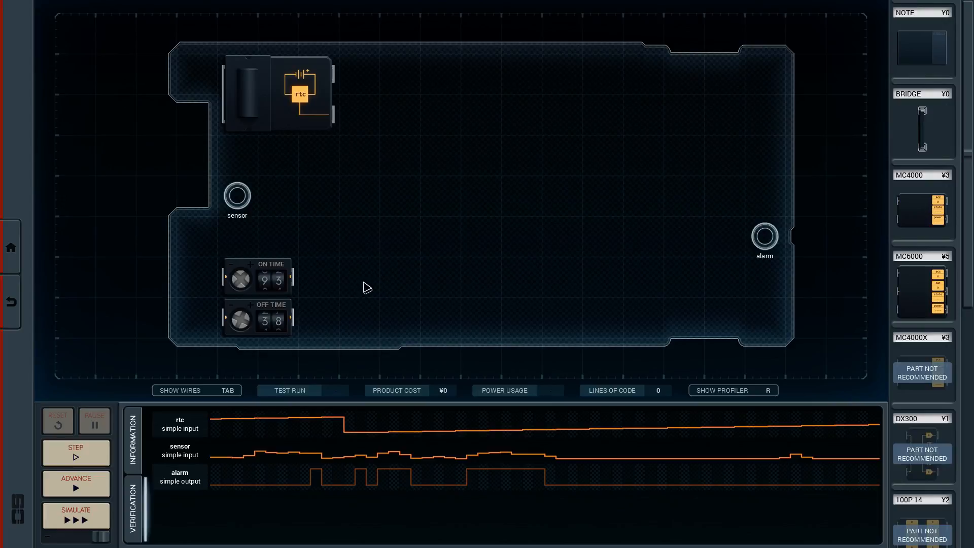
mouse_move(637, 266)
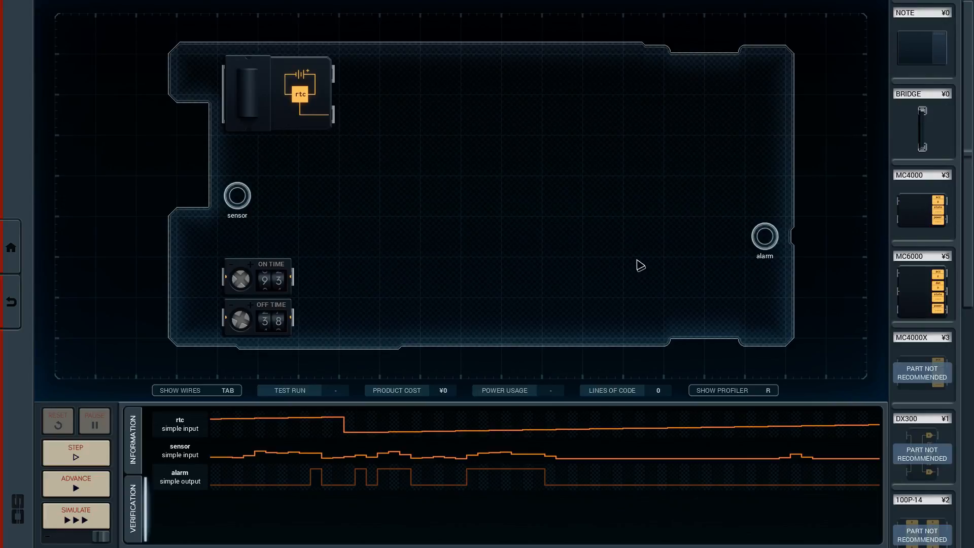
mouse_move(414, 230)
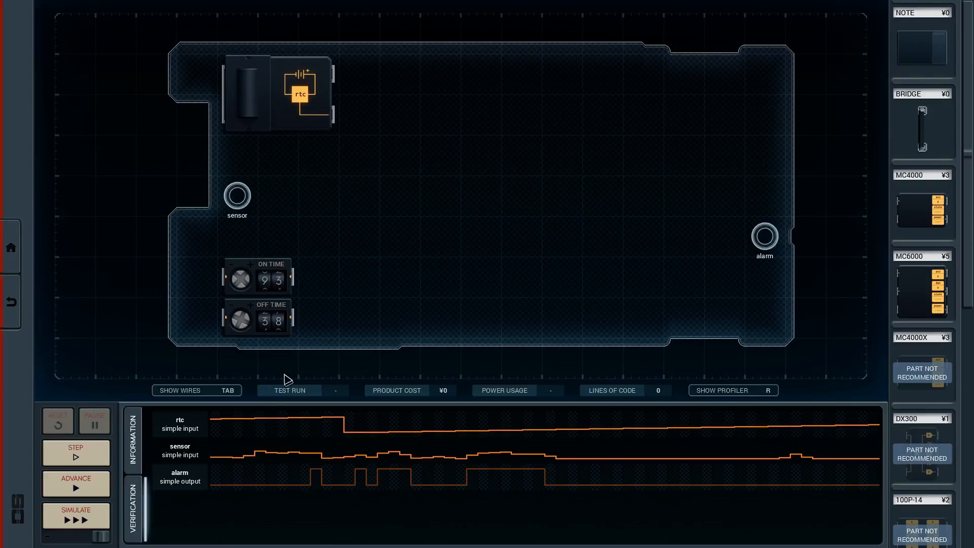
mouse_move(220, 438)
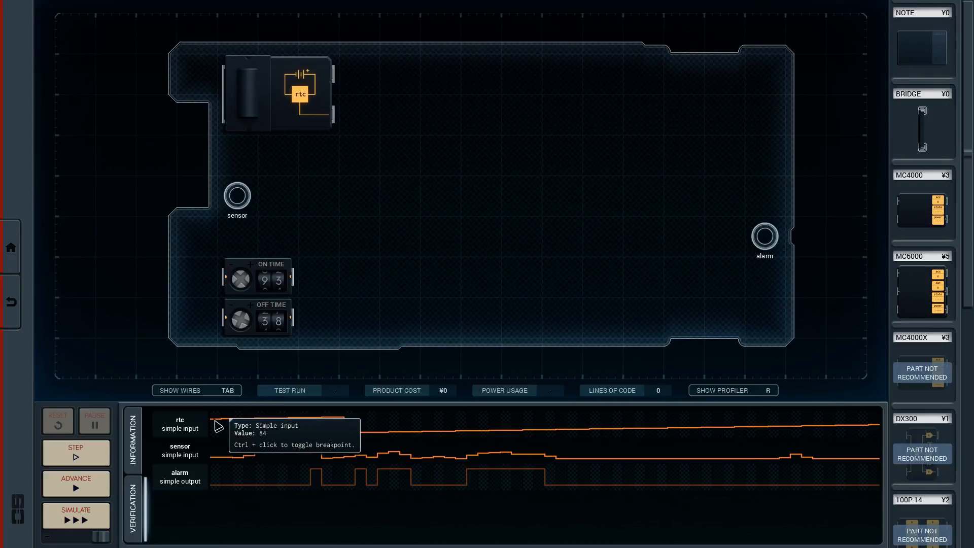
mouse_move(350, 443)
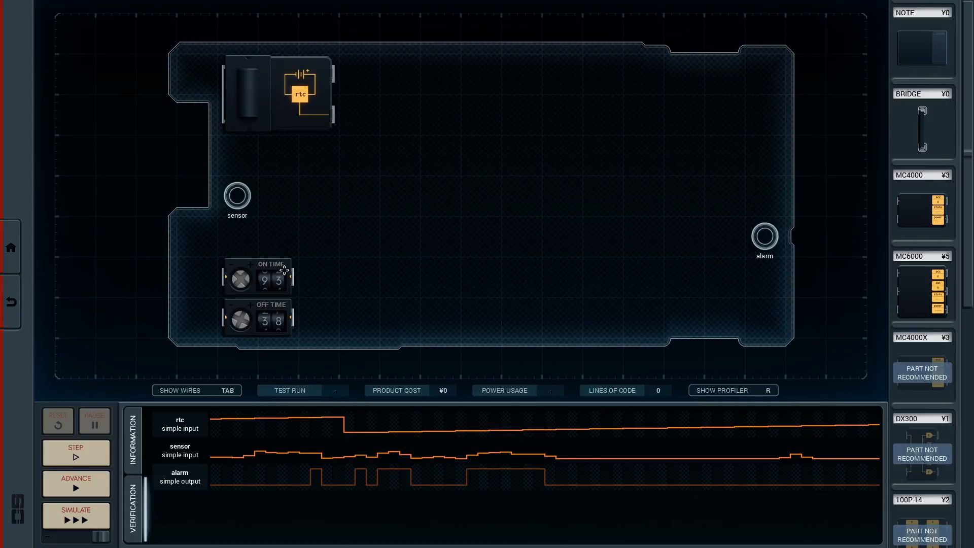
mouse_move(272, 316)
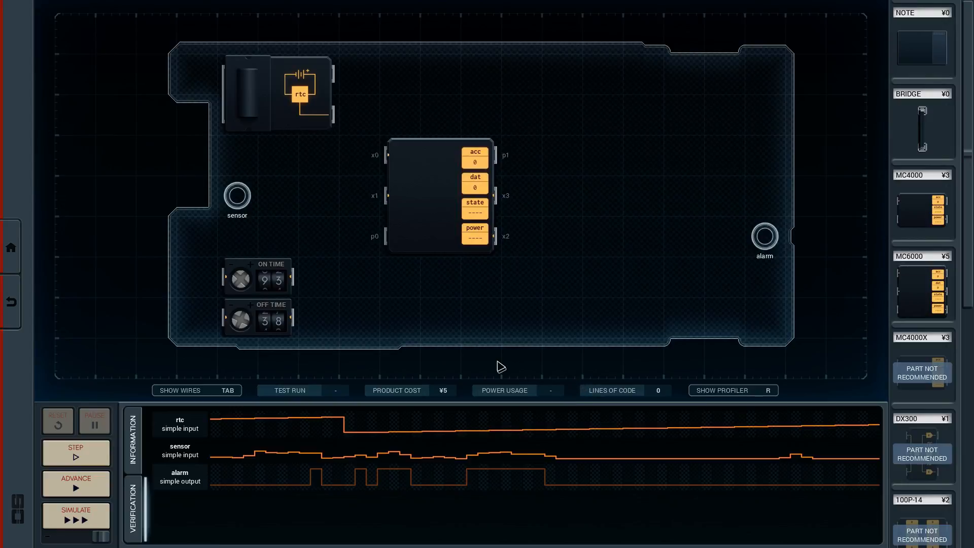
mouse_move(554, 311)
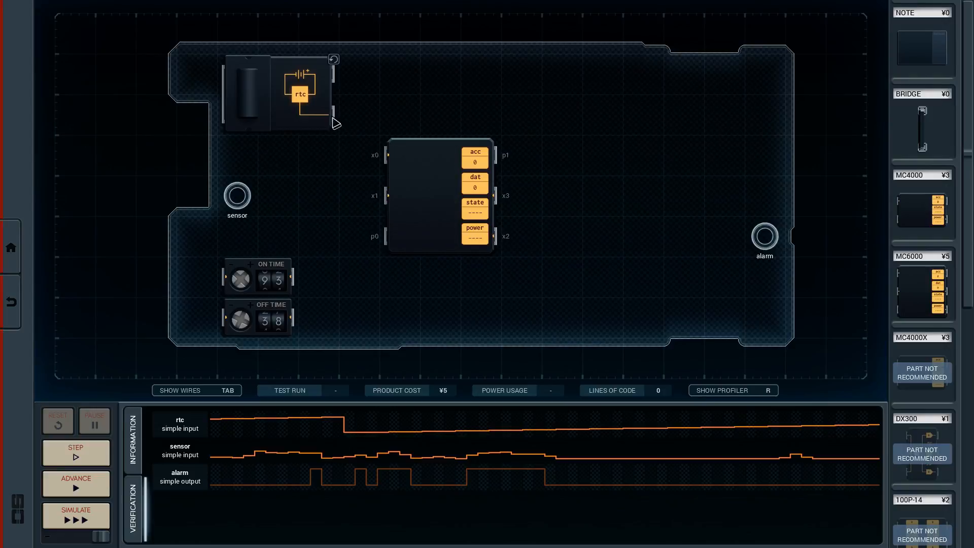
Wire the rtc clock to the MC6000's p1 and move the on-time dial beside the controller
drag(331, 109, 510, 156)
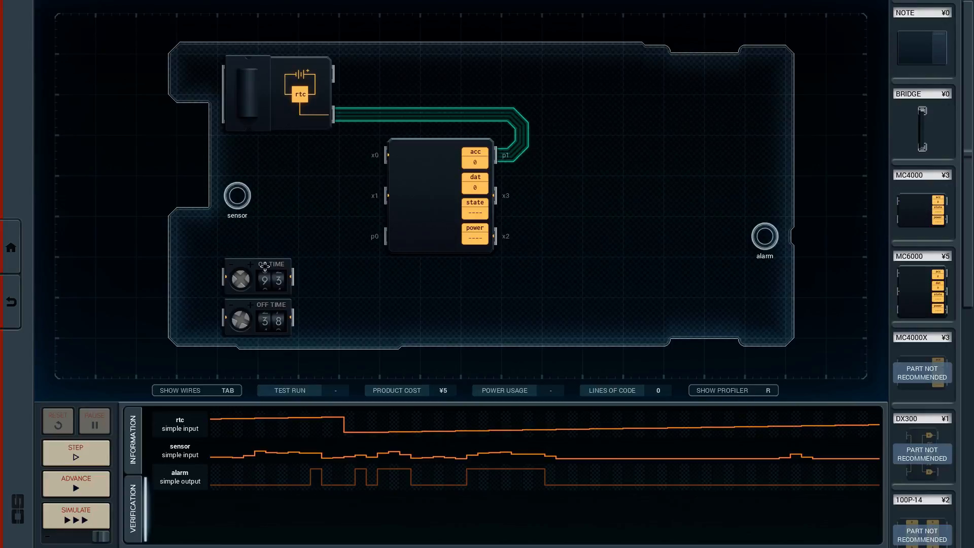
drag(258, 278, 311, 192)
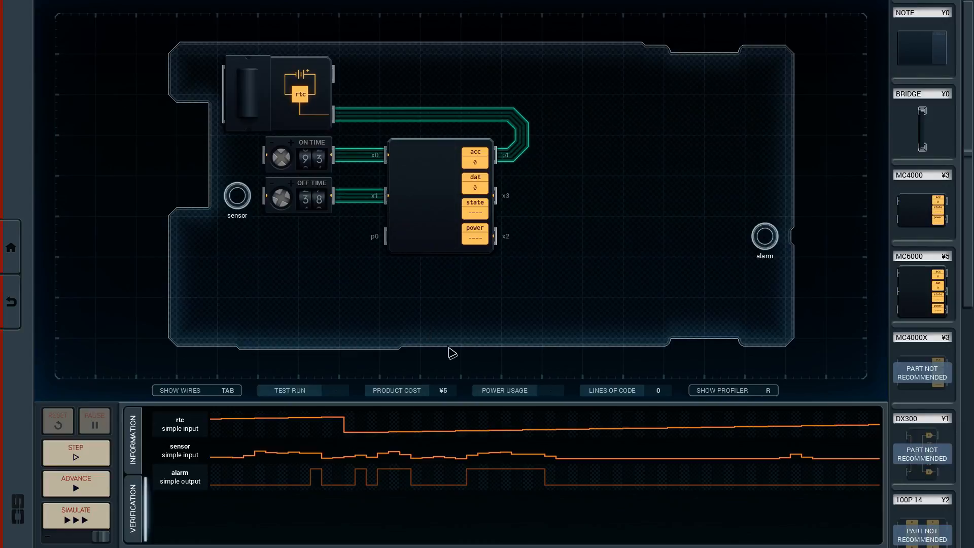
mouse_move(384, 245)
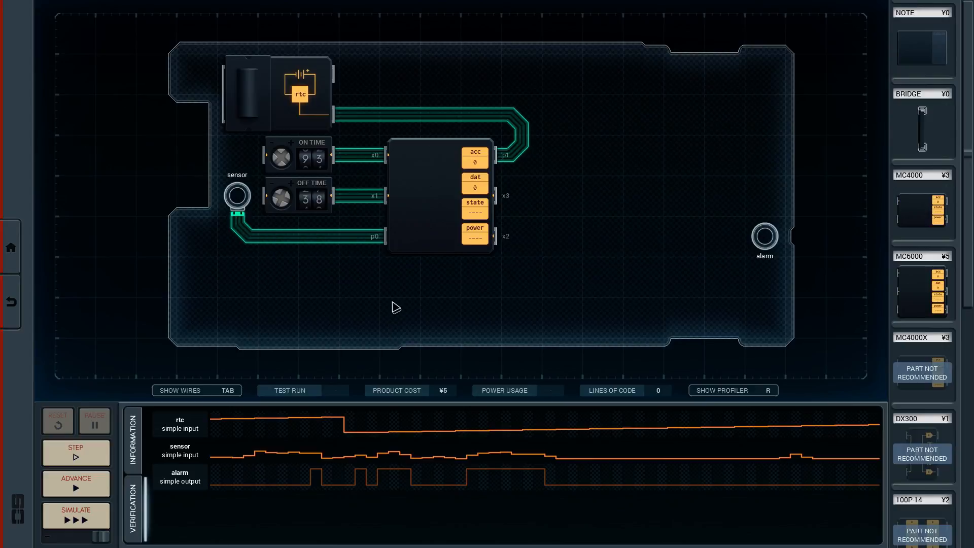
mouse_move(749, 268)
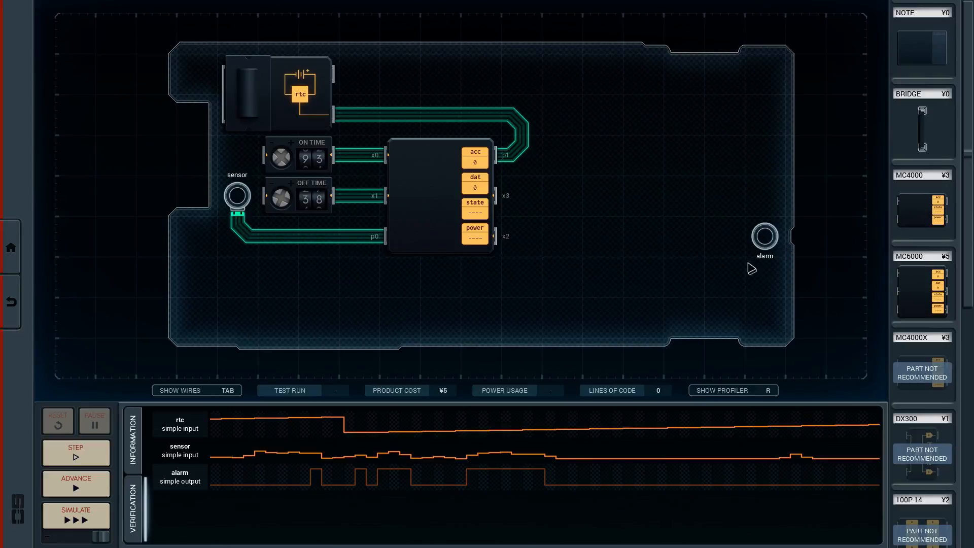
mouse_move(937, 255)
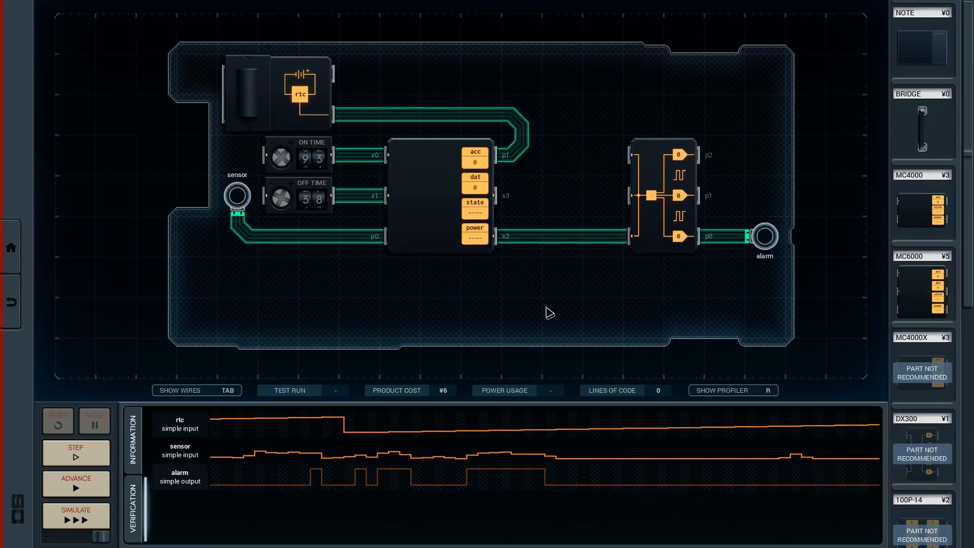
mouse_move(529, 264)
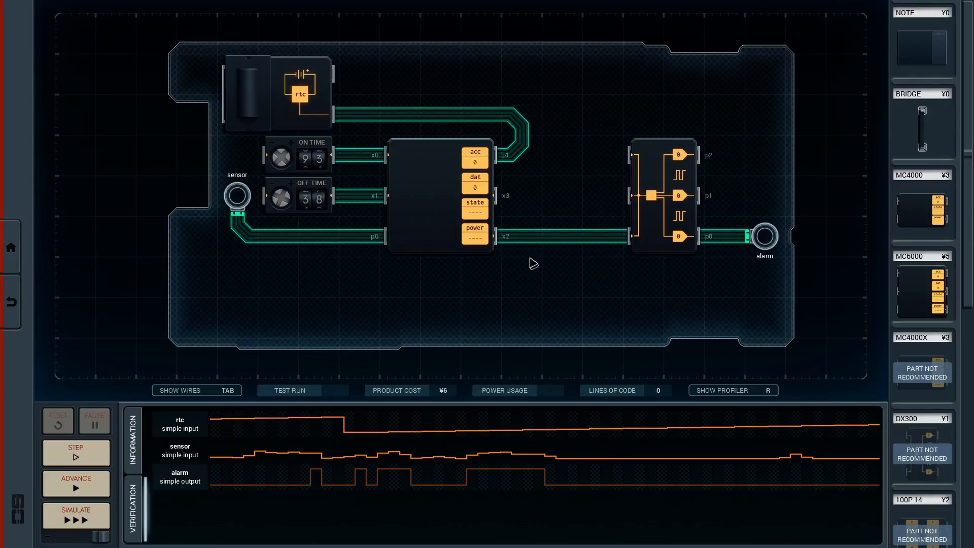
mouse_move(636, 245)
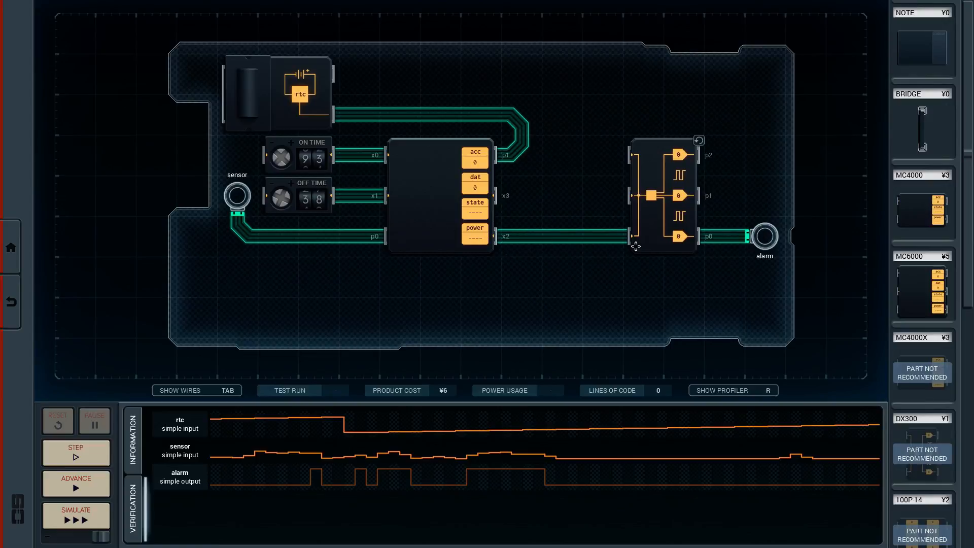
mouse_move(661, 213)
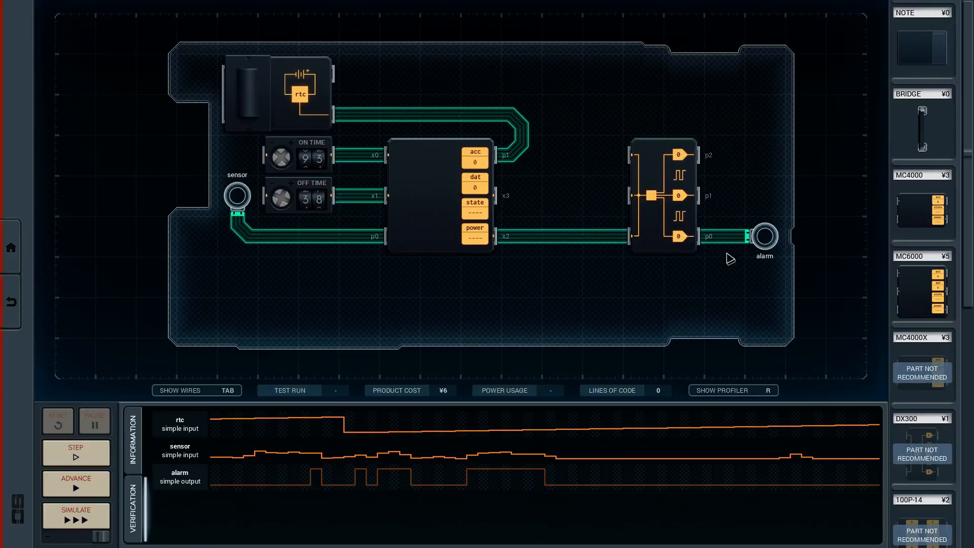
mouse_move(714, 244)
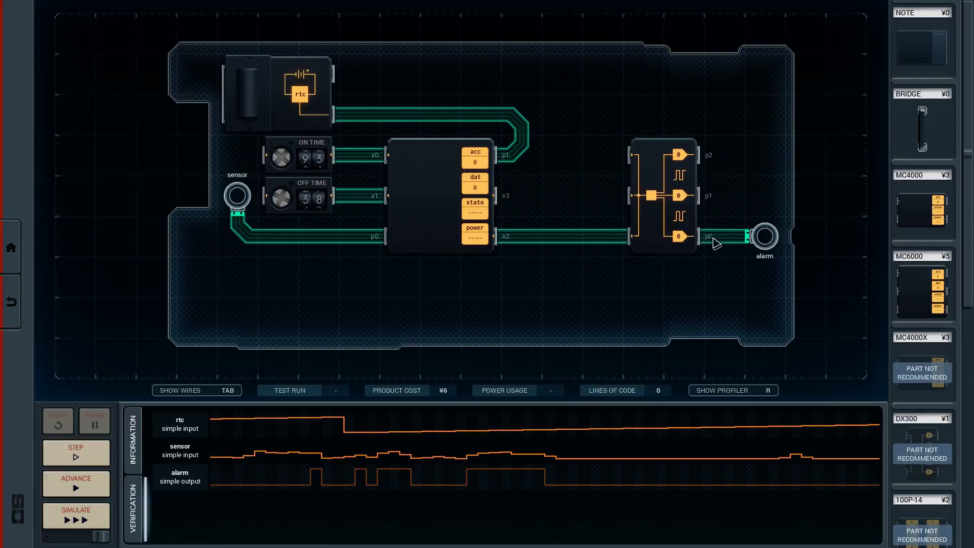
mouse_move(712, 259)
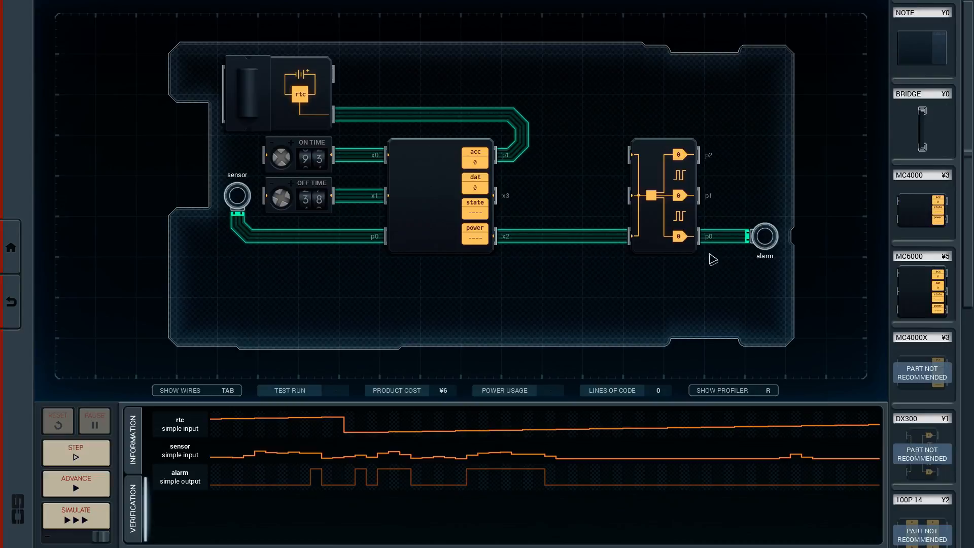
mouse_move(546, 258)
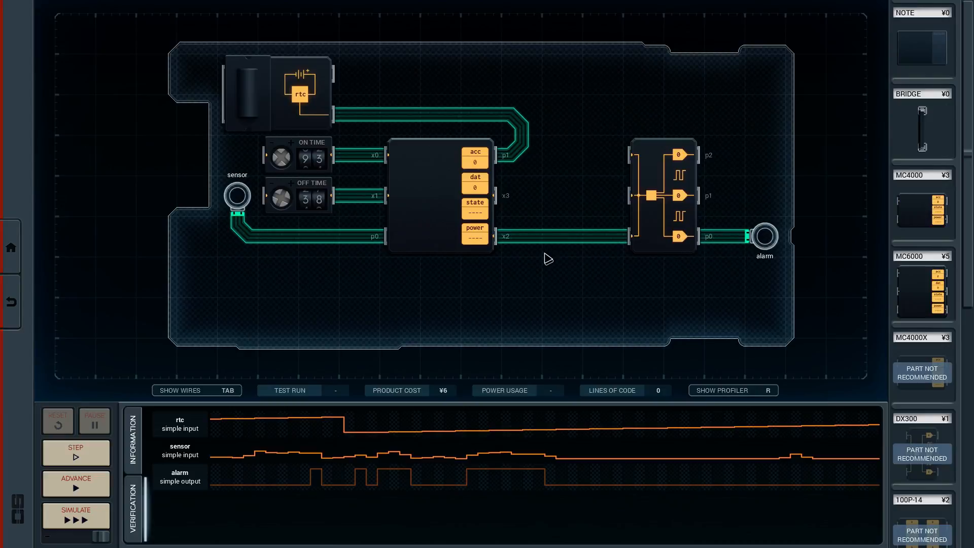
mouse_move(789, 251)
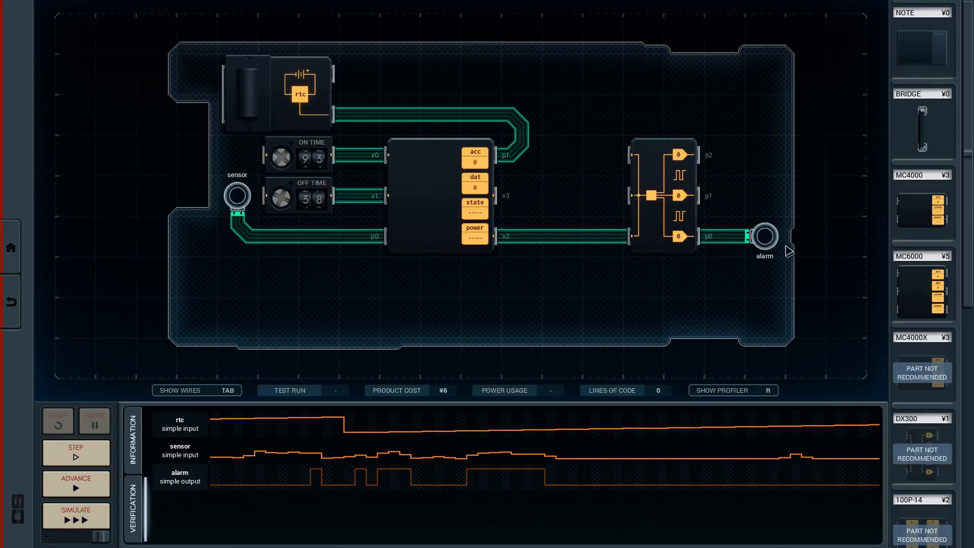
mouse_move(767, 239)
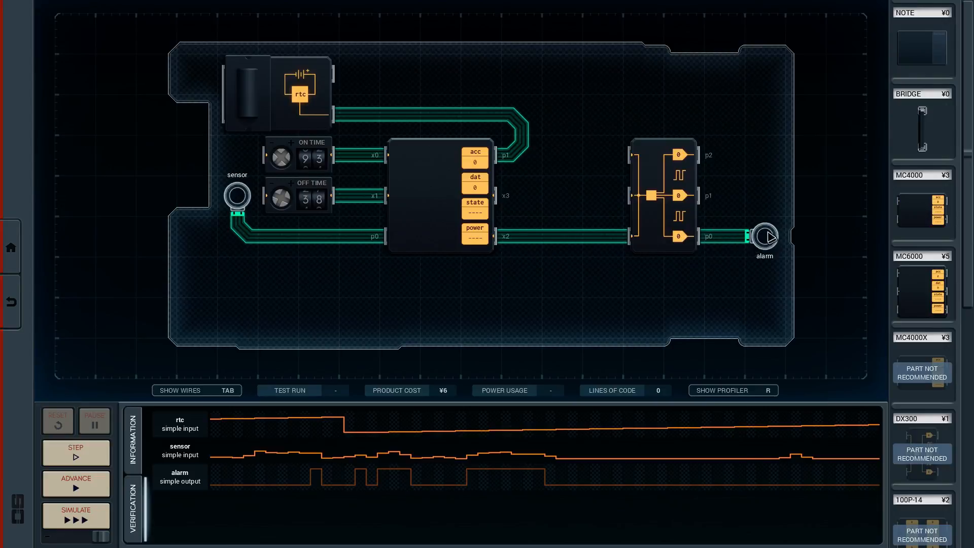
mouse_move(612, 232)
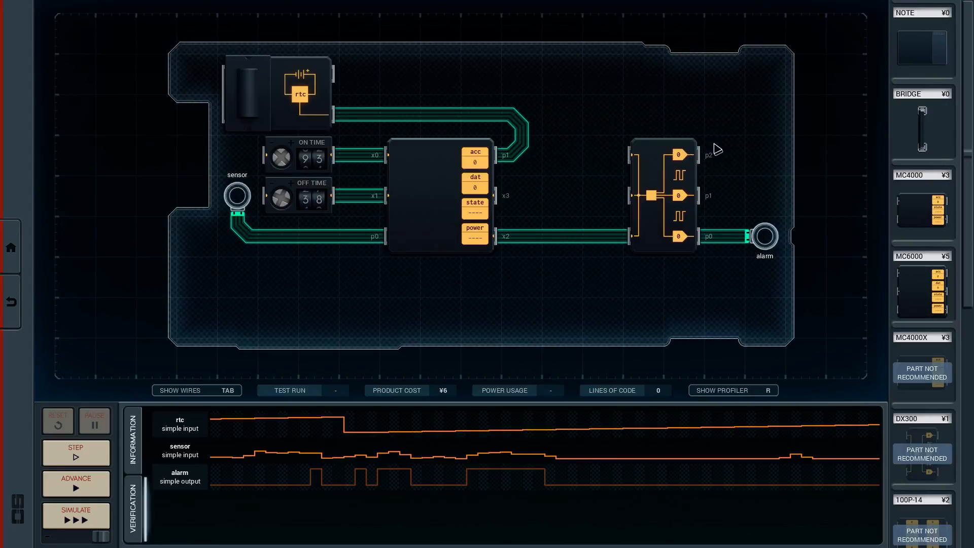
mouse_move(572, 317)
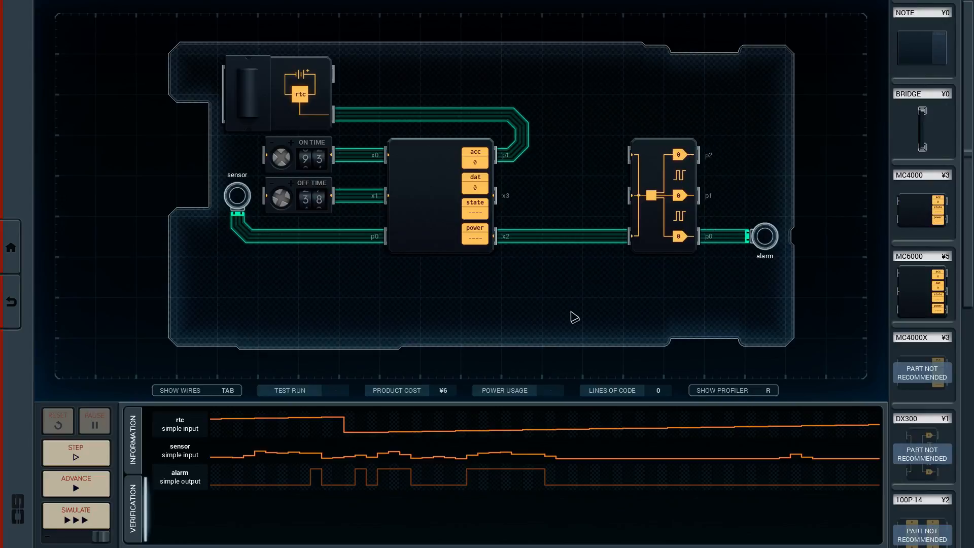
mouse_move(690, 278)
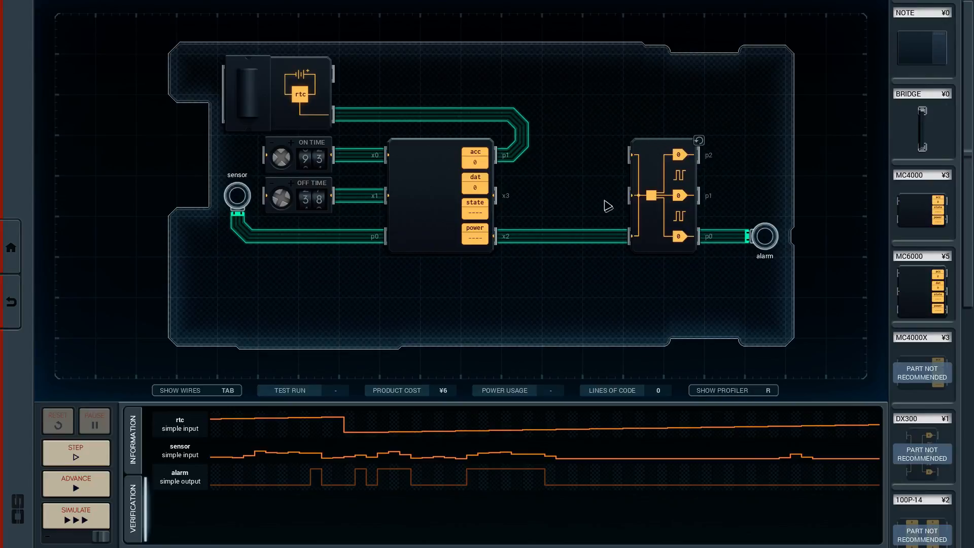
mouse_move(708, 271)
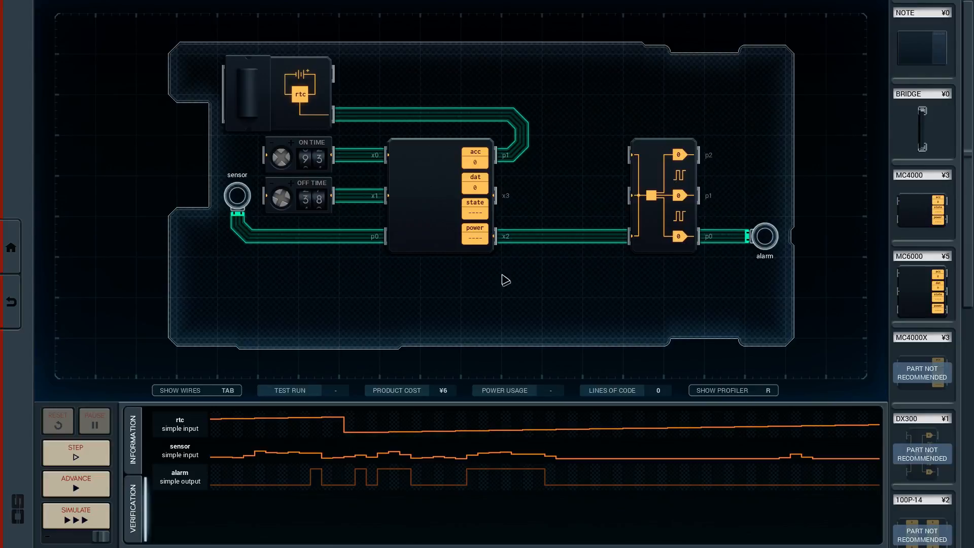
mouse_move(527, 237)
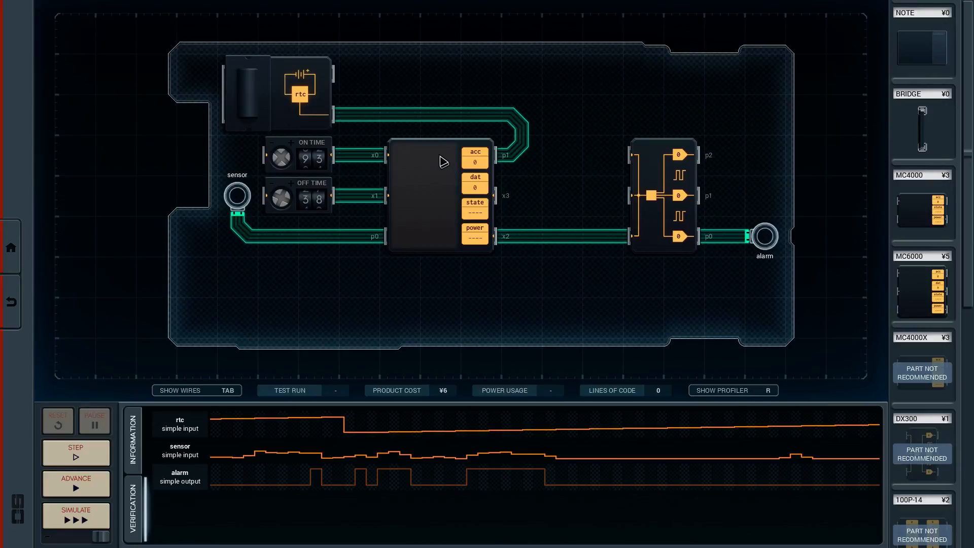
mouse_move(435, 191)
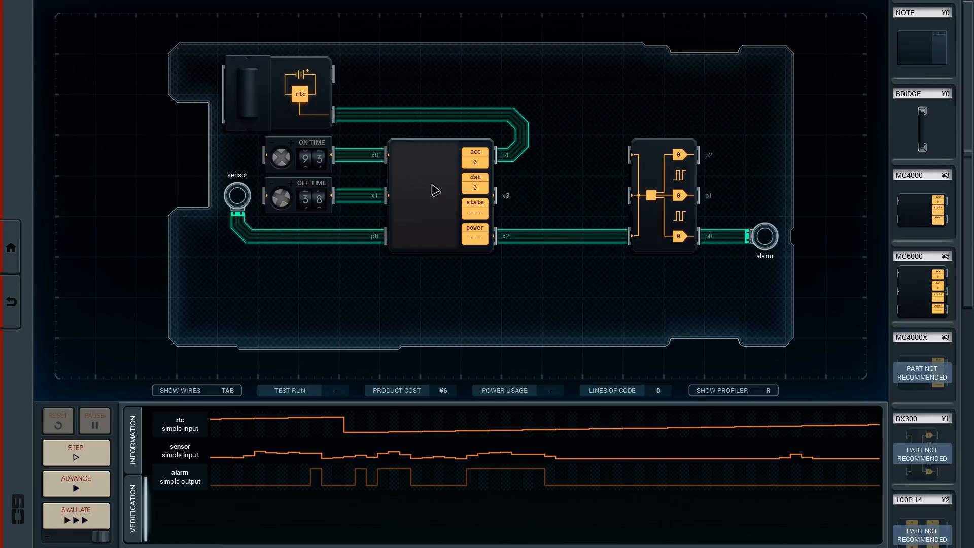
mouse_move(364, 237)
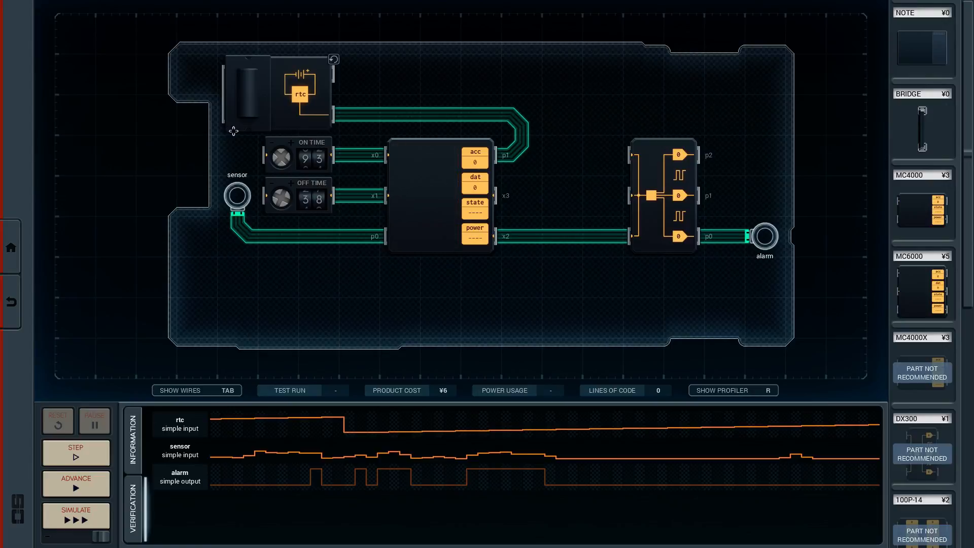
mouse_move(242, 194)
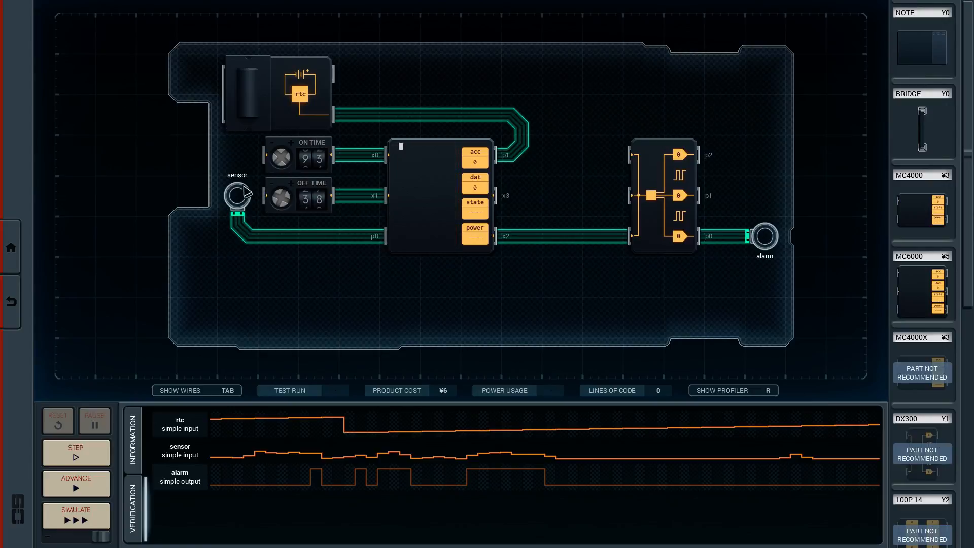
mouse_move(378, 242)
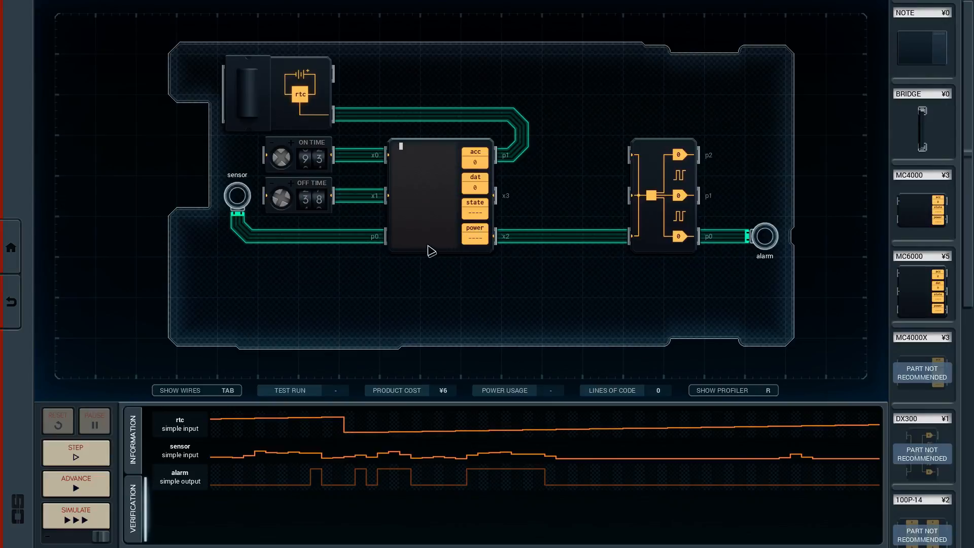
mouse_move(495, 288)
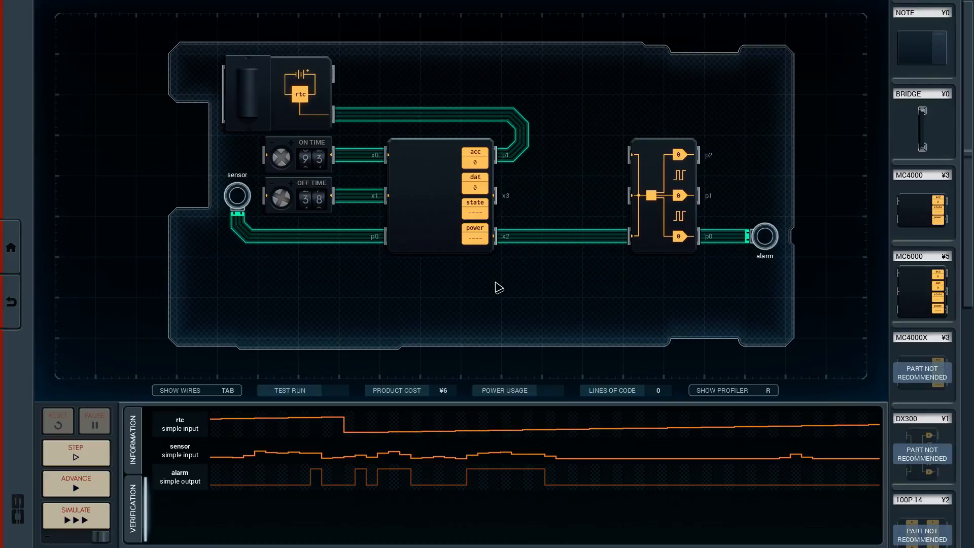
mouse_move(261, 463)
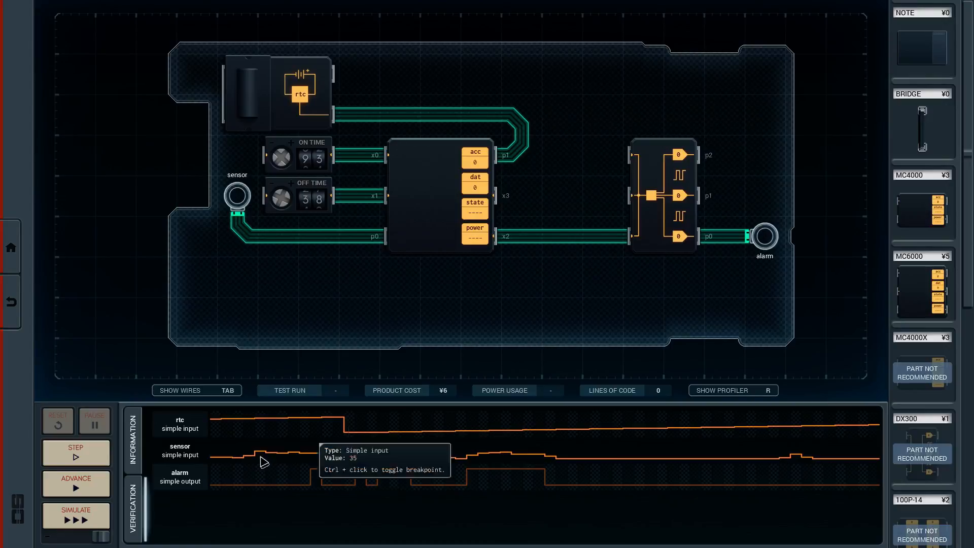
mouse_move(176, 434)
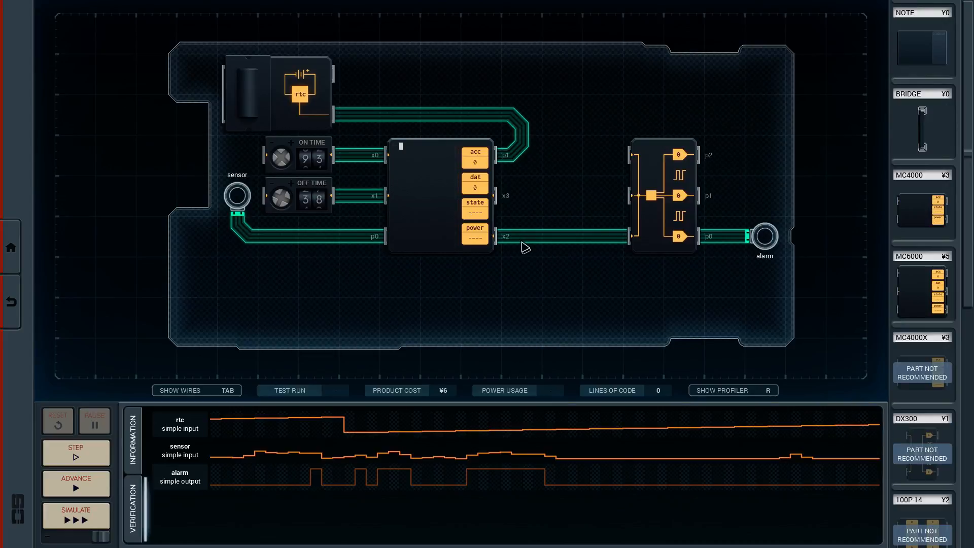
mouse_move(377, 211)
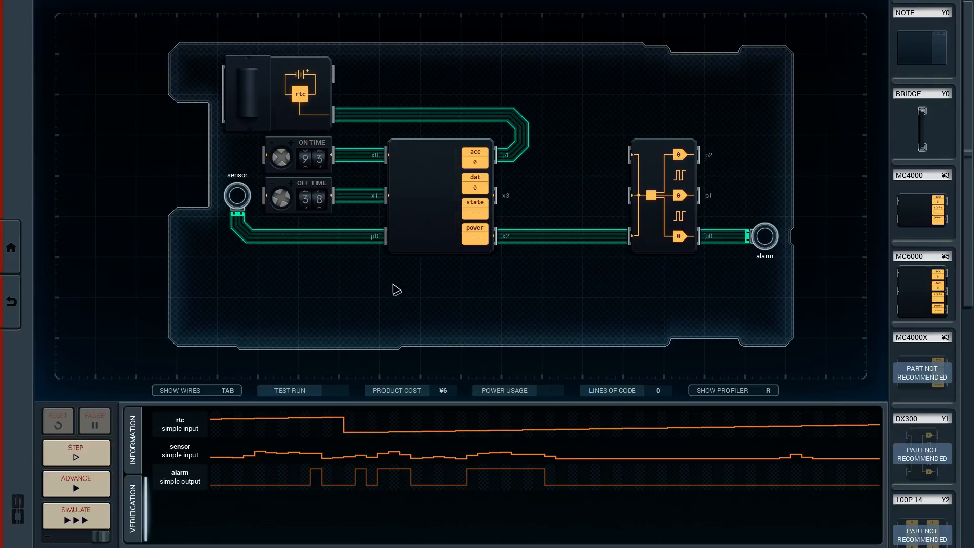
mouse_move(204, 449)
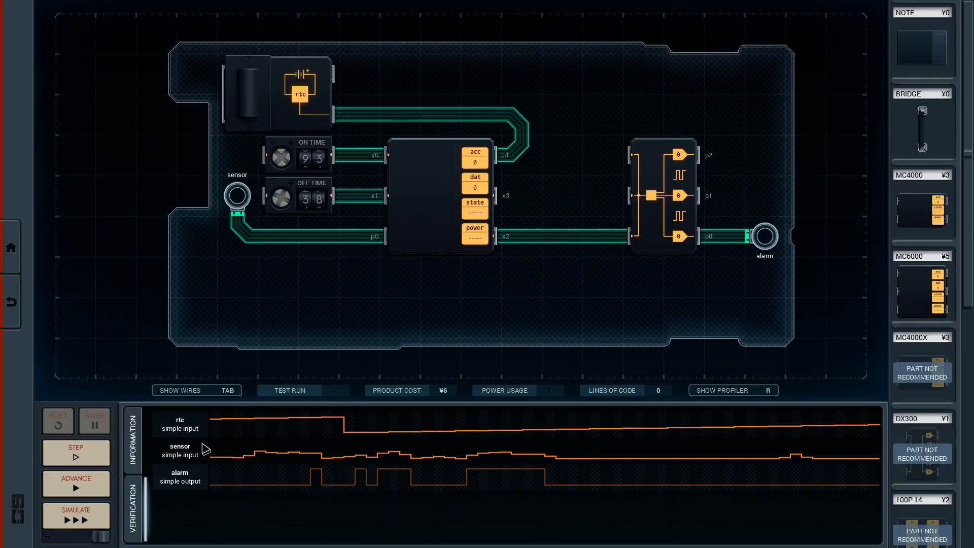
mouse_move(727, 389)
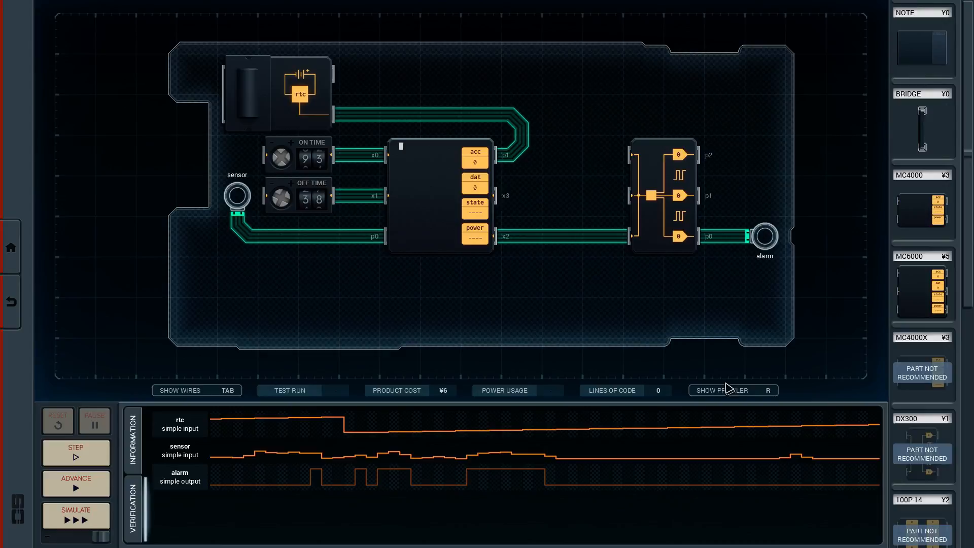
mouse_move(436, 140)
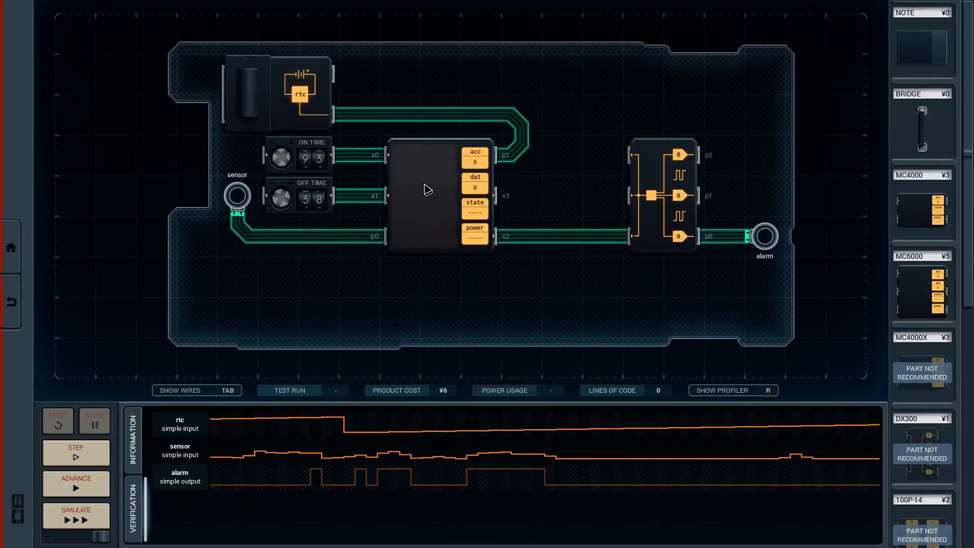
mouse_move(564, 147)
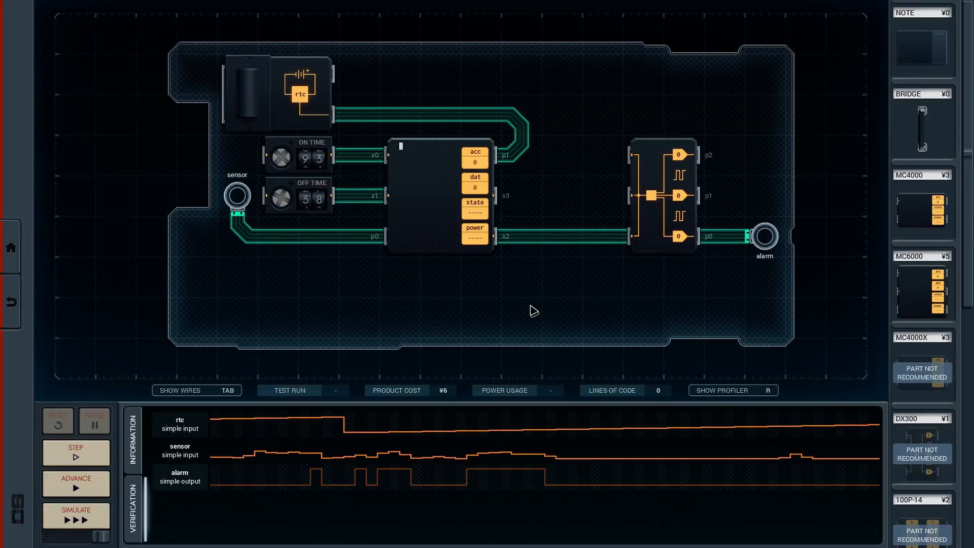
mouse_move(221, 433)
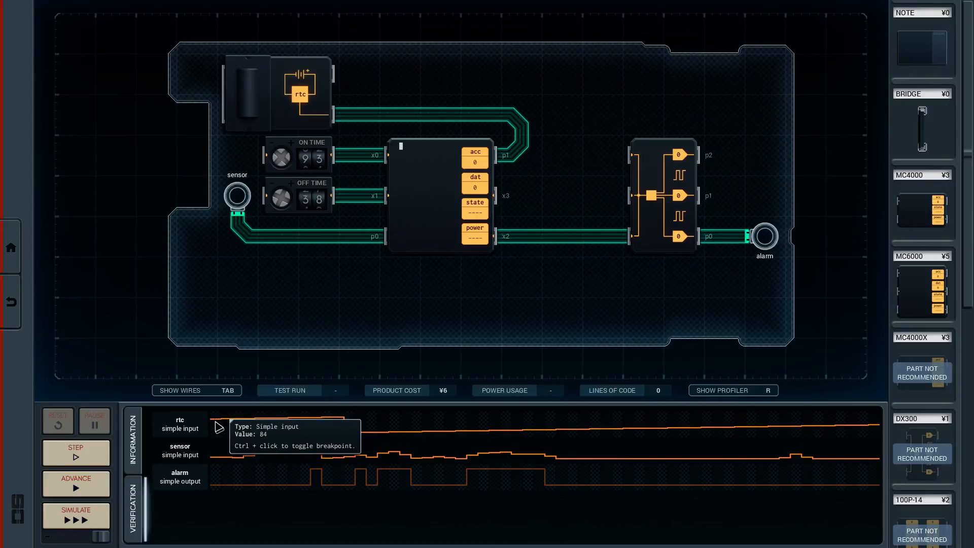
mouse_move(277, 237)
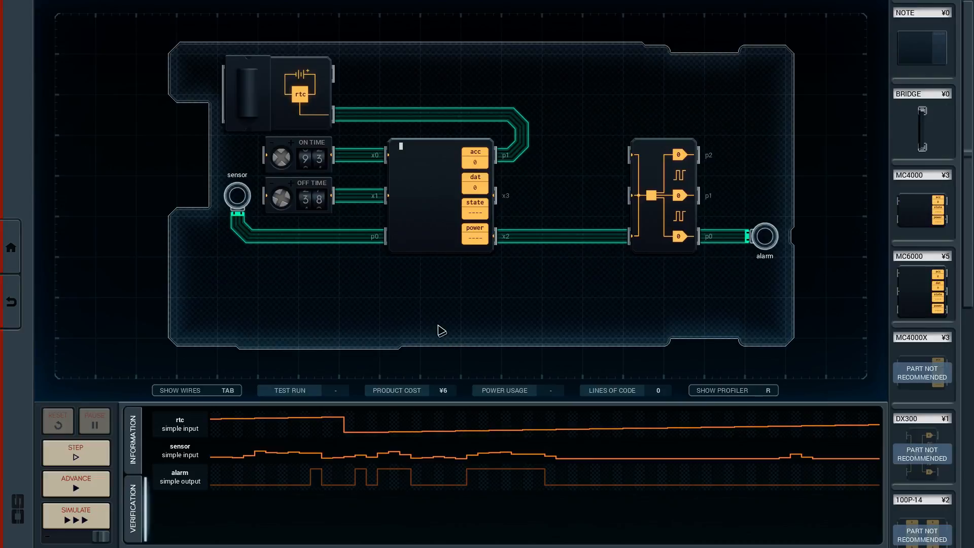
mouse_move(299, 145)
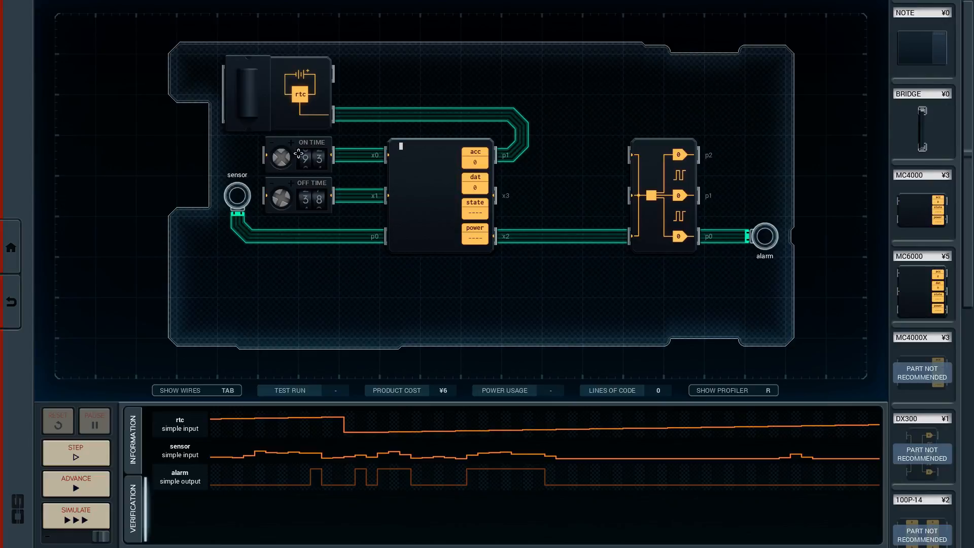
mouse_move(277, 250)
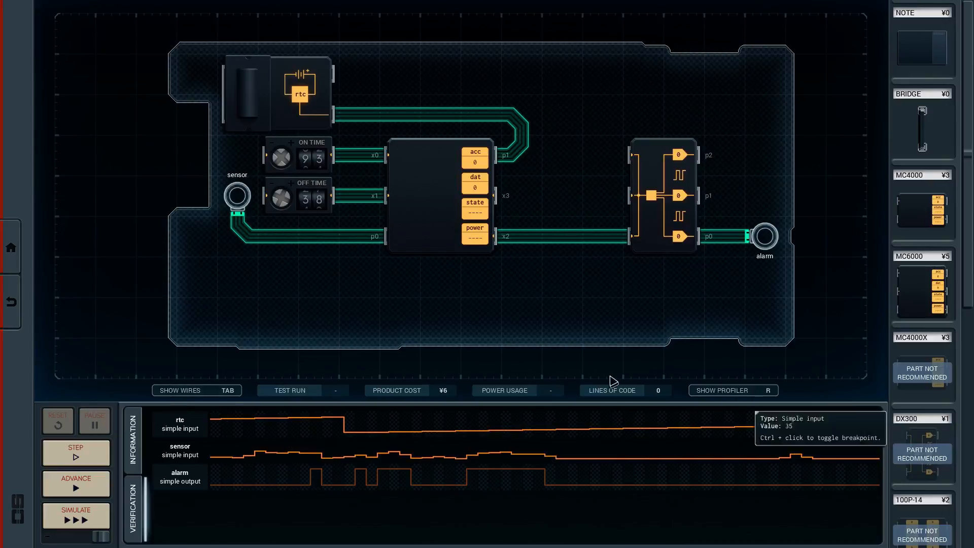
mouse_move(443, 308)
text(slp 1)
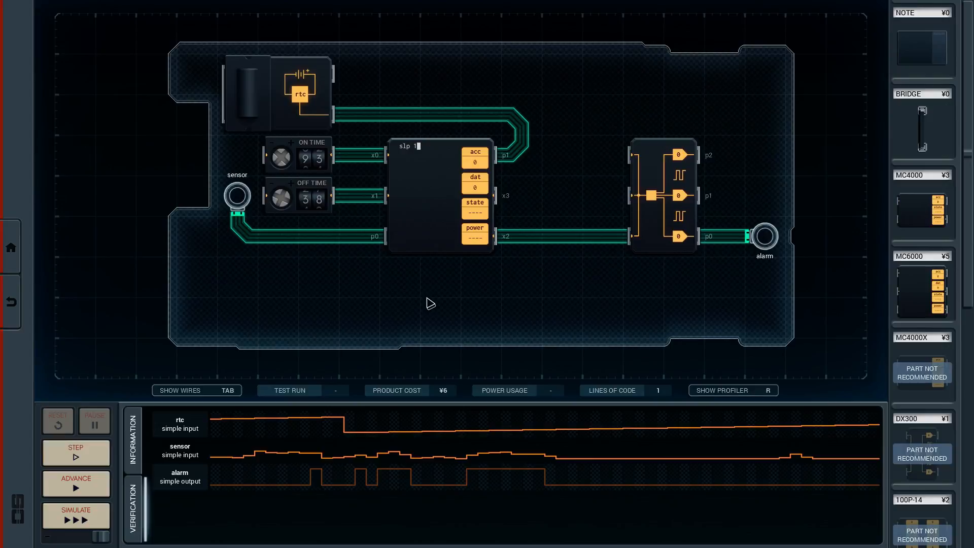
text(a)
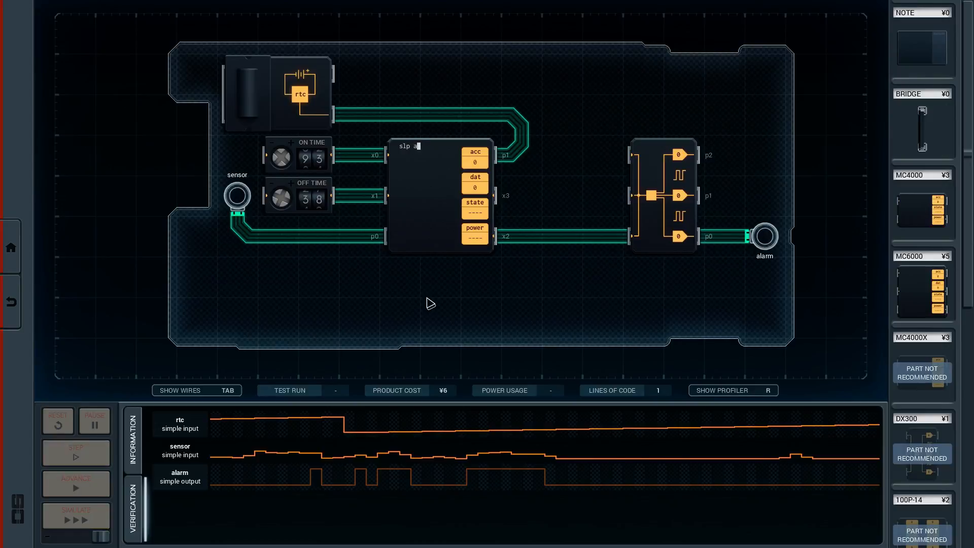
key(Backspace)
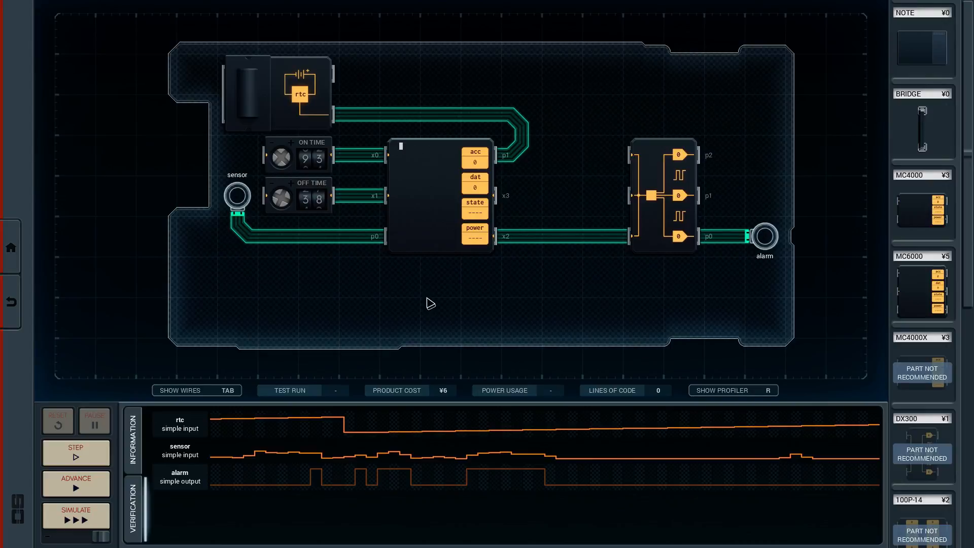
mouse_move(498, 122)
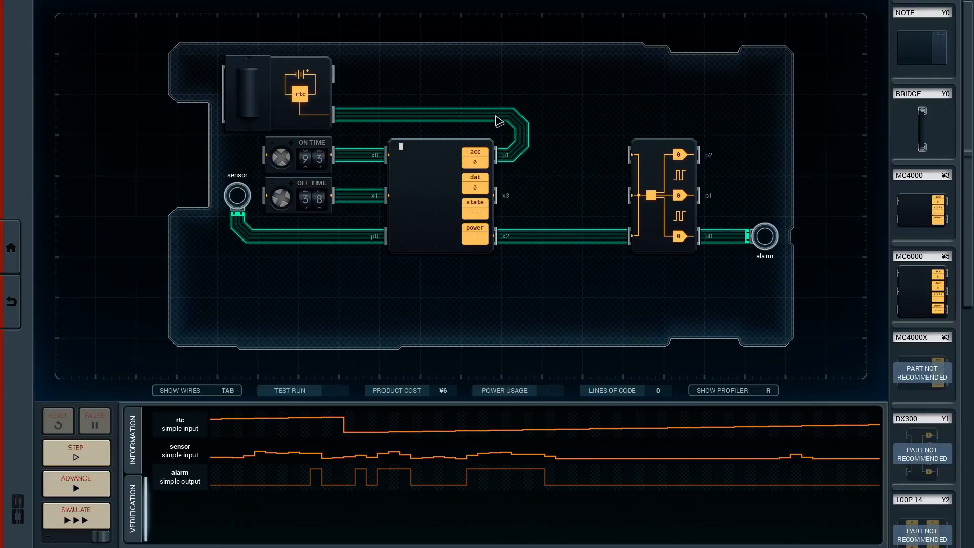
mouse_move(221, 428)
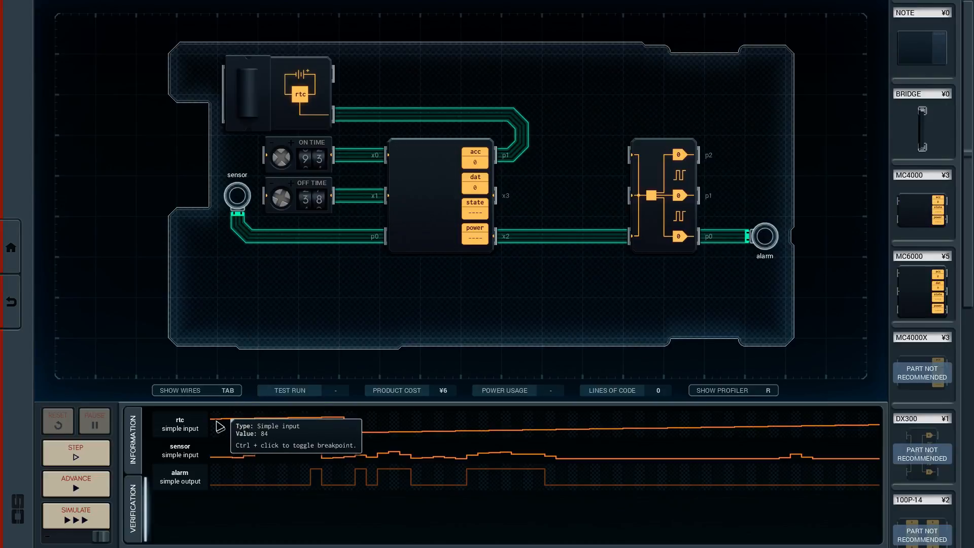
mouse_move(334, 160)
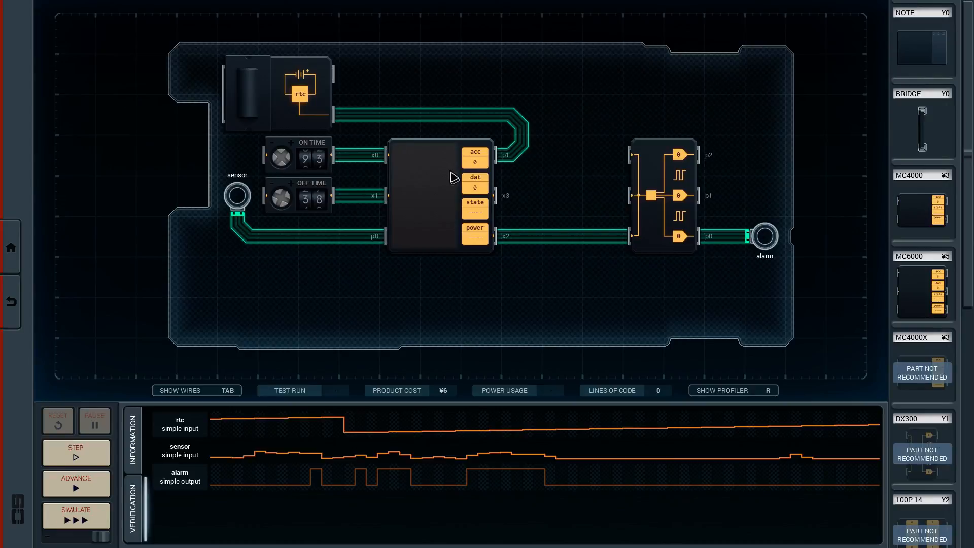
Write mov x0 acc, sub p1, slp acc in the MC6000, then start a loop label
text(sub x0 p1)
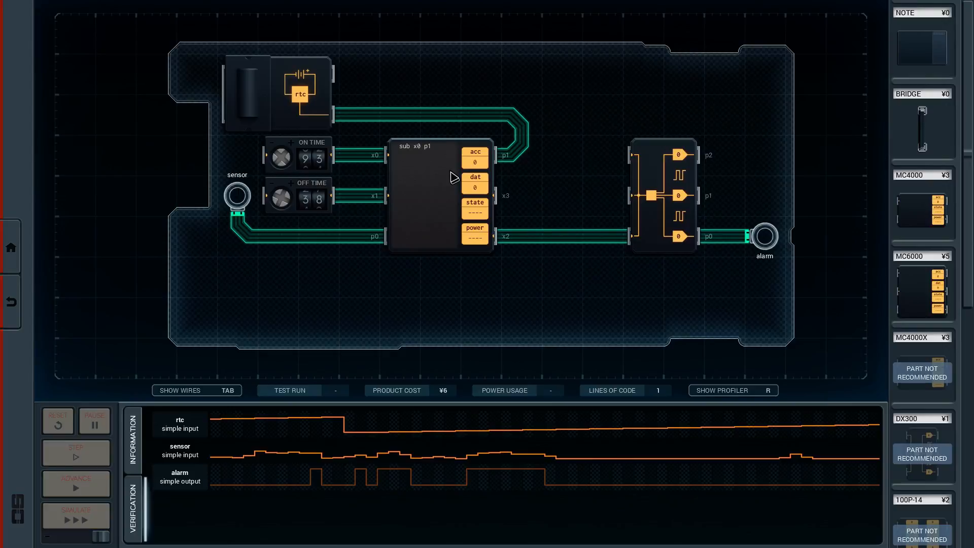
click(434, 146)
text(mov)
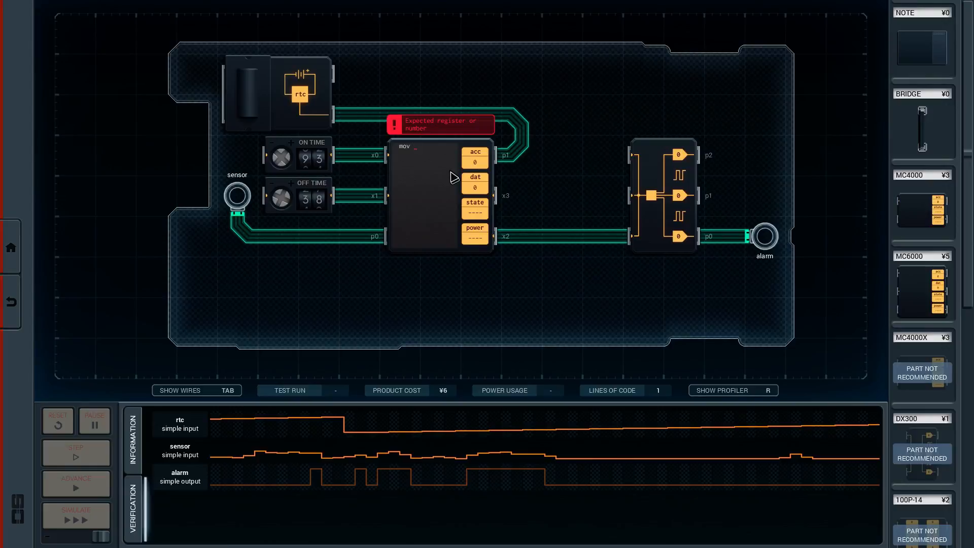
text(x0 axcc)
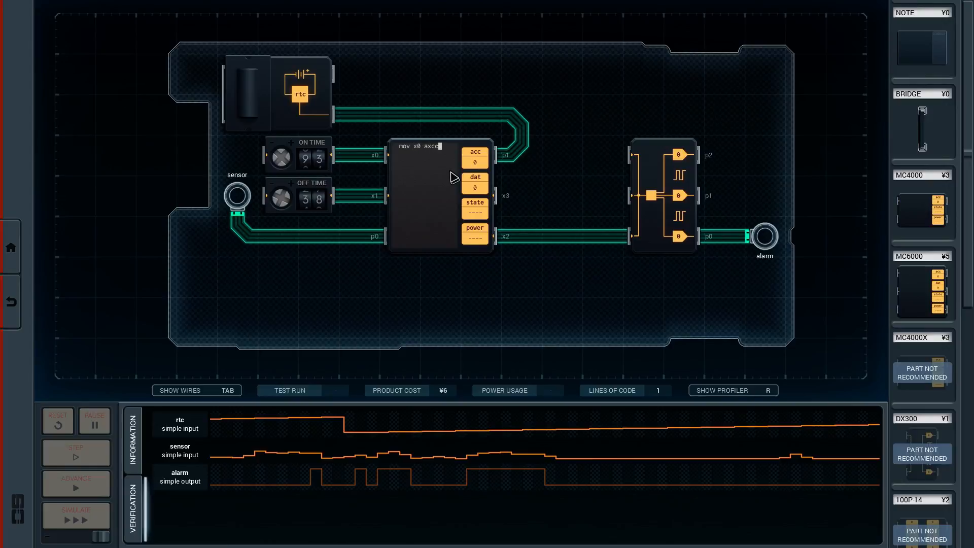
key(enter)
text(sub p1)
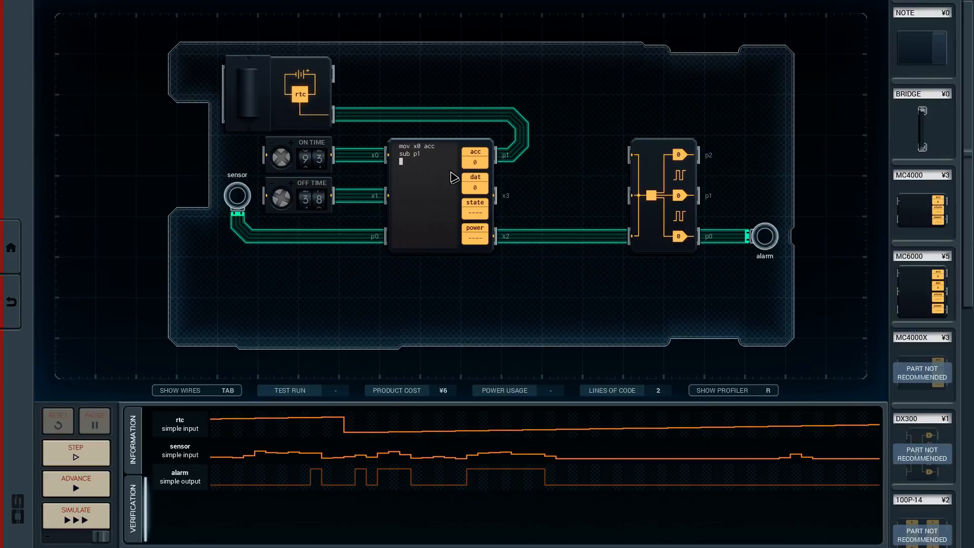
text(slp acc)
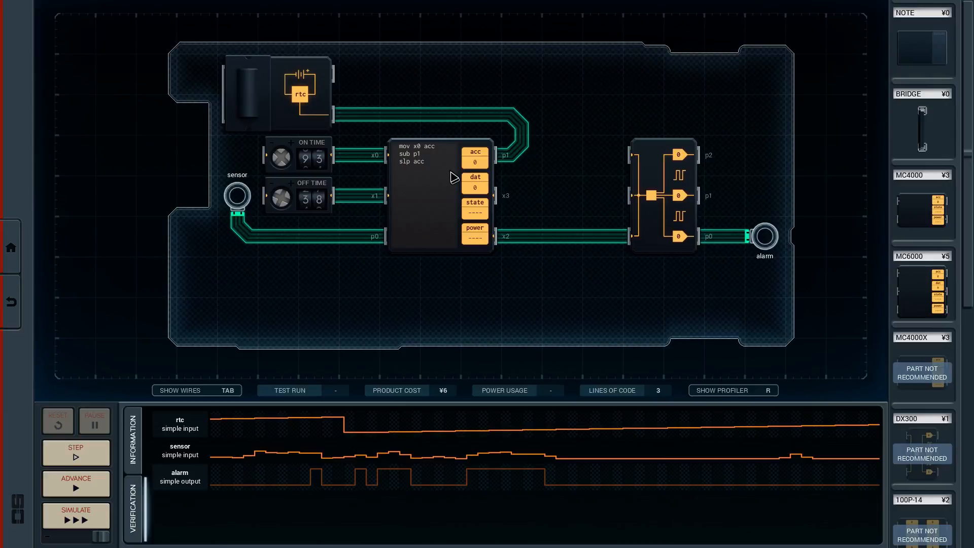
text(lo)
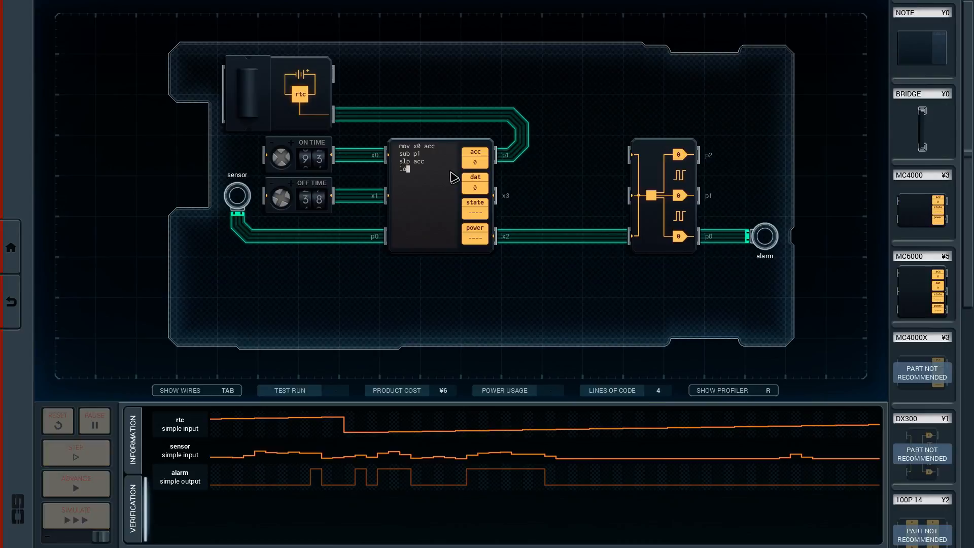
Finish the loop: label and add the teq p1 x1 off-time test
text(op:)
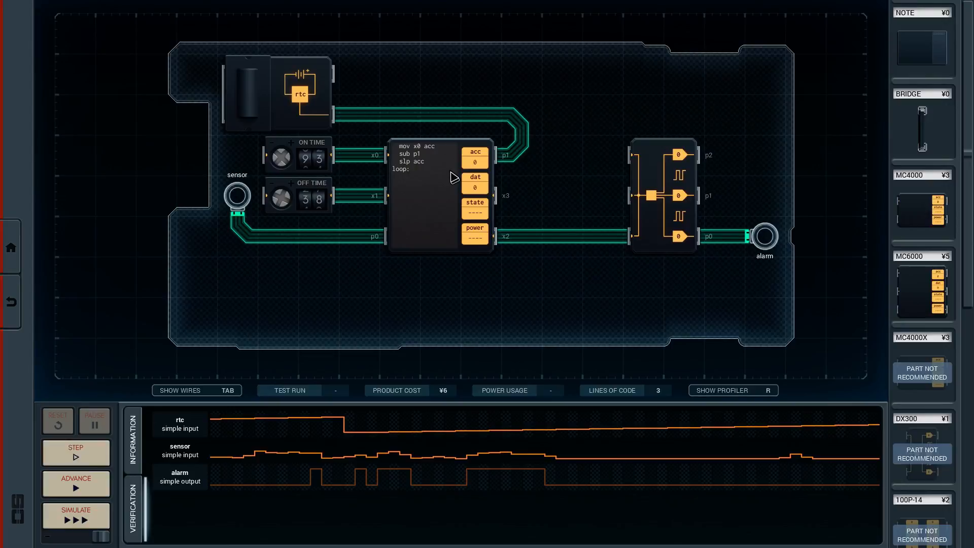
click(414, 169)
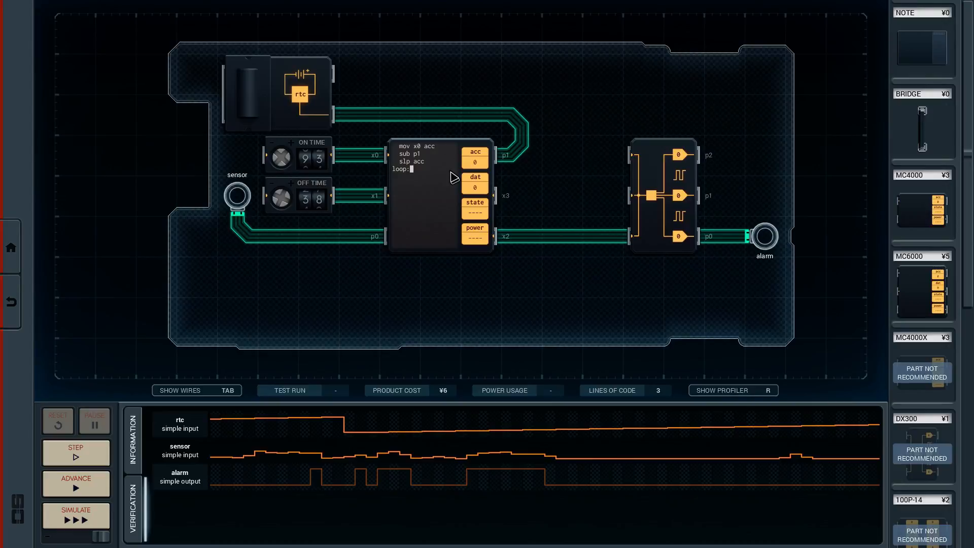
text(teq)
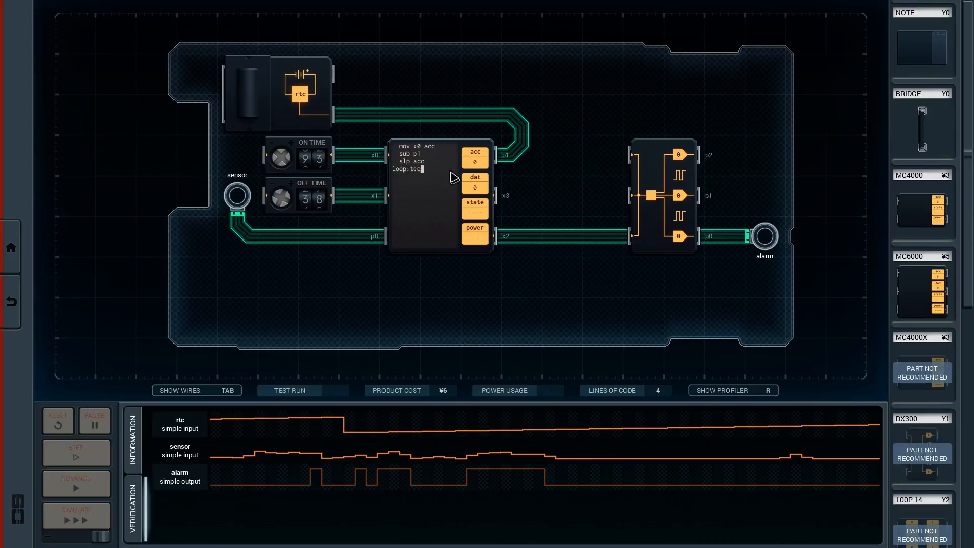
text(p1)
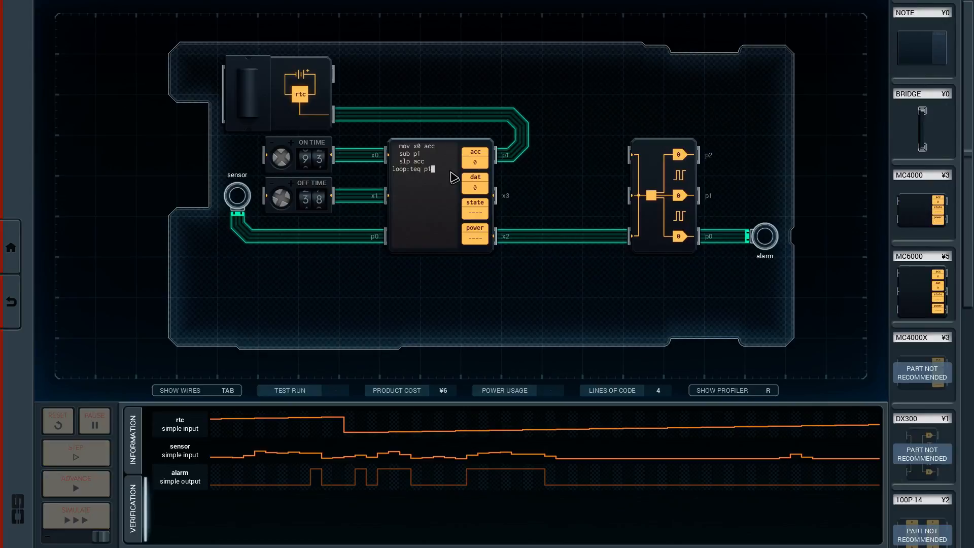
text(x1)
text(+)
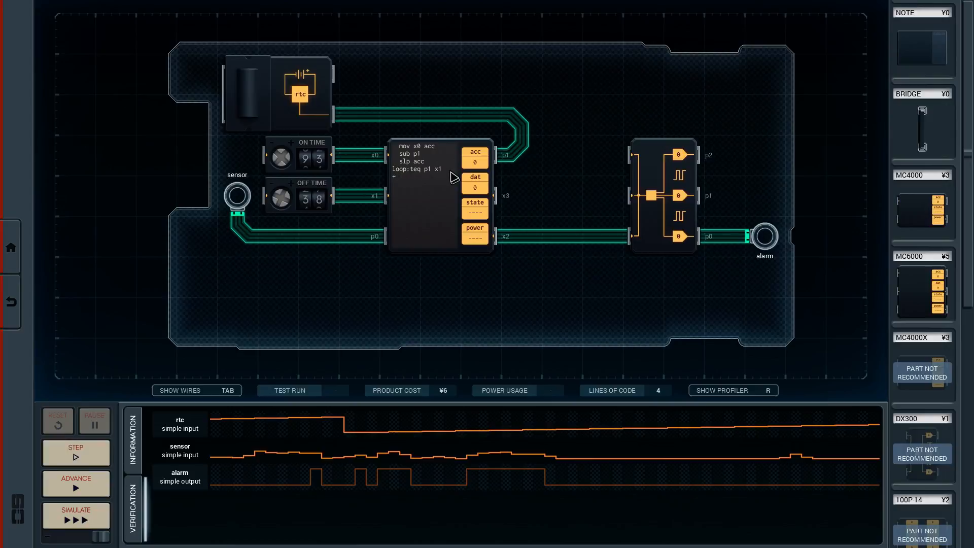
Under the test add + mov 0 x2 to turn the alarm off and a + slp line
click(400, 177)
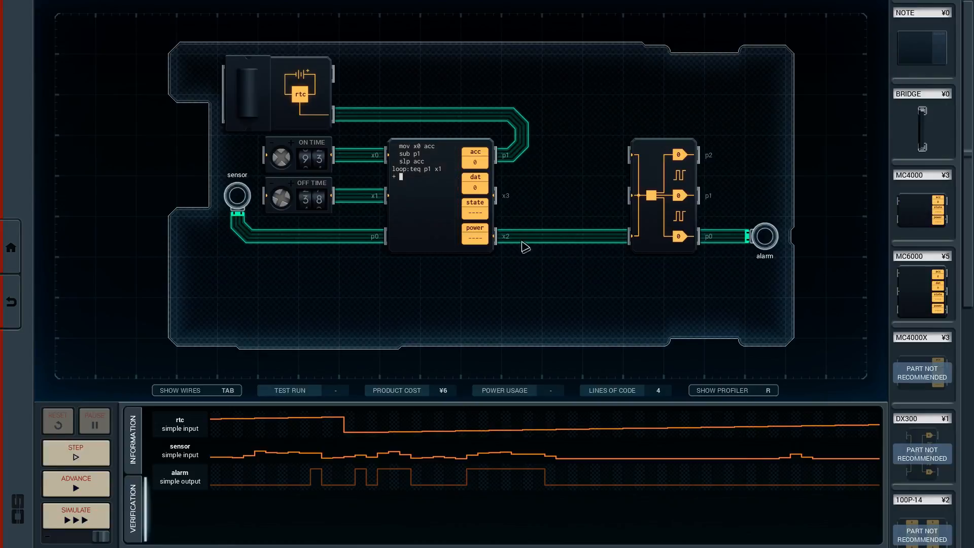
text(mov 0)
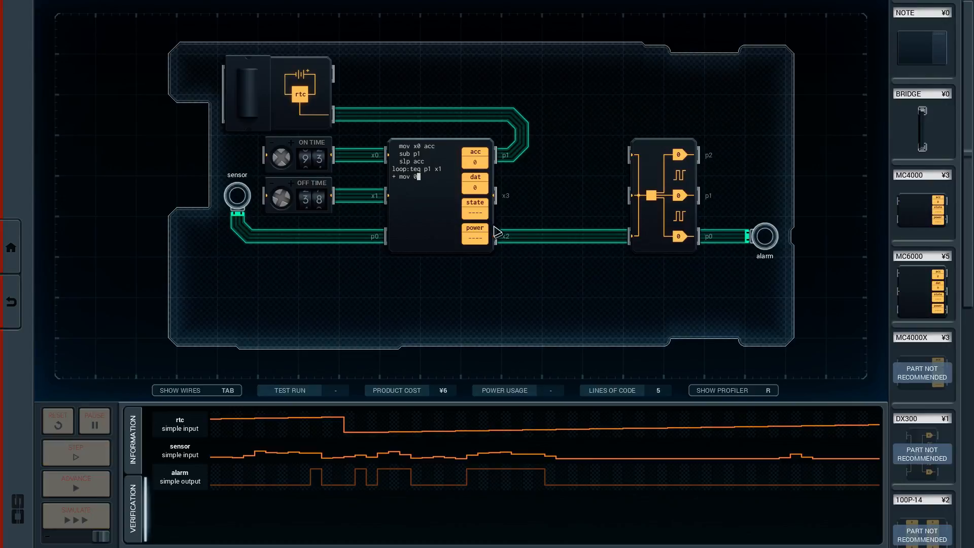
text(x2)
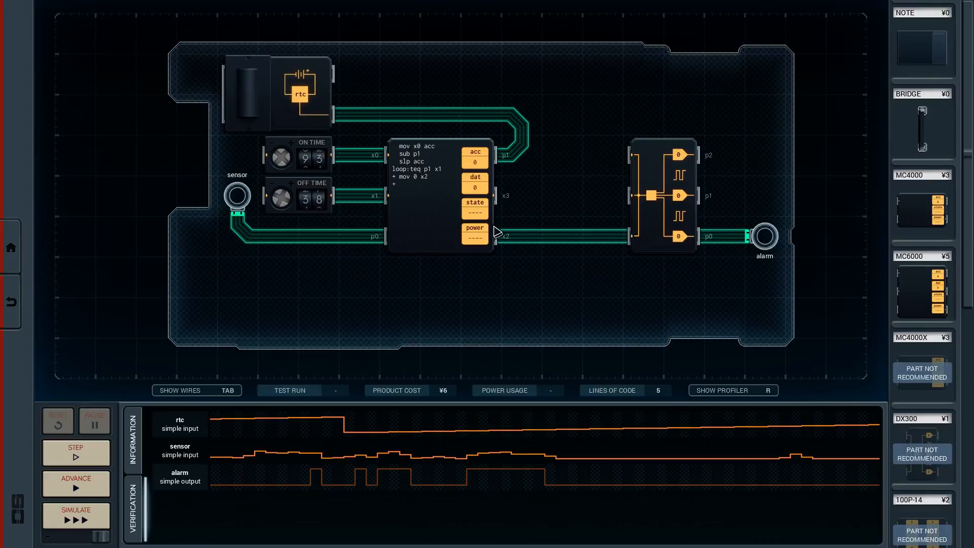
text(slp)
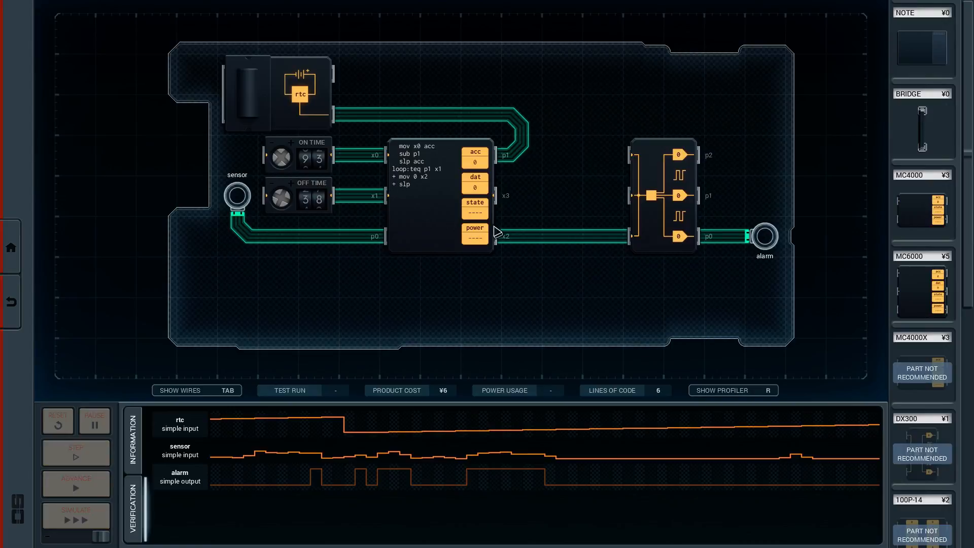
text(100)
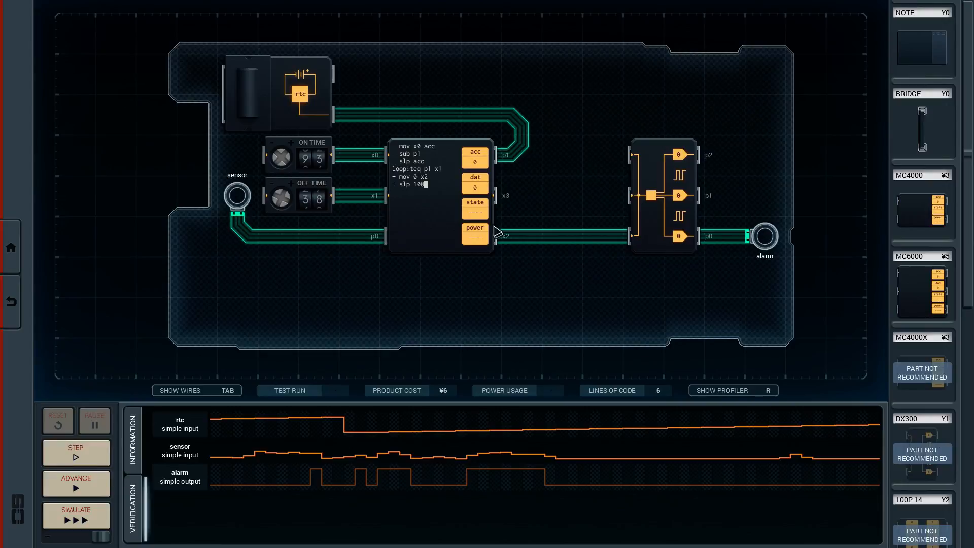
mouse_move(517, 422)
text(2)
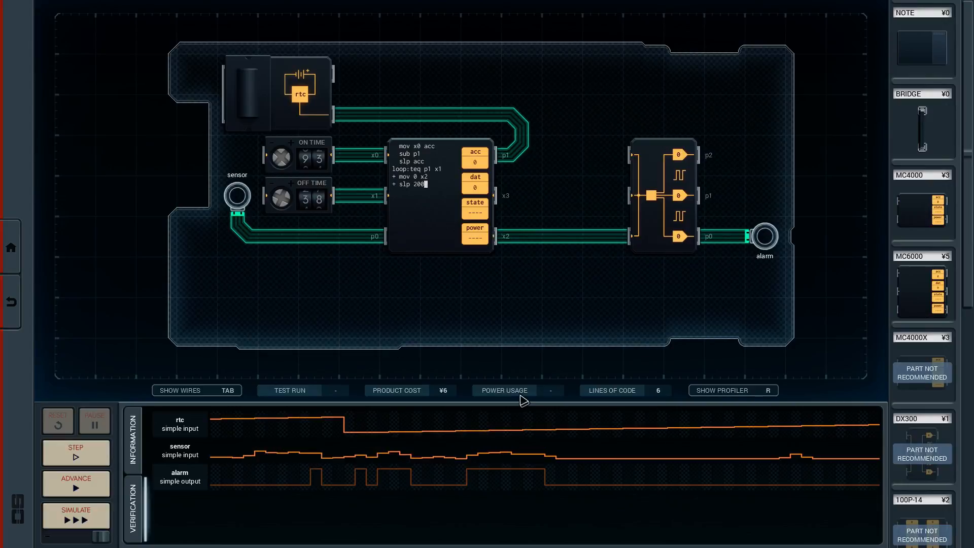
mouse_move(412, 274)
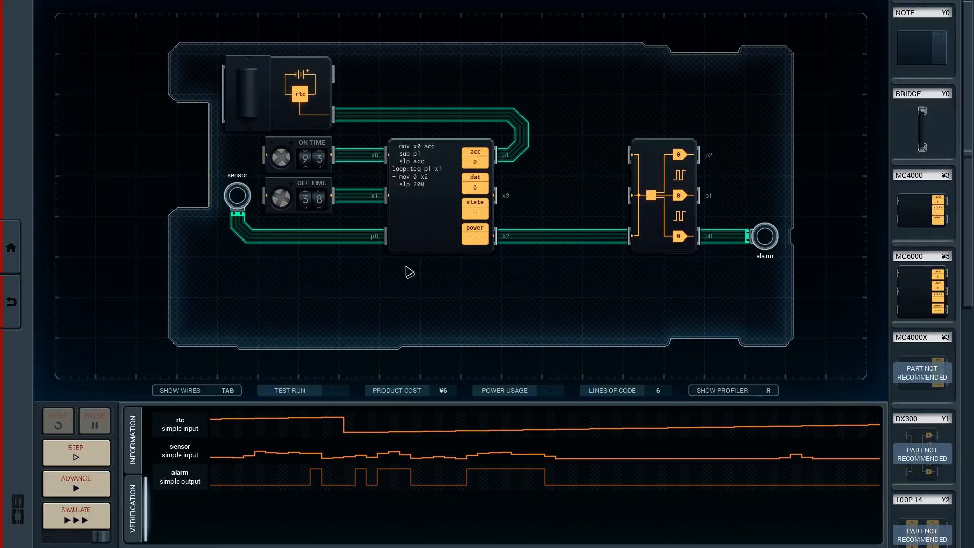
After the sleep, add the tgt p0 19 sensor threshold test
click(410, 192)
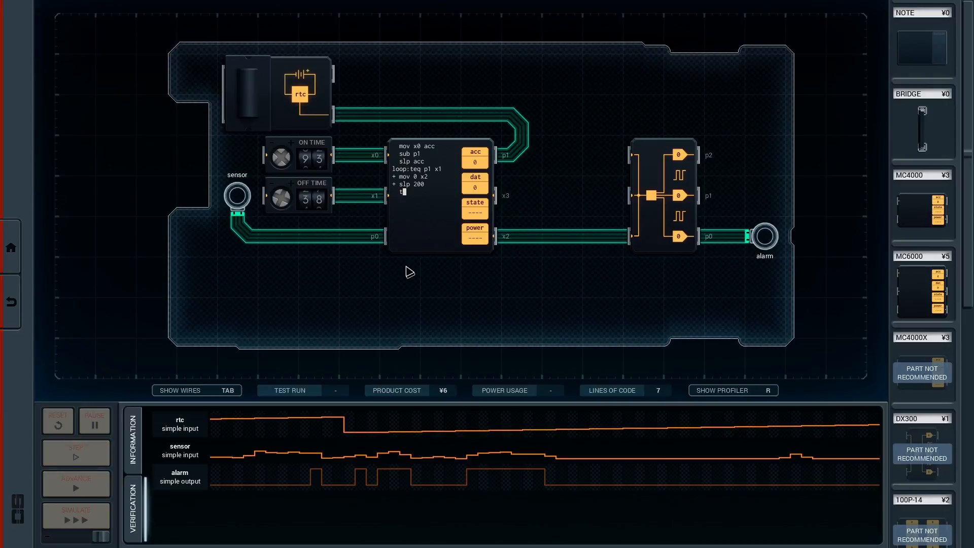
text(tgt)
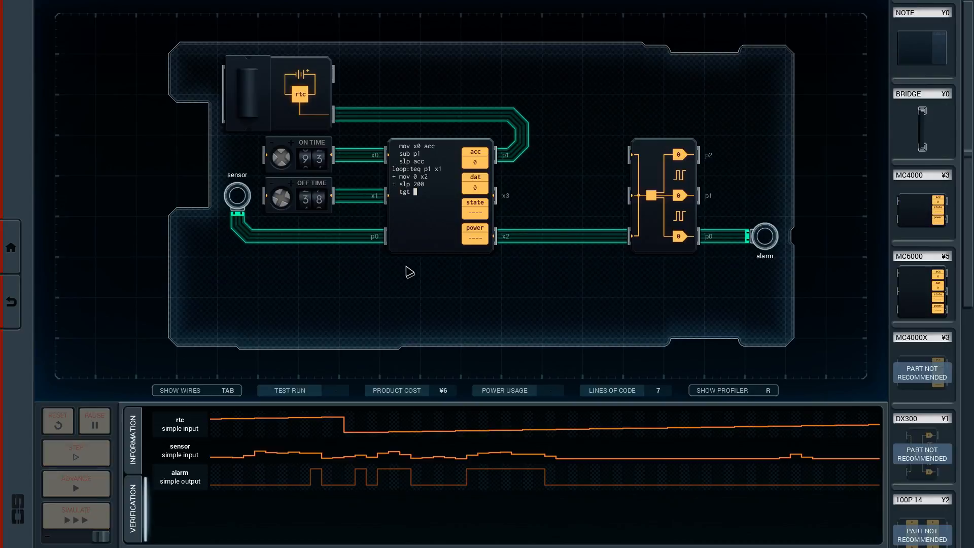
text(p0)
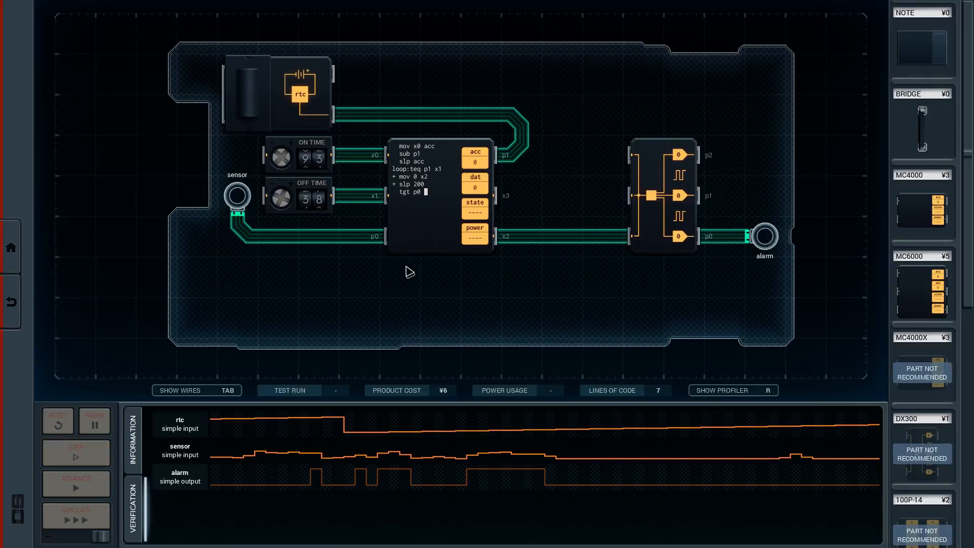
text(19)
text(+)
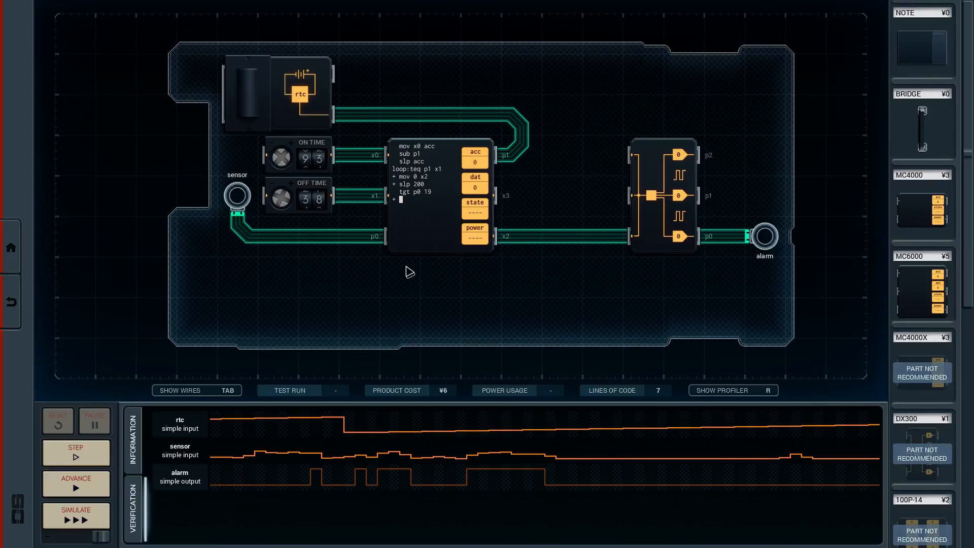
Add + mov 1 x2, - mov 0 x2 to drive the alarm, then jmp loop
text(mov)
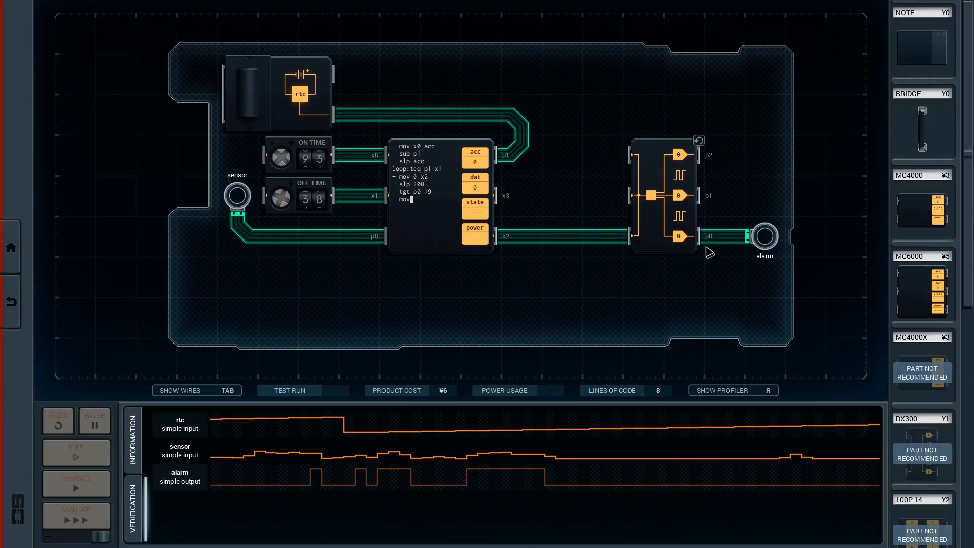
text(1)
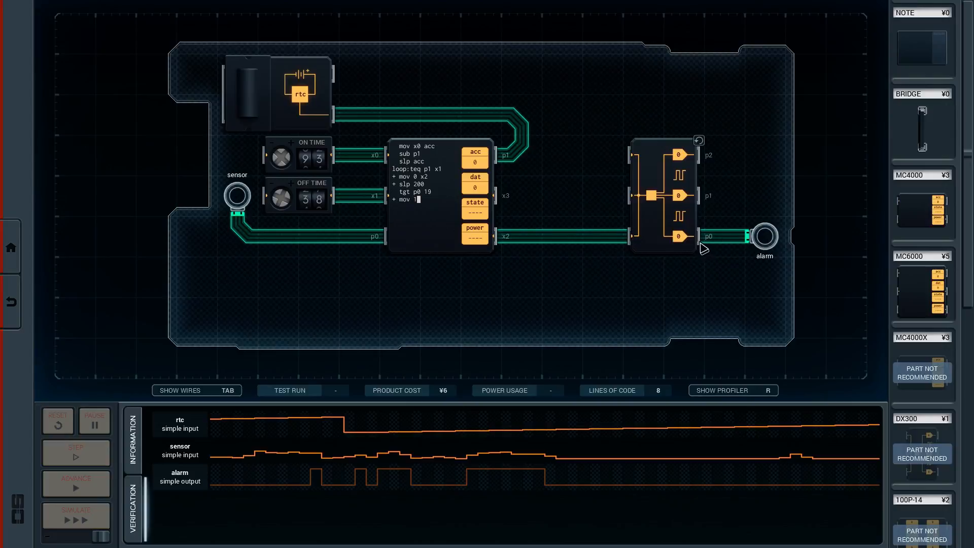
mouse_move(733, 246)
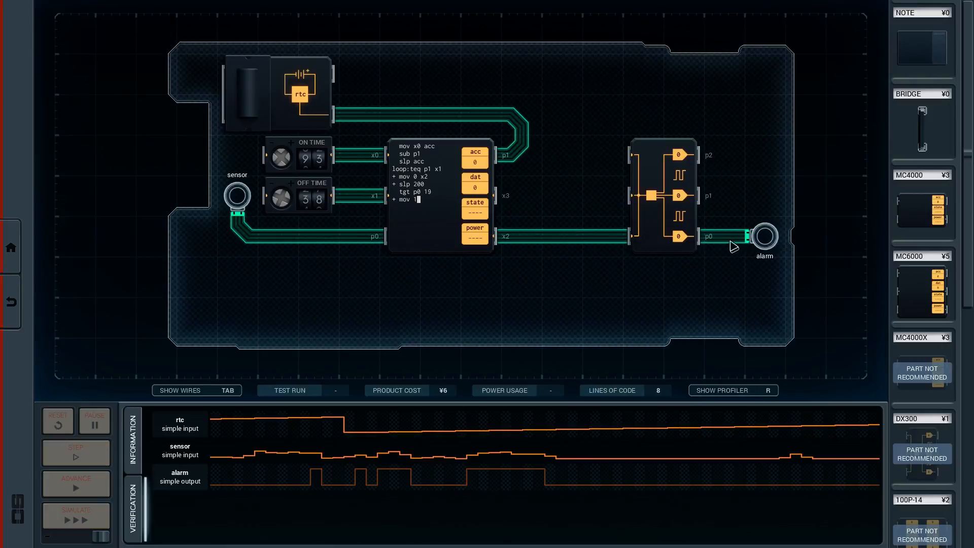
mouse_move(724, 251)
text(- mov)
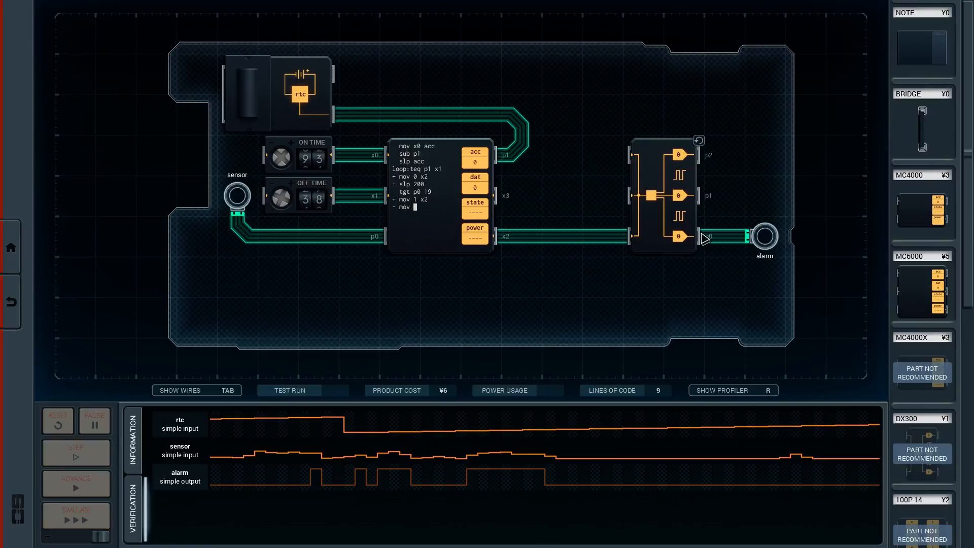
text(0 x2)
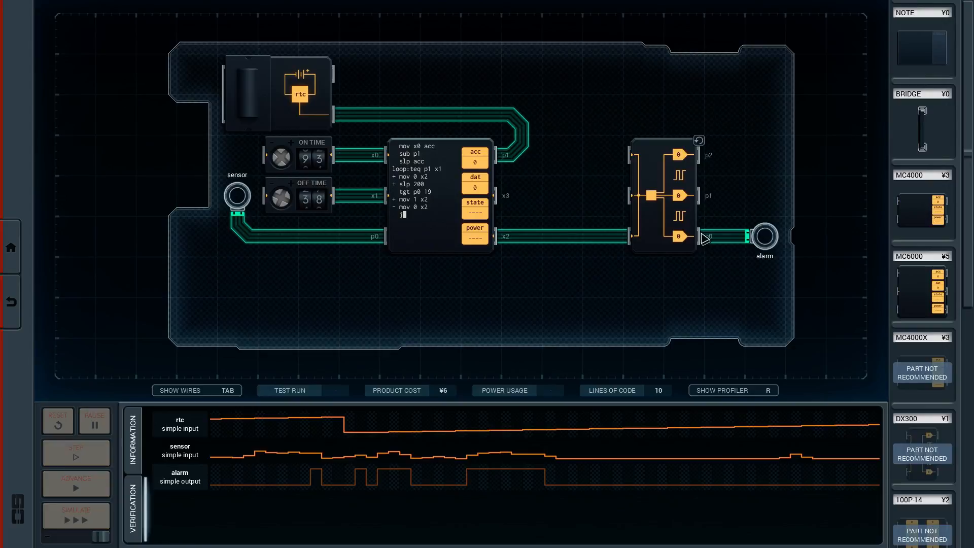
text(mp loop)
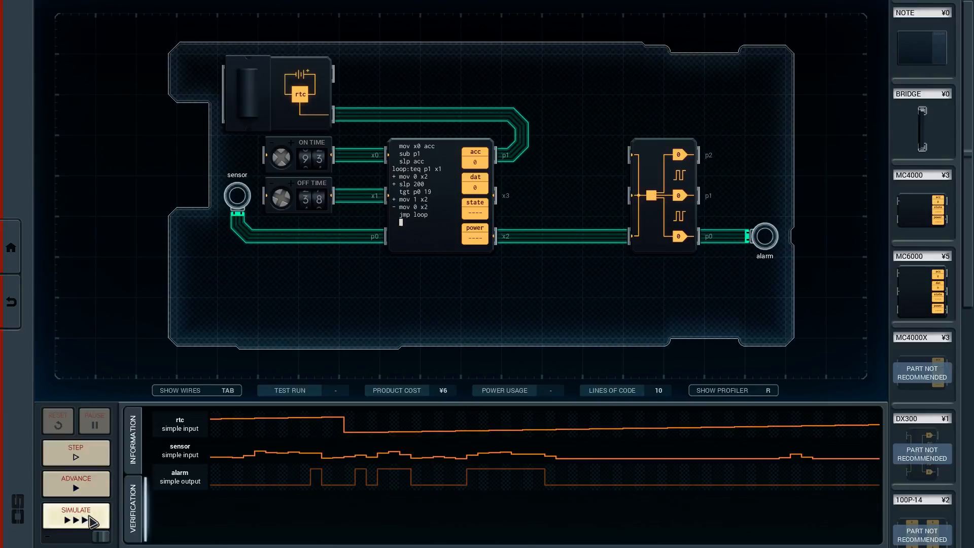
Simulate, hit the 'Part not sleeping' error, reset and insert slp 1 before jmp loop
click(76, 515)
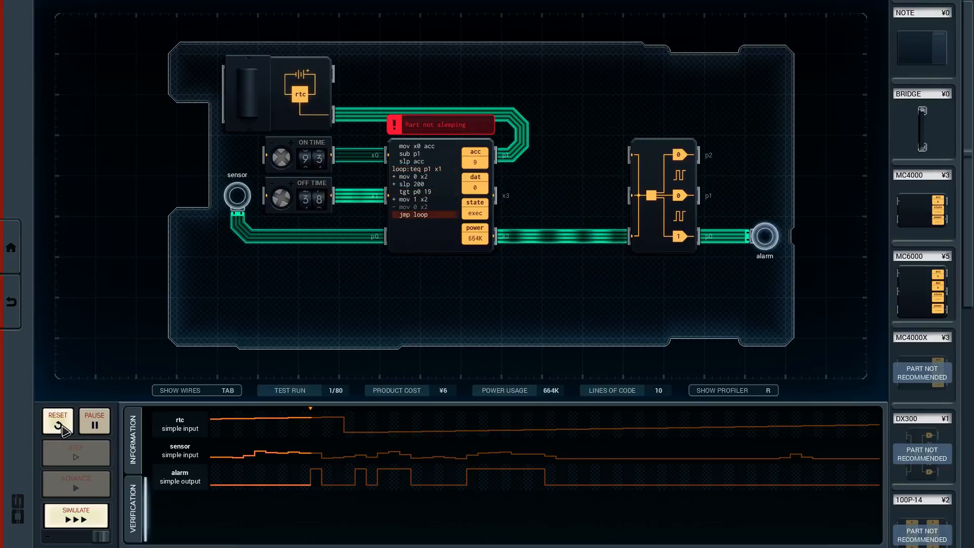
click(57, 421)
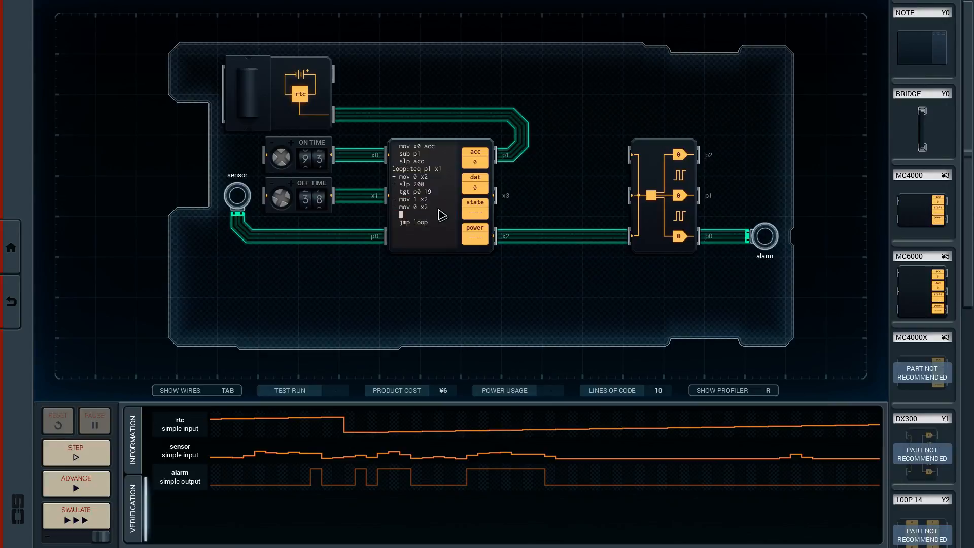
text(slp 1)
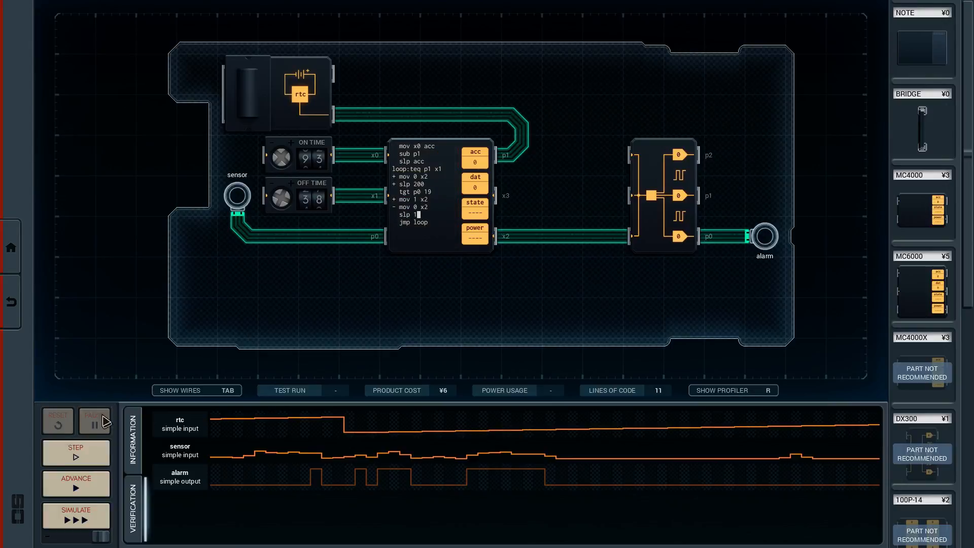
Run the simulation again until it stops on test 4/80 with alarm mismatches, then reset
click(75, 514)
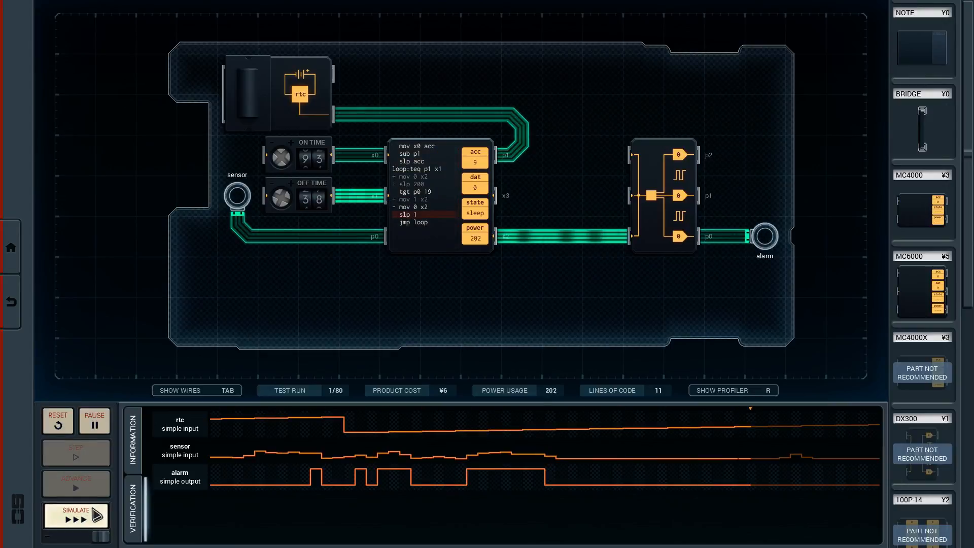
click(75, 515)
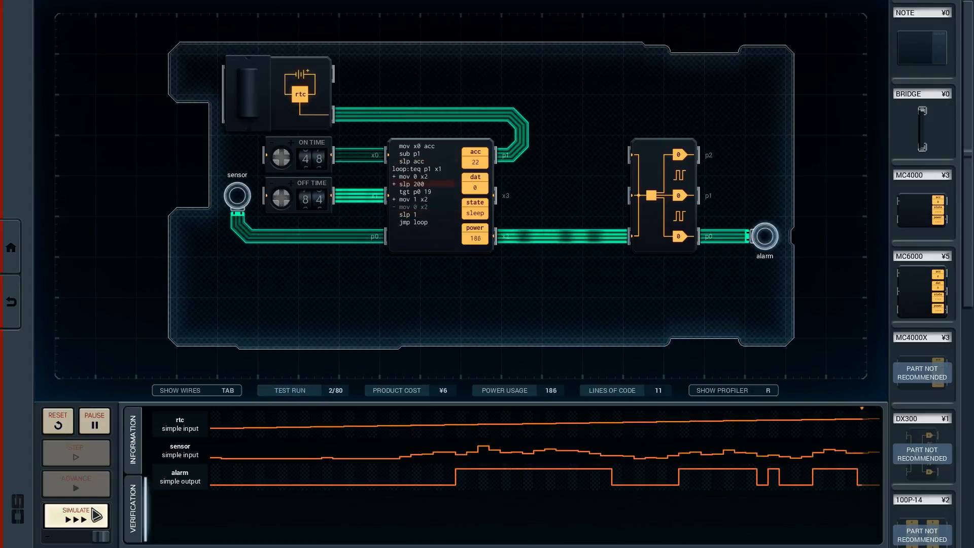
click(75, 515)
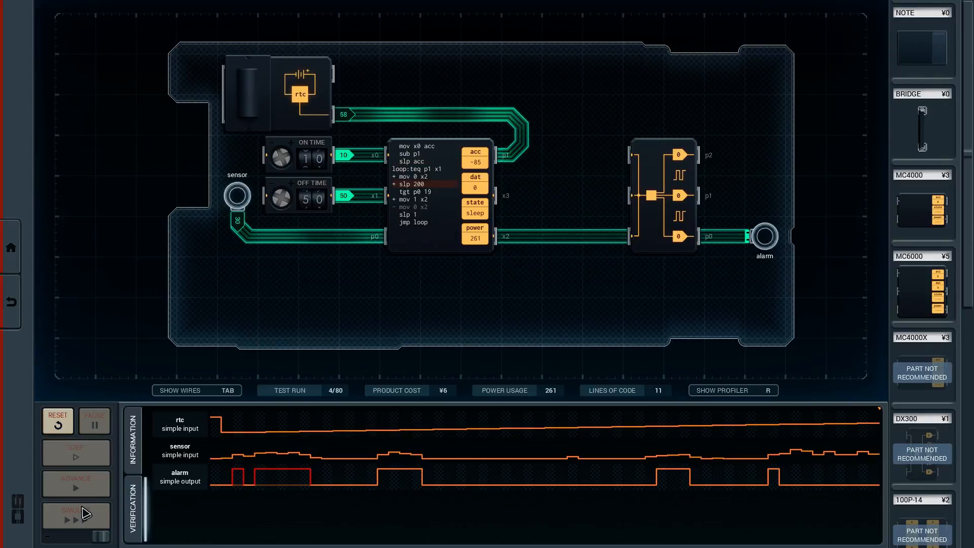
click(75, 516)
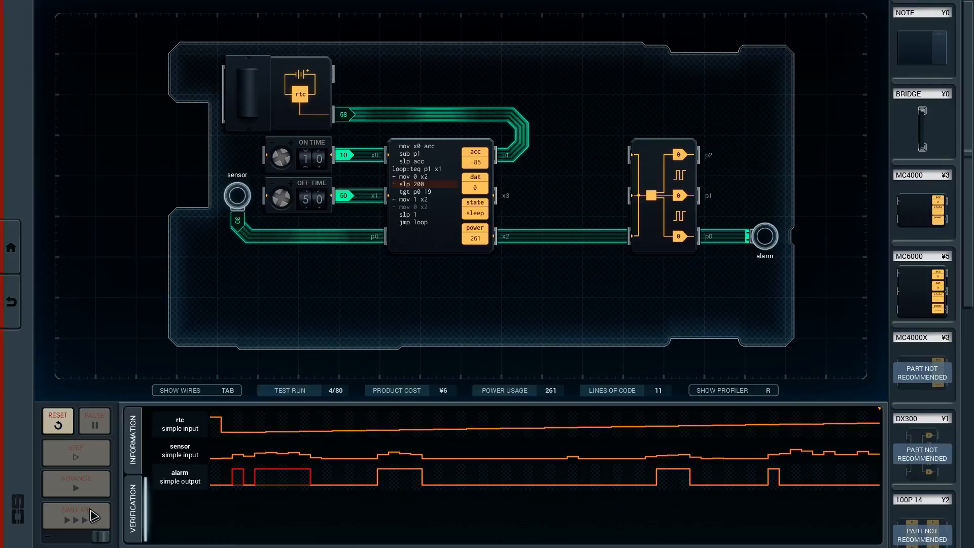
click(56, 421)
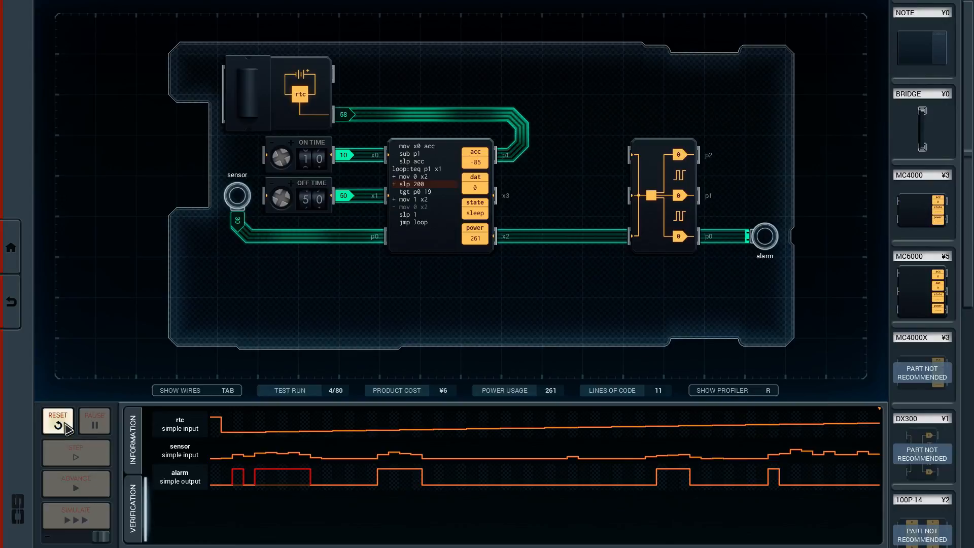
mouse_move(210, 432)
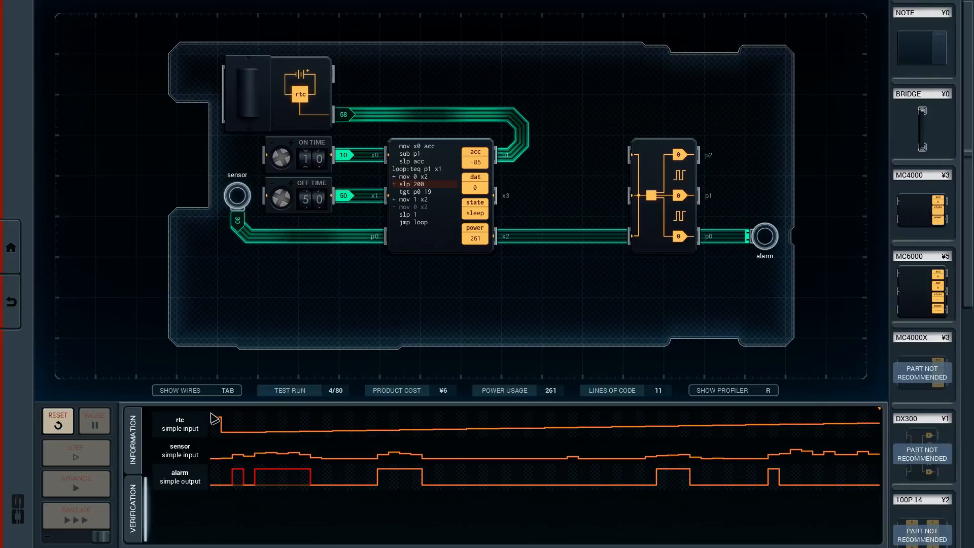
mouse_move(258, 543)
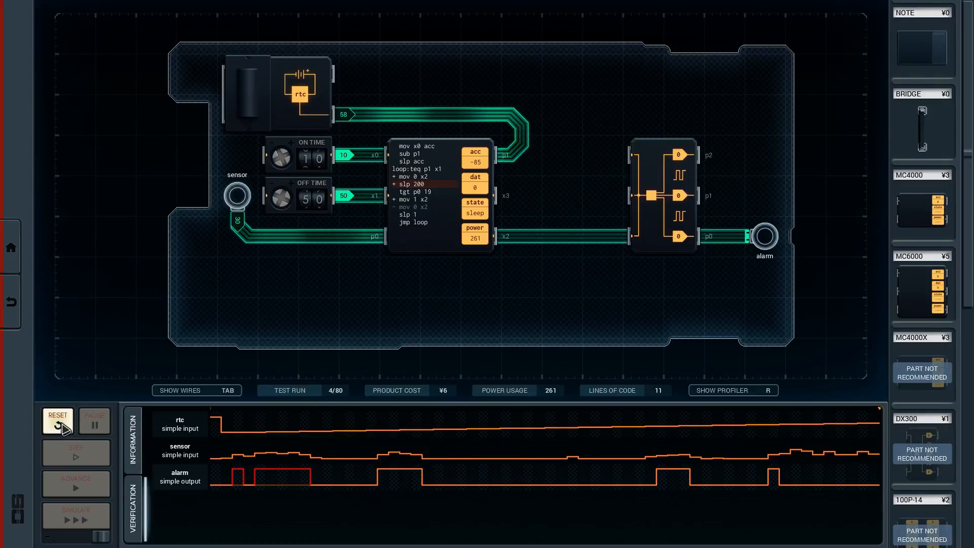
Restart test 4 and step instruction by instruction to slp acc, showing acc at -85
click(75, 516)
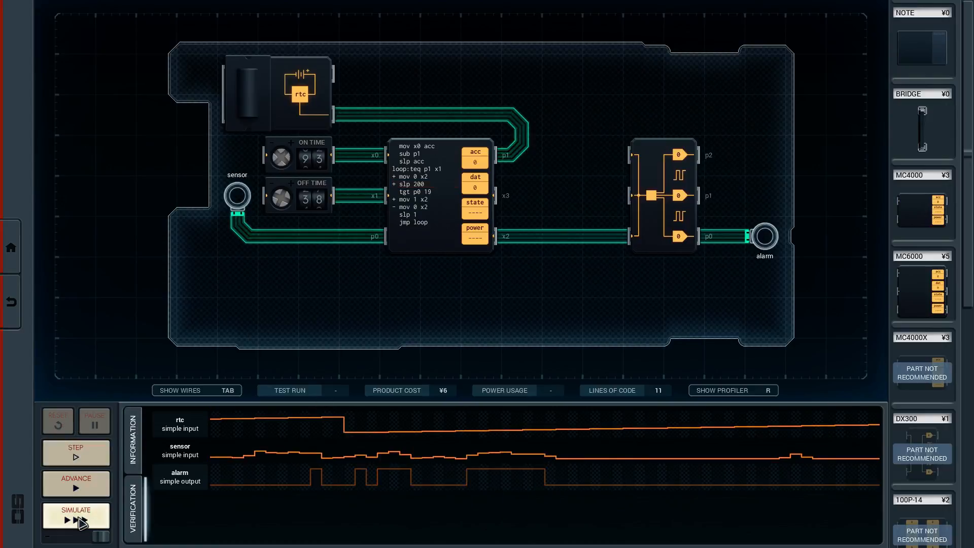
click(75, 516)
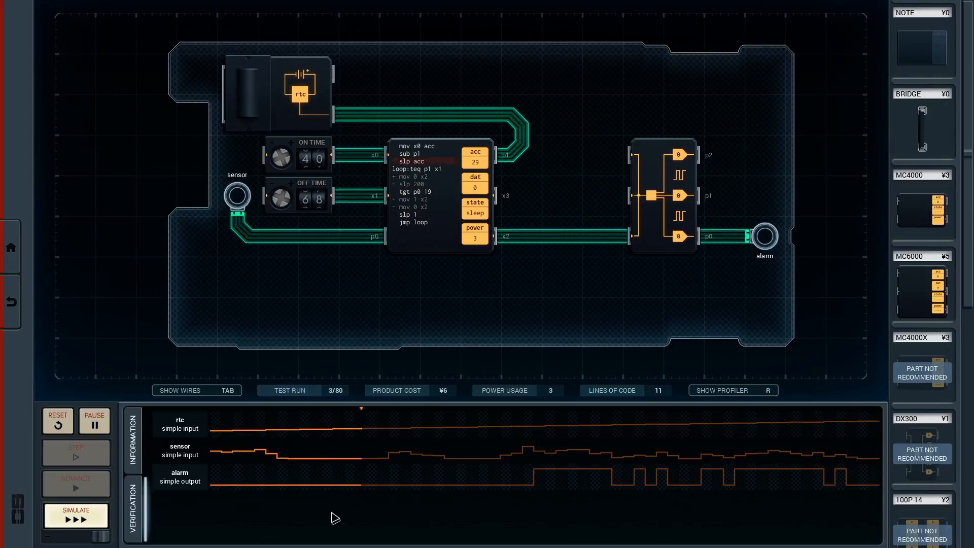
click(75, 515)
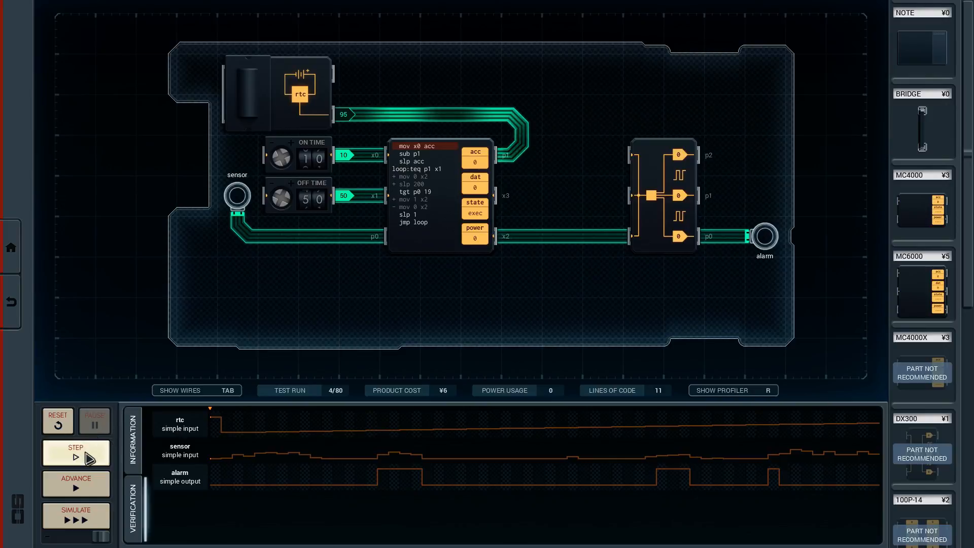
click(75, 453)
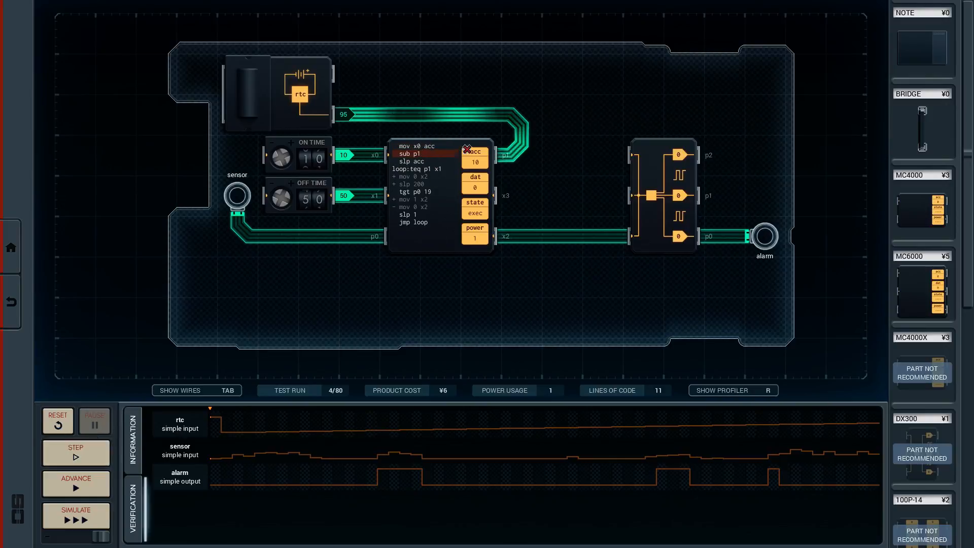
click(75, 452)
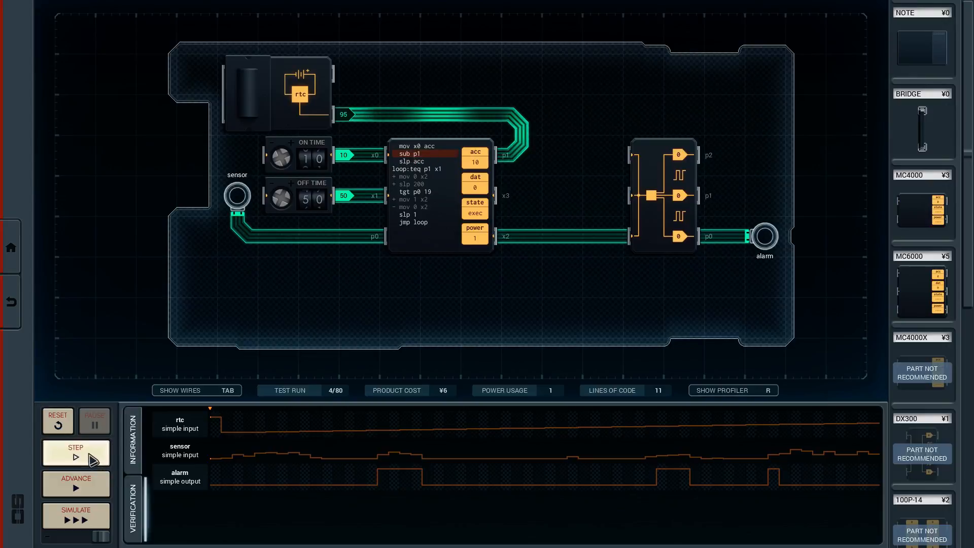
click(75, 453)
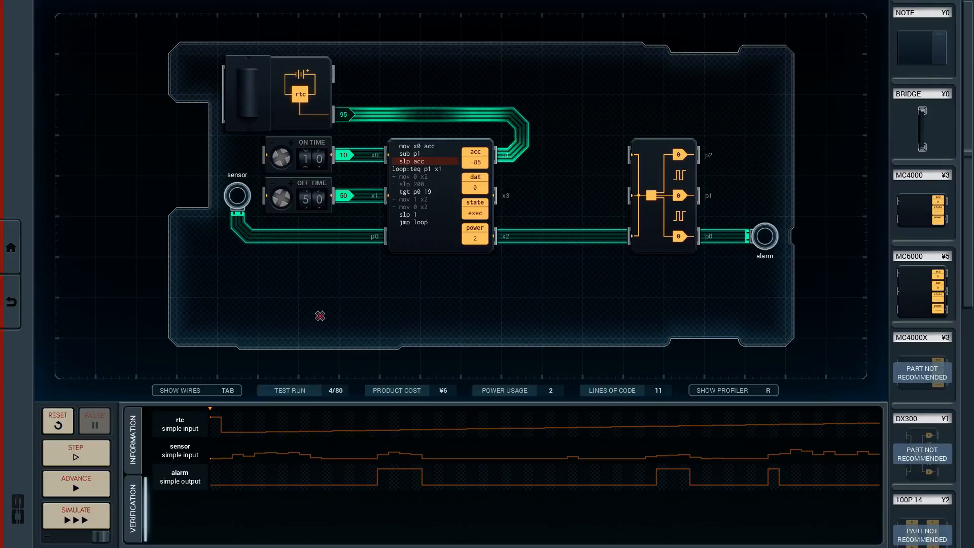
mouse_move(236, 413)
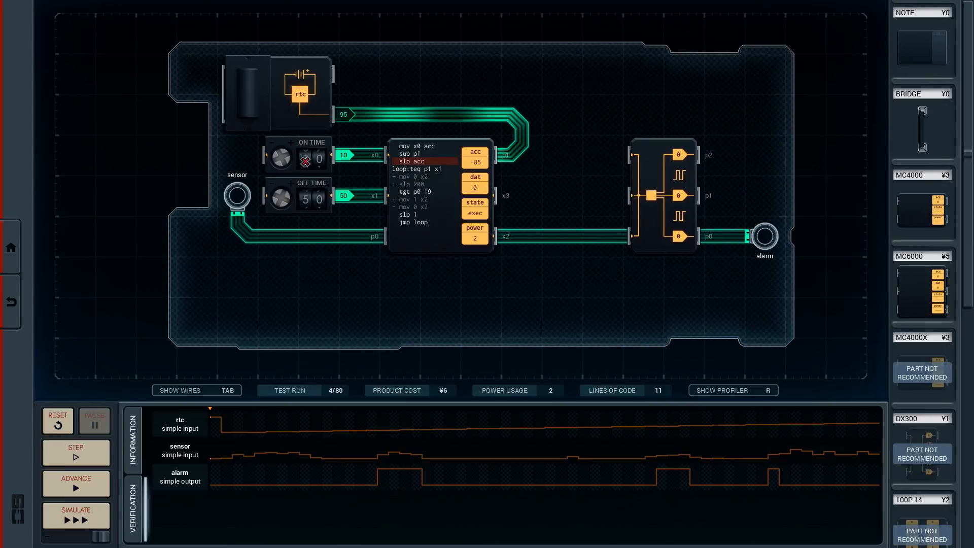
Reset the test and insert tlt acc 0 and + add 96 between sub p1 and slp acc
click(56, 421)
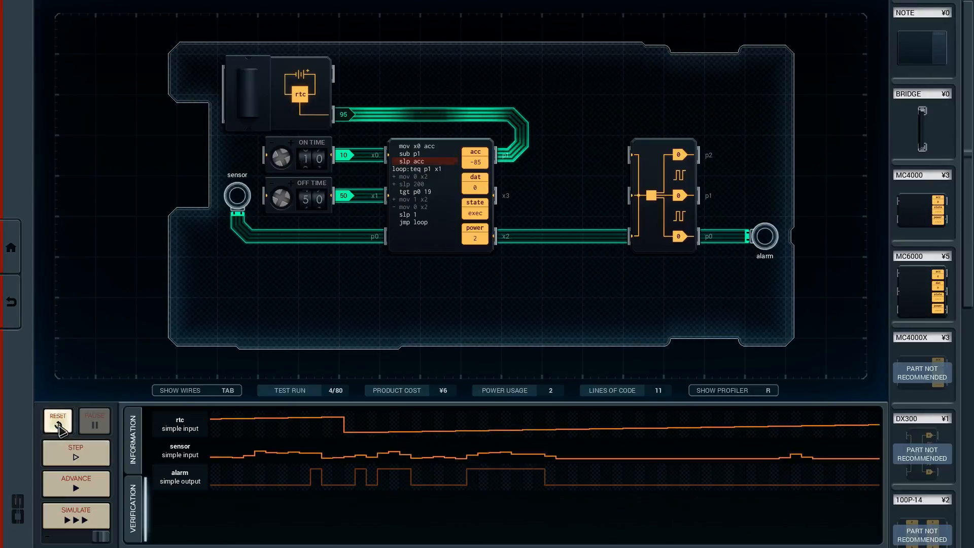
click(57, 422)
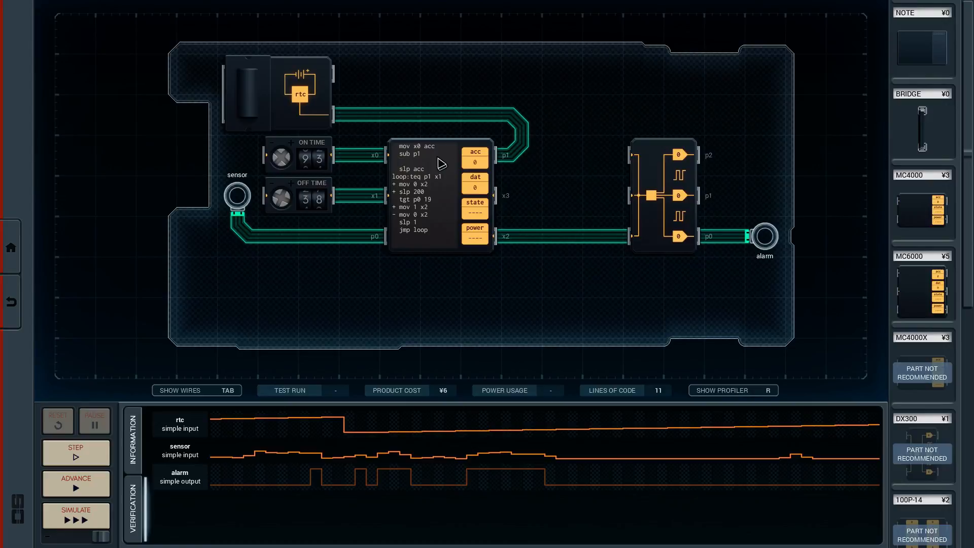
text(tlt)
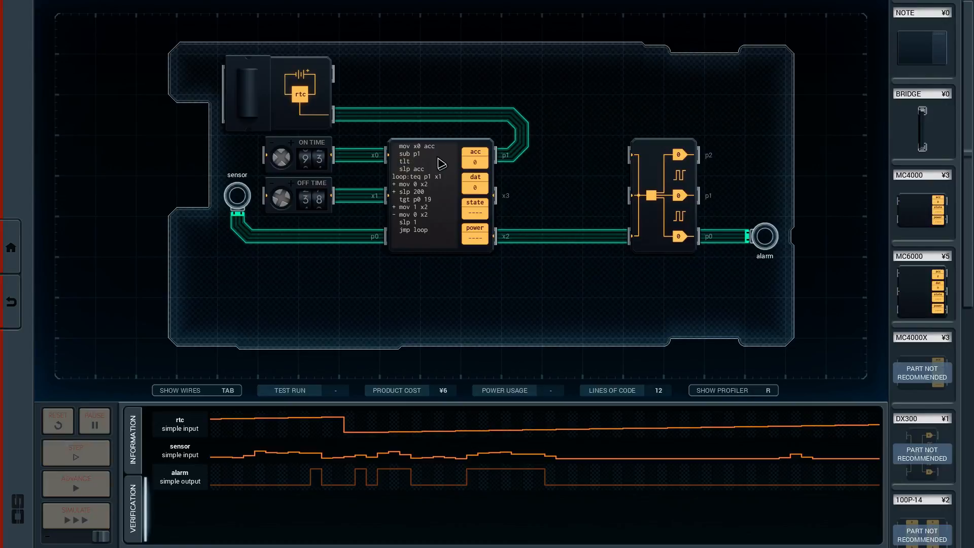
text(acc 0)
text(+)
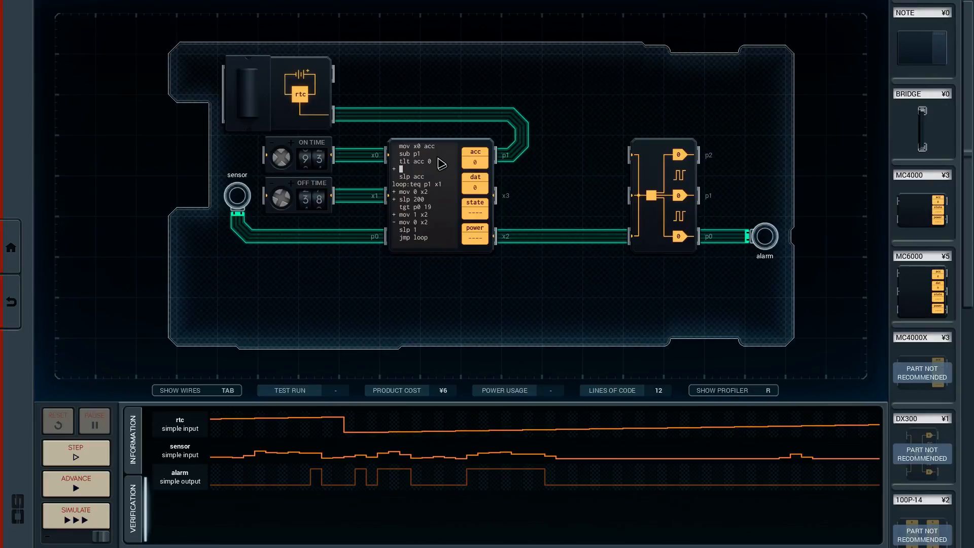
text(add 96)
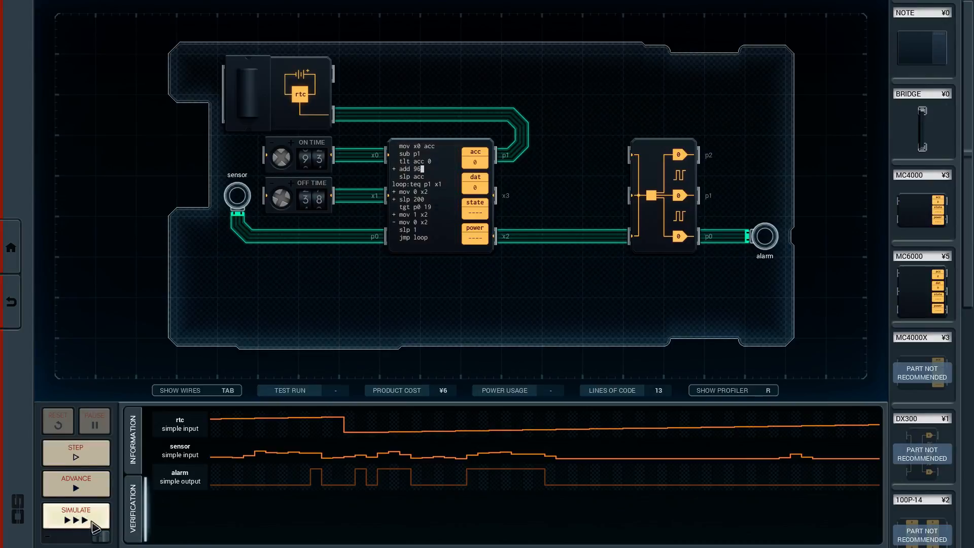
Step through mov, sub, tlt and add so acc wraps from -85 to 11, then run verification to completion
click(75, 514)
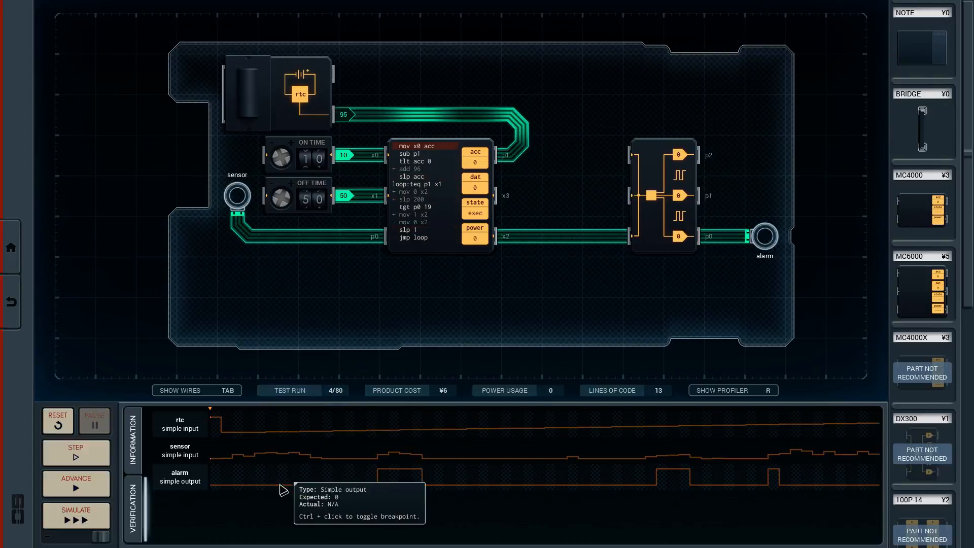
click(75, 453)
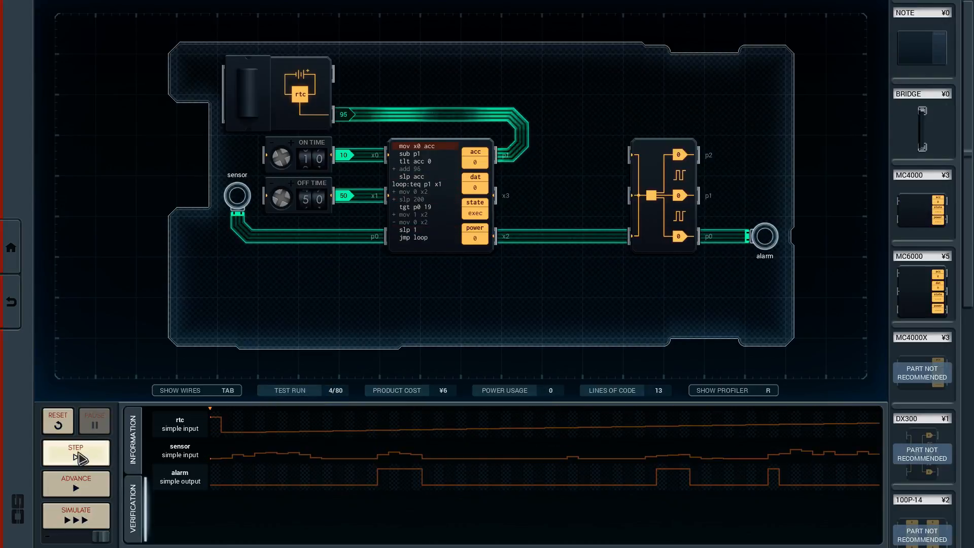
click(75, 453)
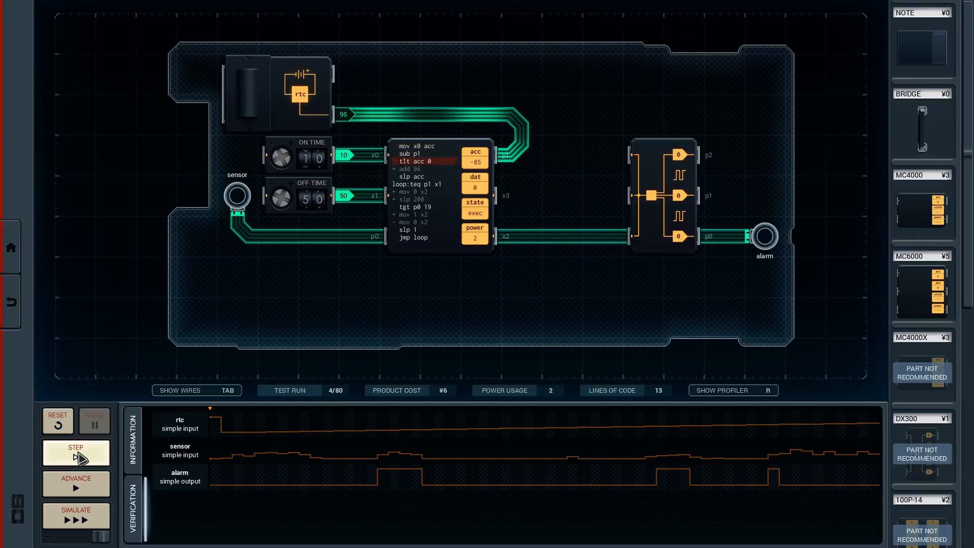
click(75, 453)
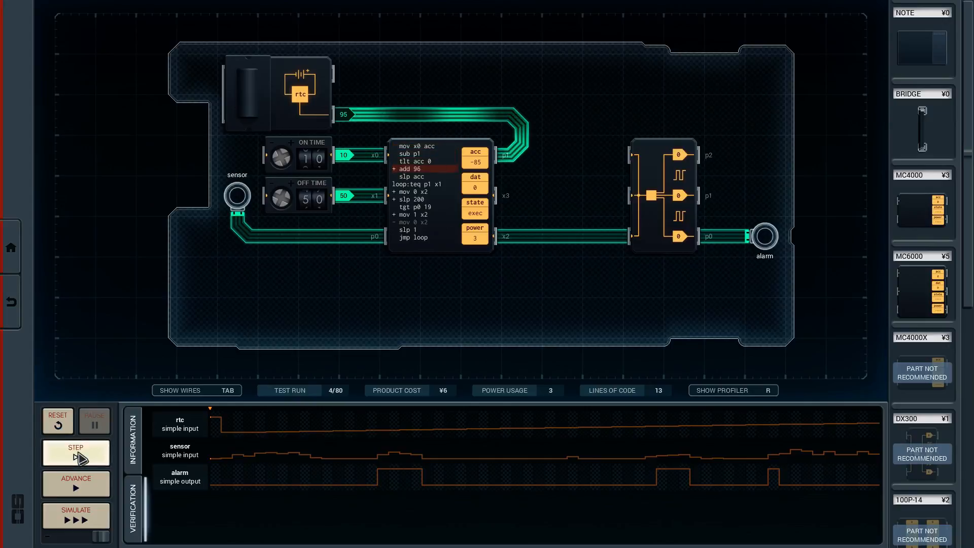
click(75, 452)
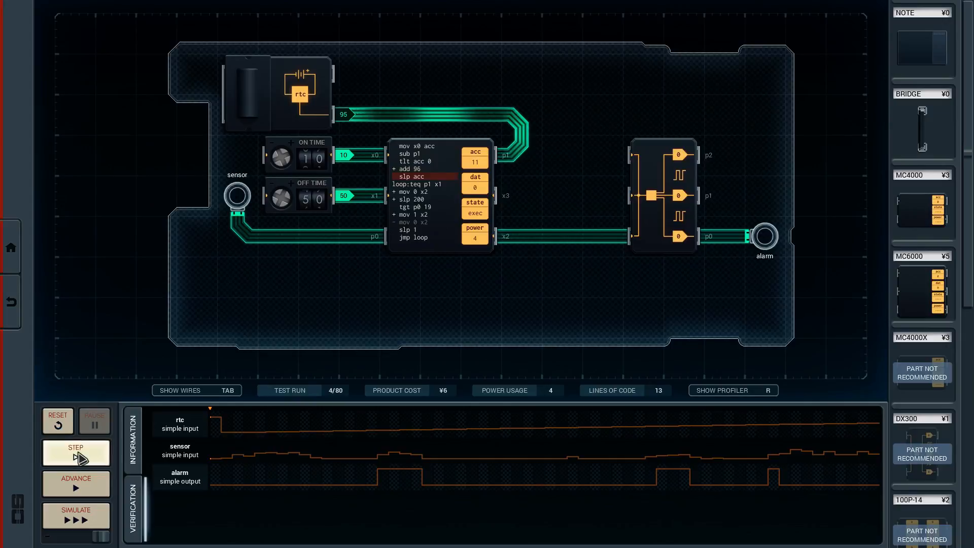
click(75, 516)
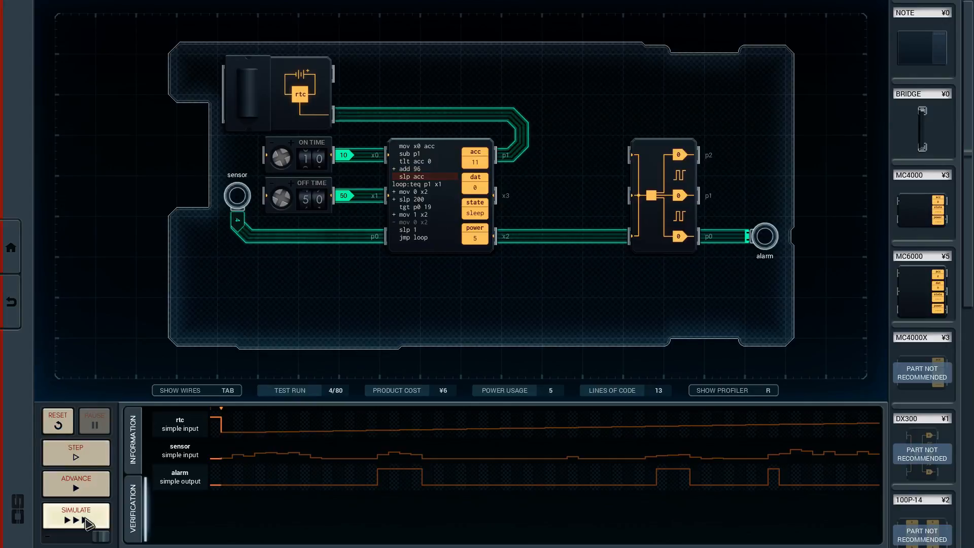
click(75, 515)
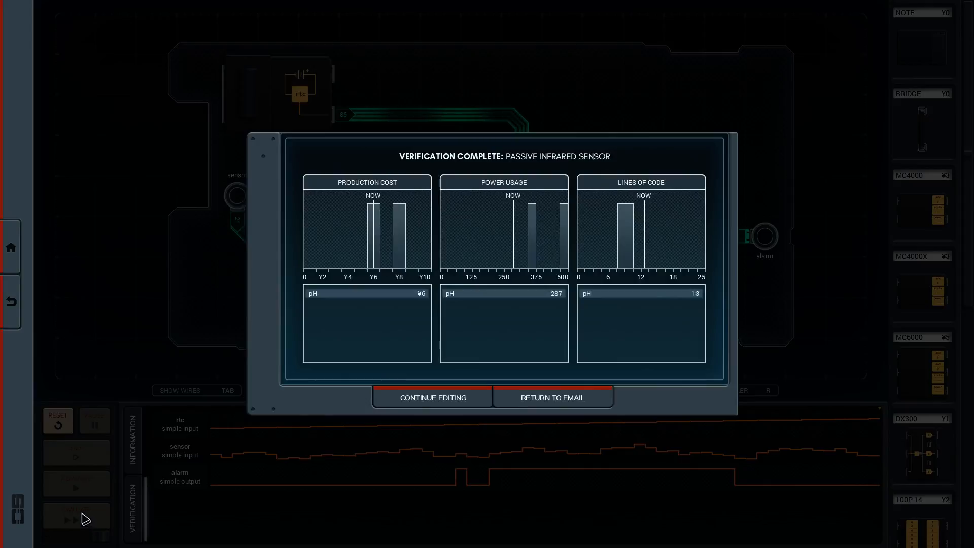
mouse_move(661, 326)
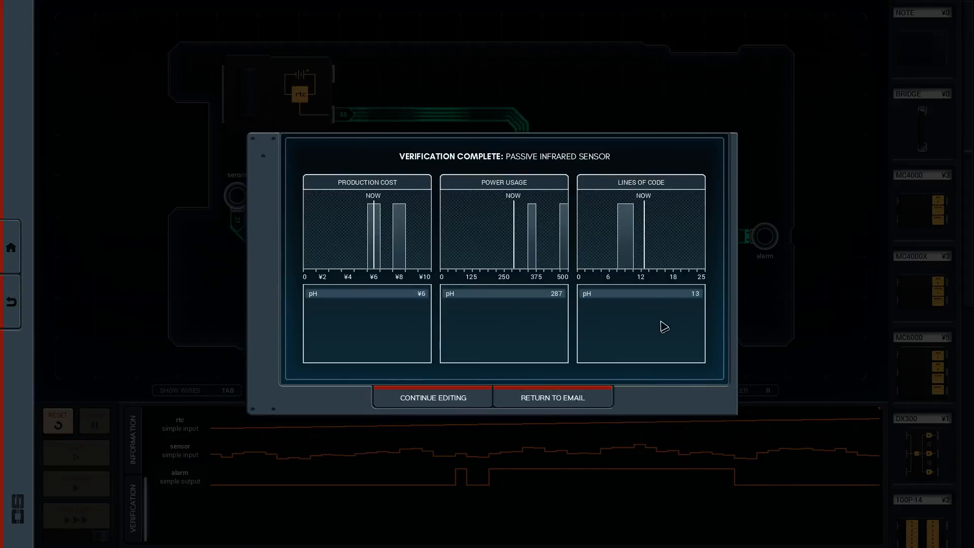
mouse_move(649, 210)
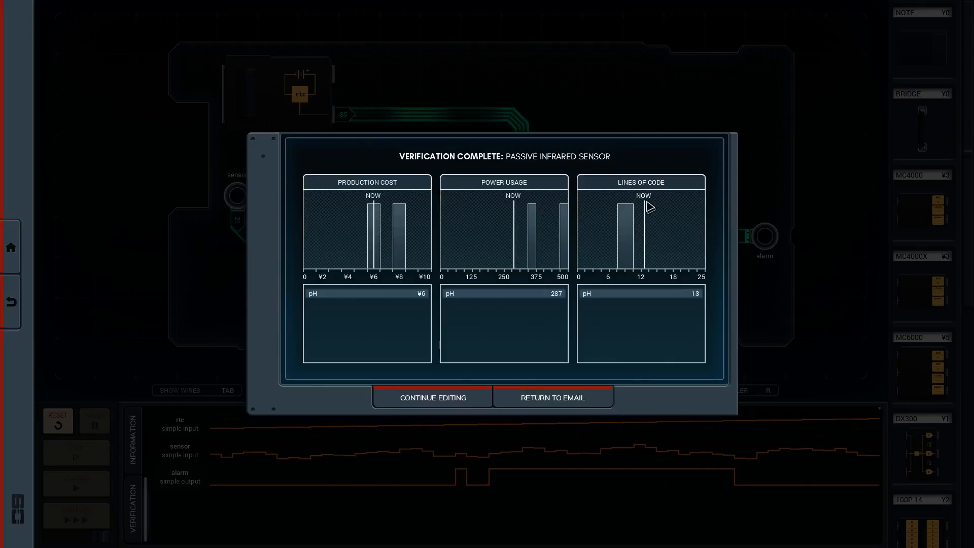
mouse_move(354, 233)
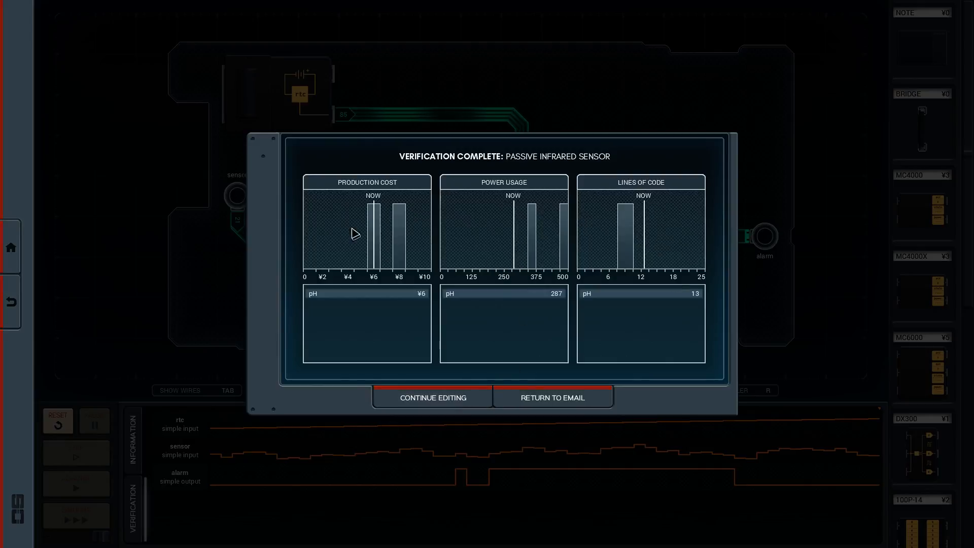
mouse_move(561, 357)
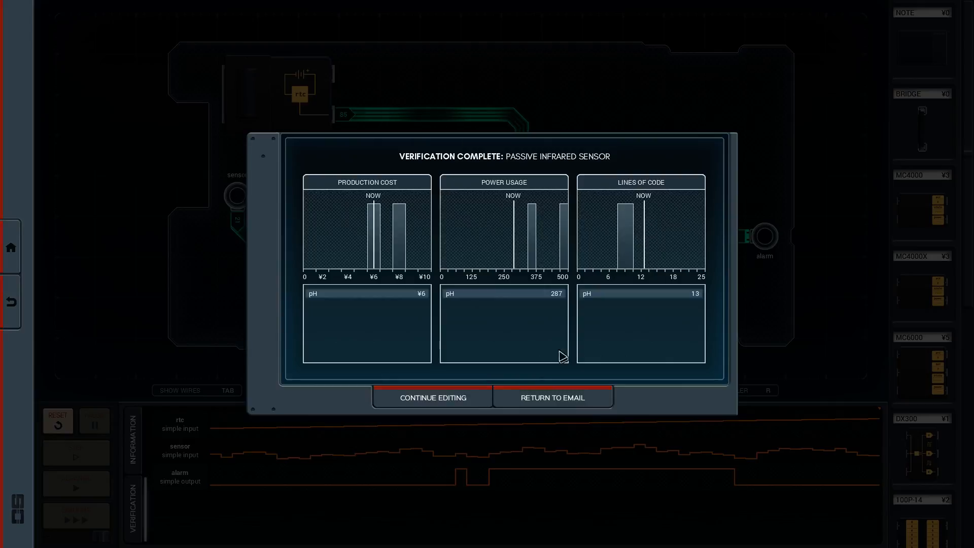
Dismiss the verification report via Continue Editing, returning to the editable board
click(432, 397)
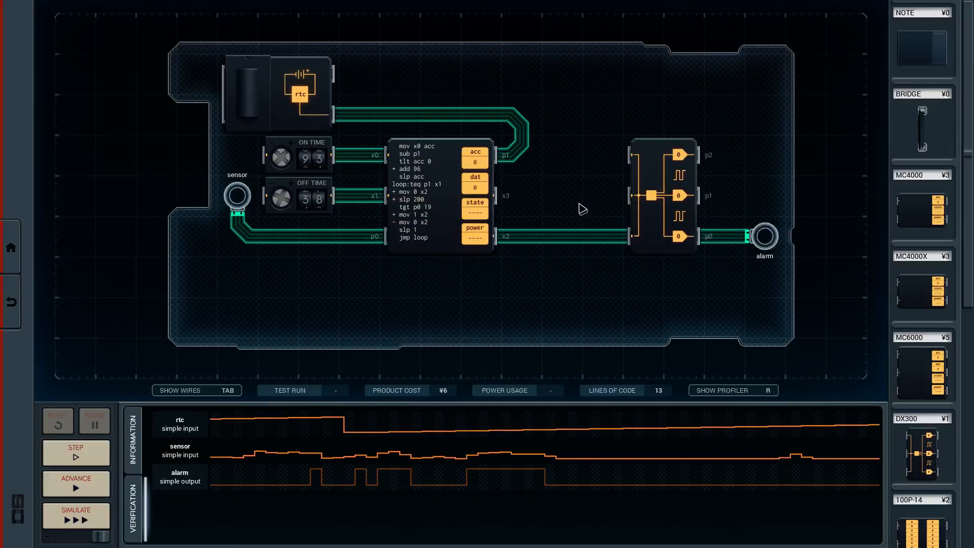
mouse_move(473, 302)
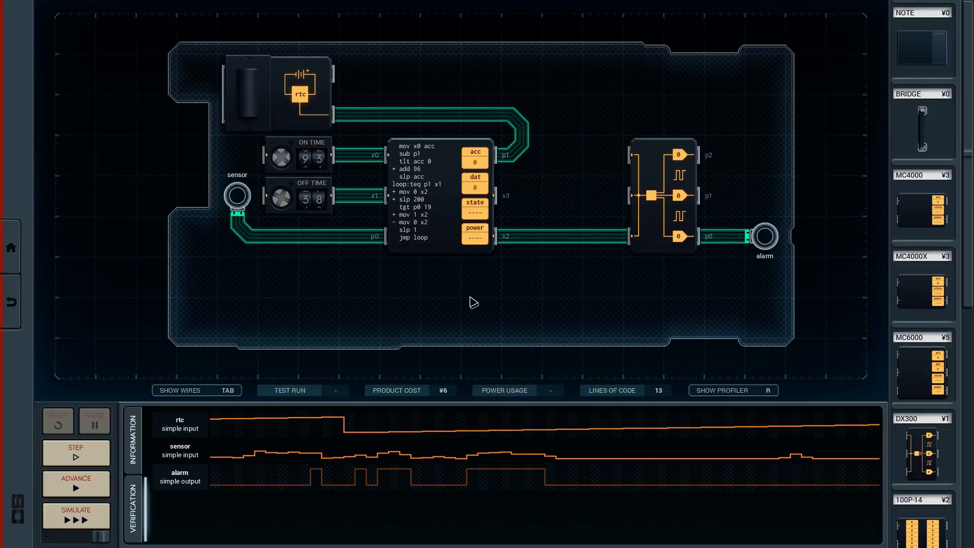
mouse_move(560, 207)
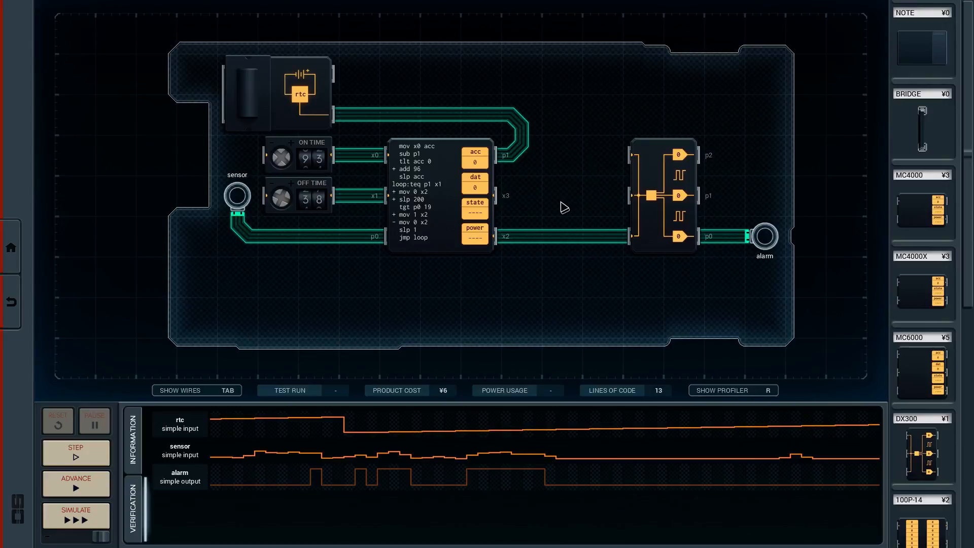
mouse_move(615, 269)
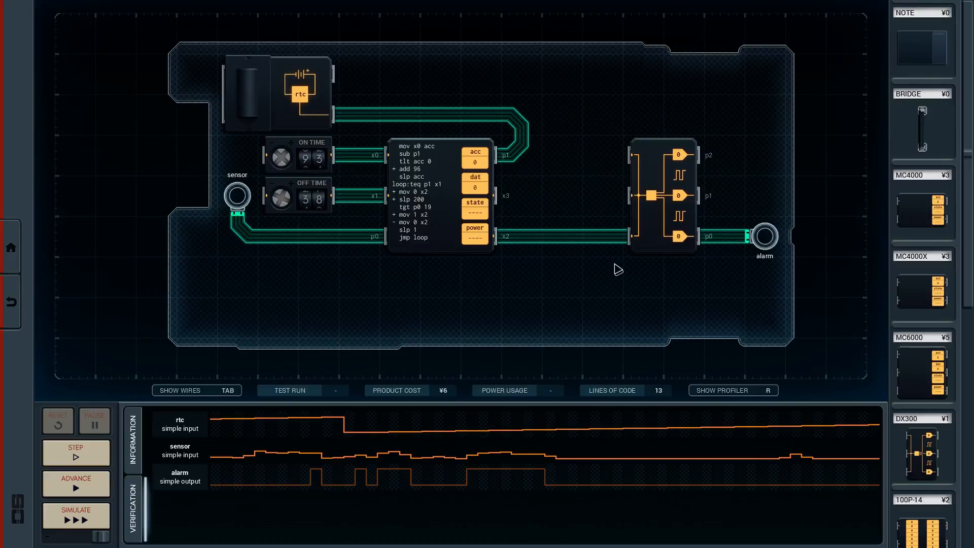
mouse_move(663, 181)
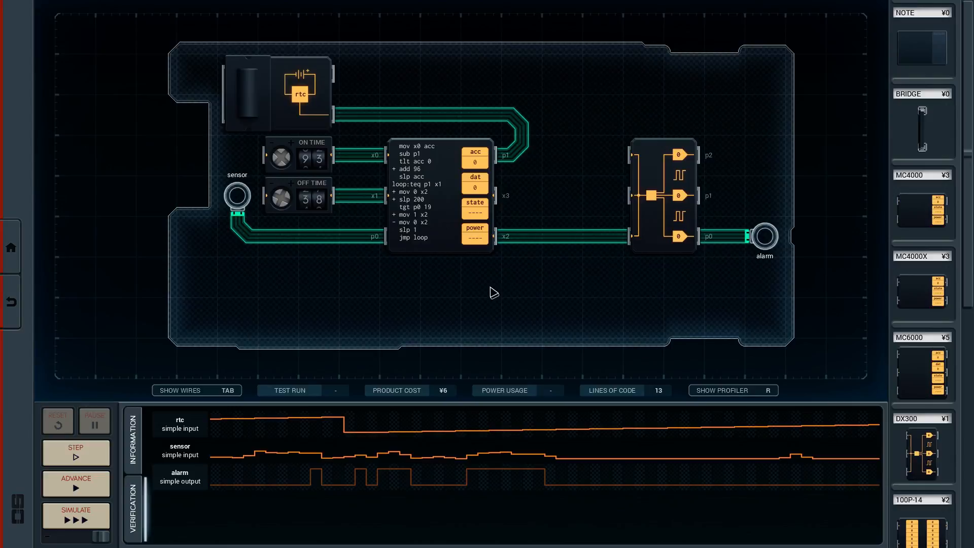
mouse_move(508, 290)
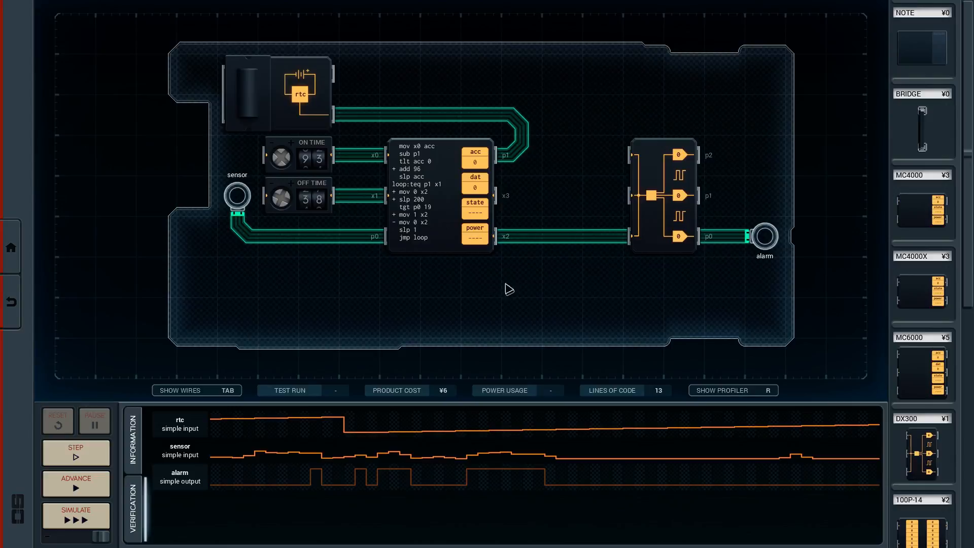
mouse_move(621, 277)
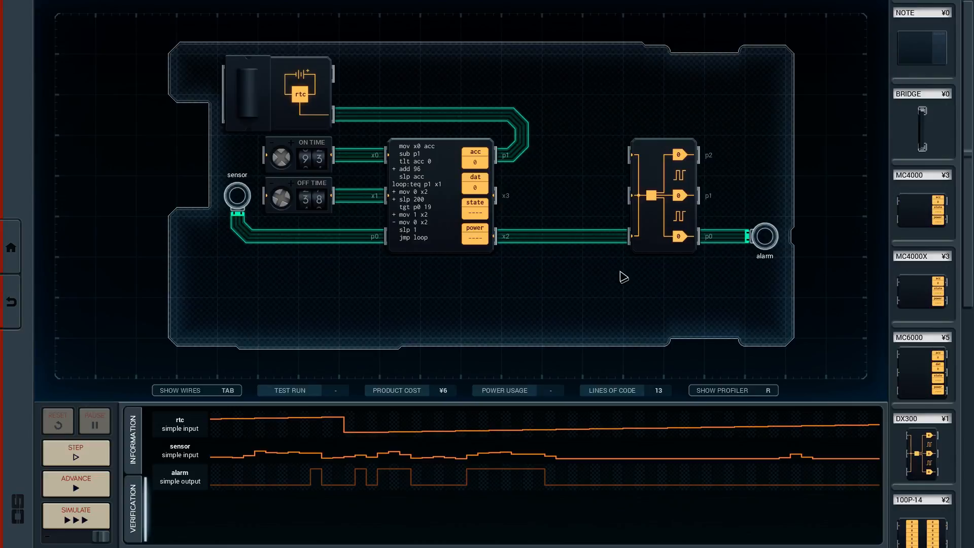